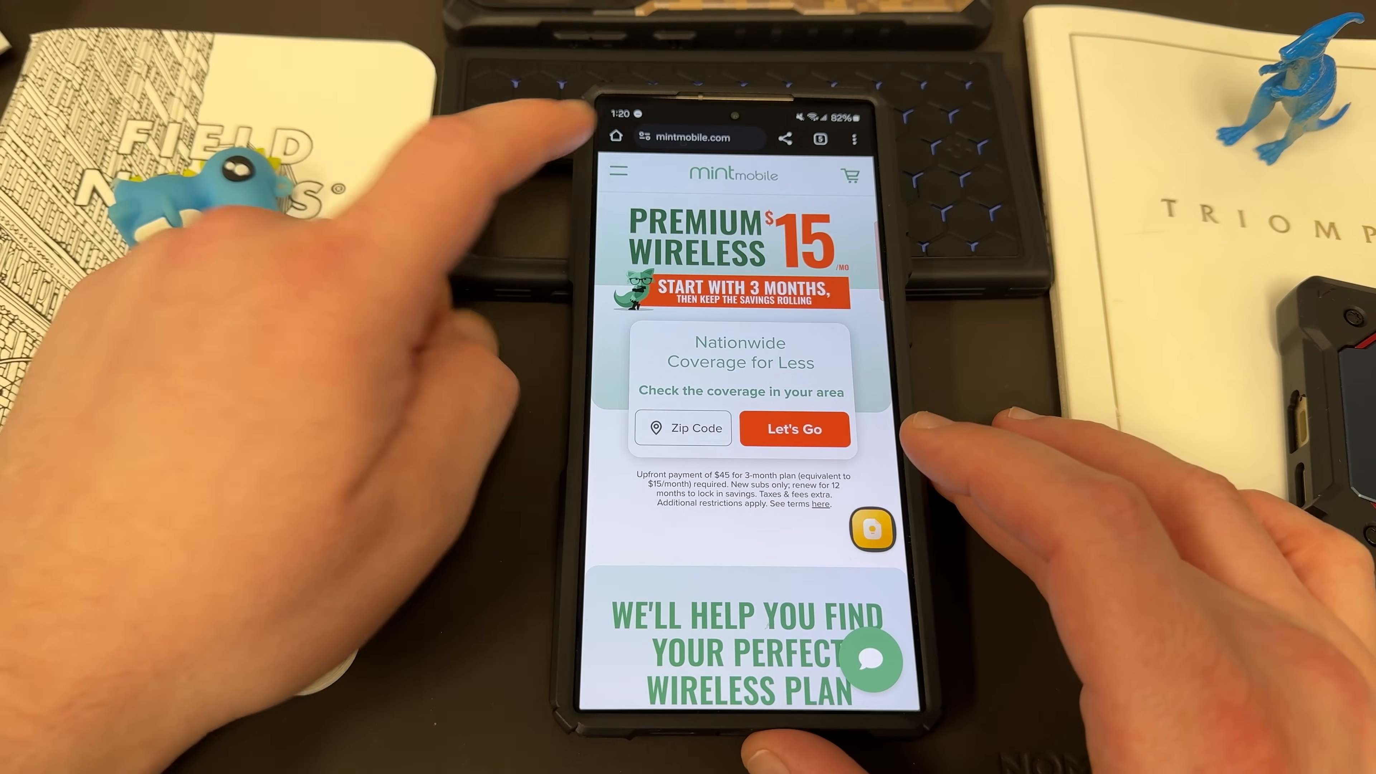
Browse Mint Mobile's new-customer plans and view the 15GB plan at $20 a month
left_click(617, 171)
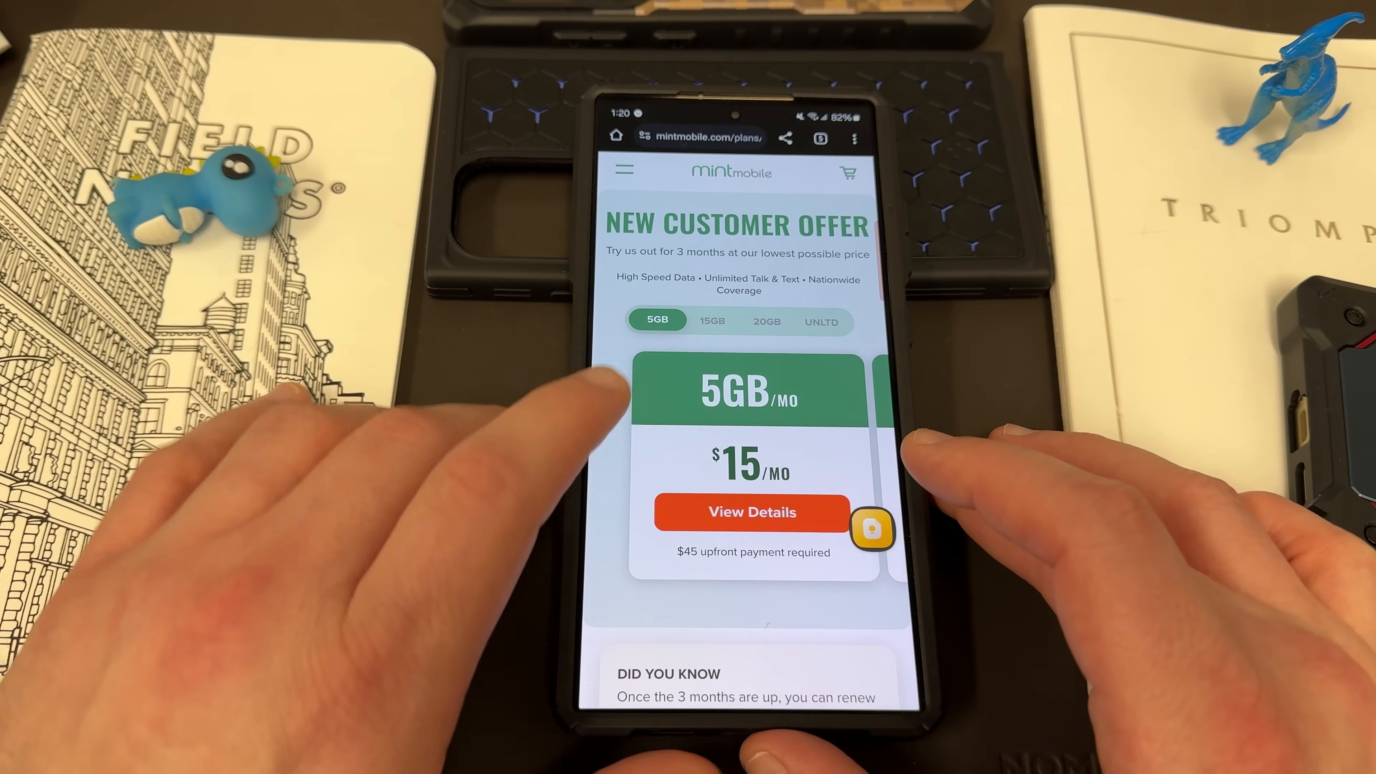
left_click(712, 288)
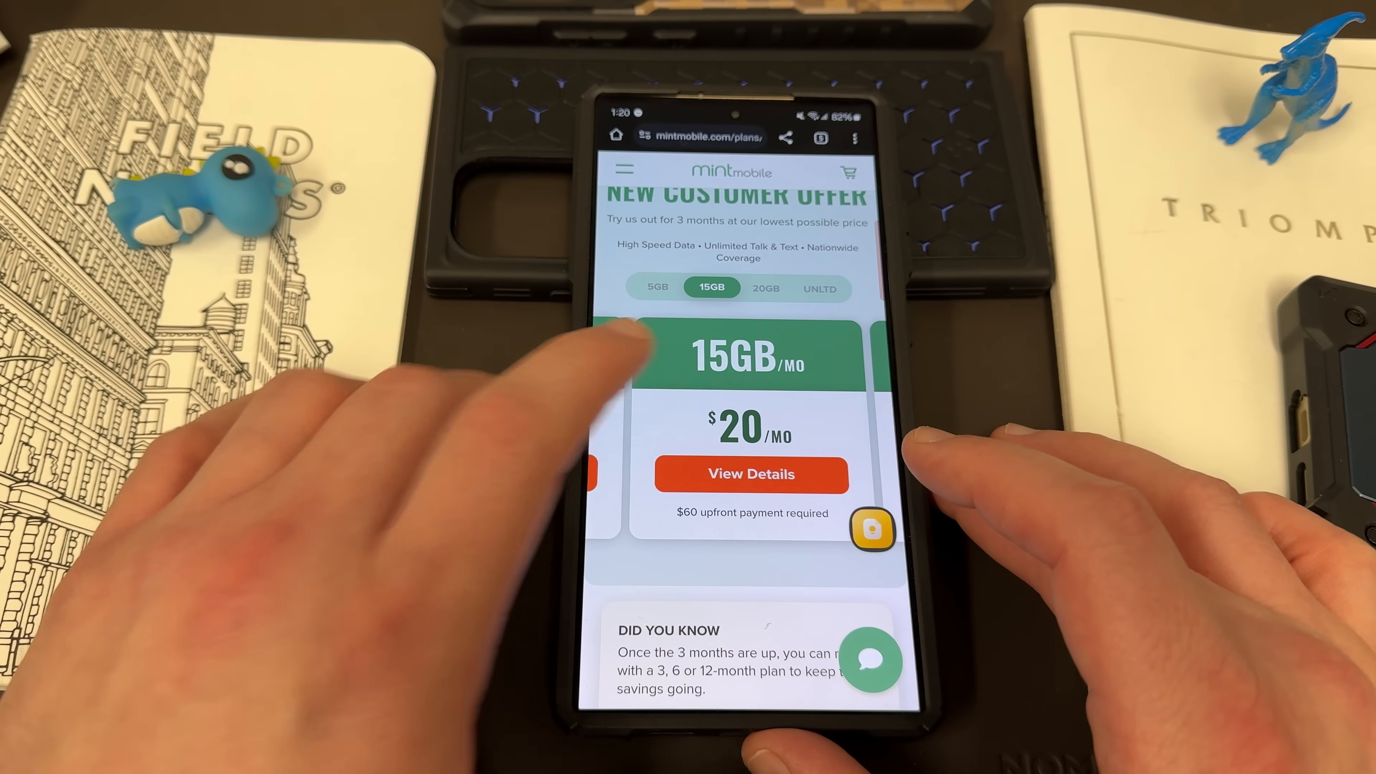
left_click(765, 289)
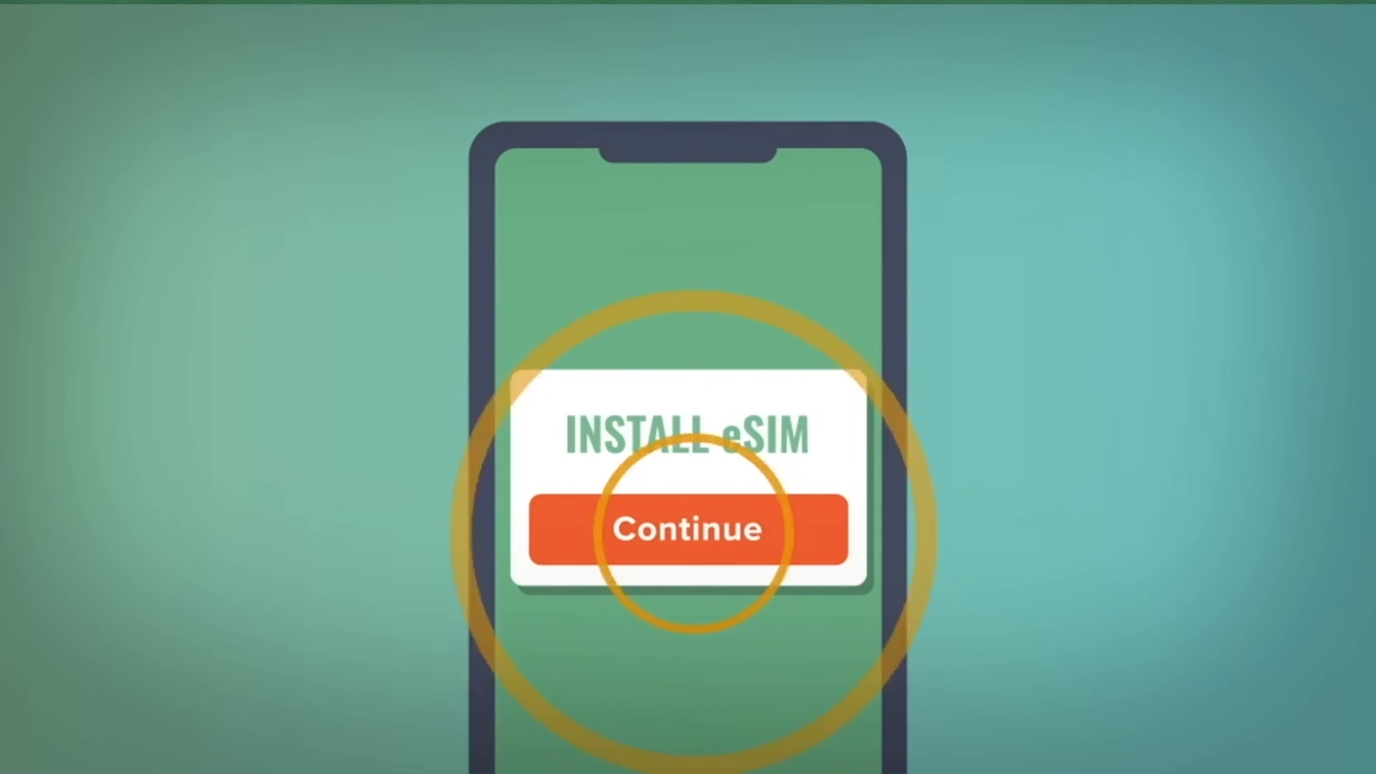
left_click(688, 529)
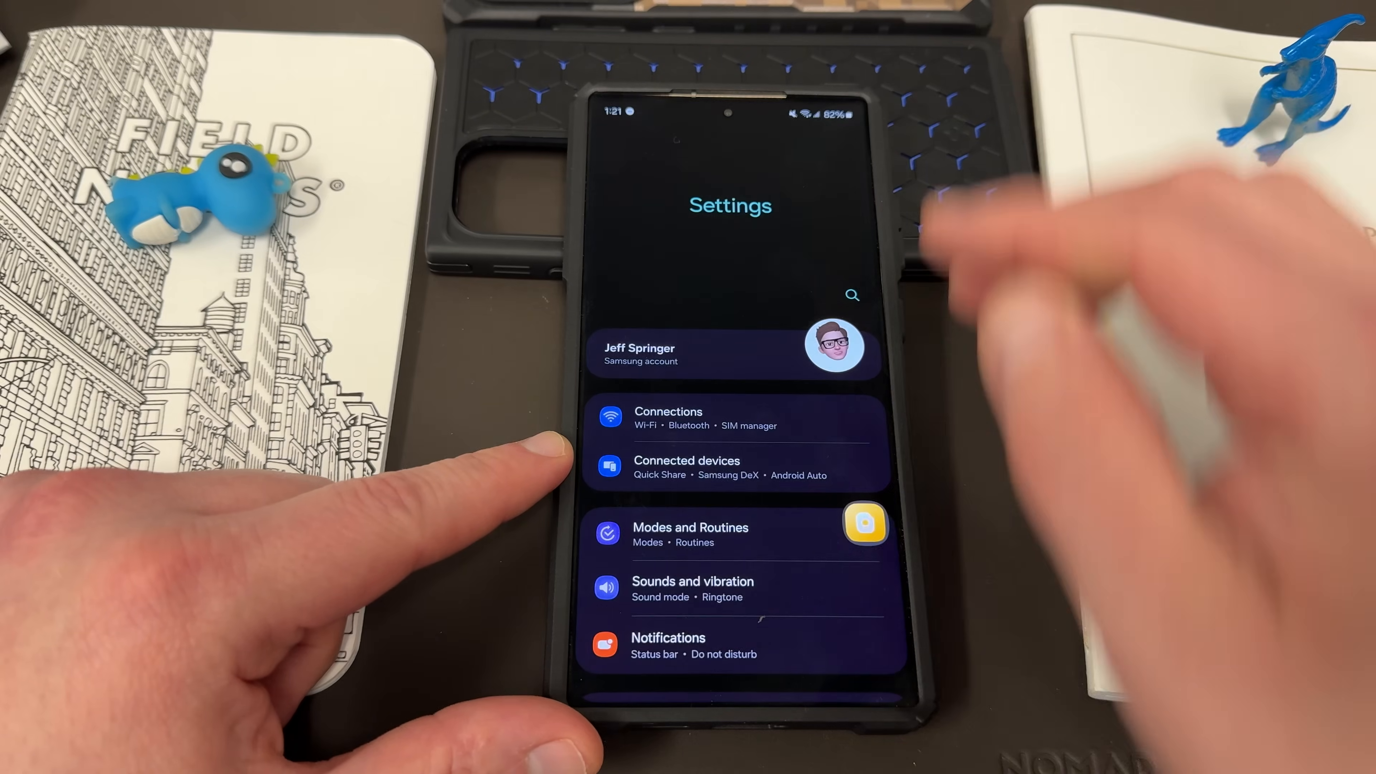
Reach Samsung Keyboard settings through General management and open its Layout page
scroll("down", 3)
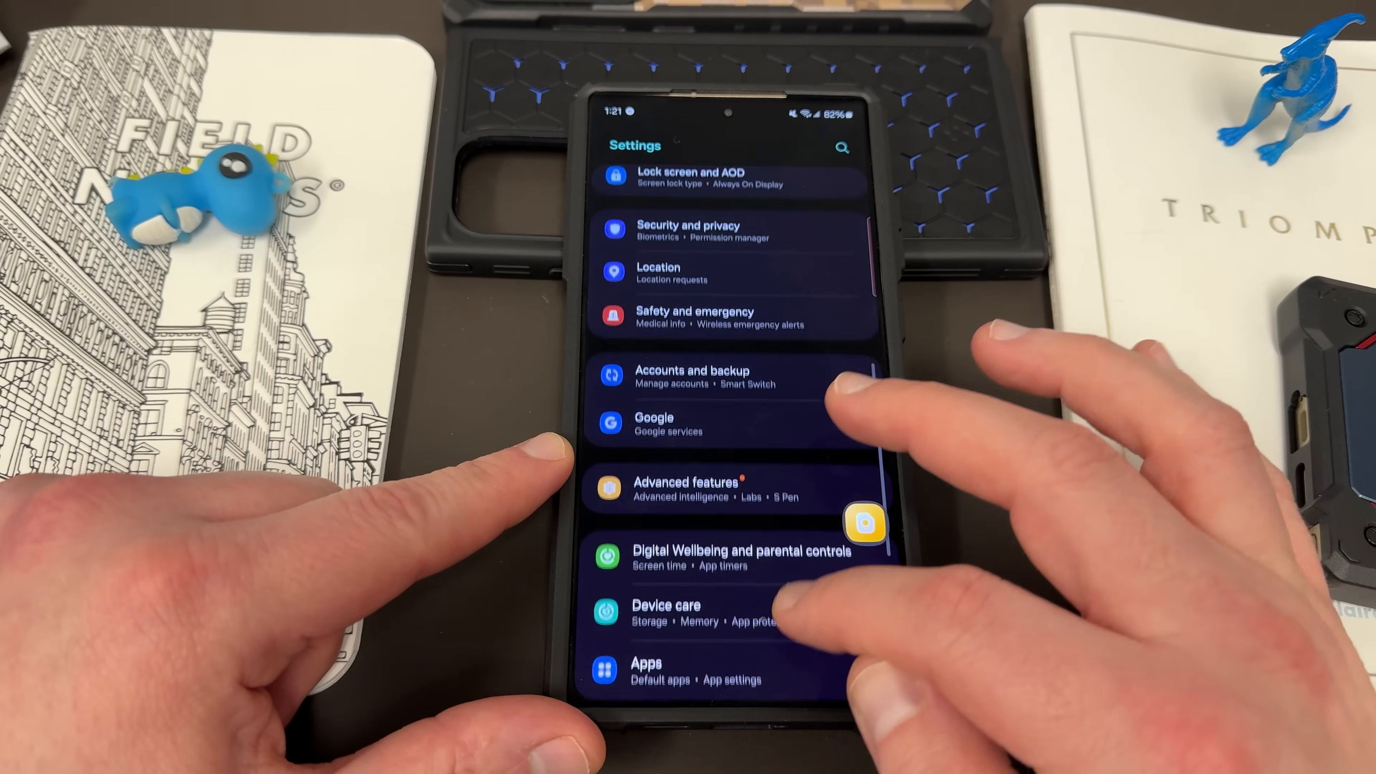
scroll("down", 3)
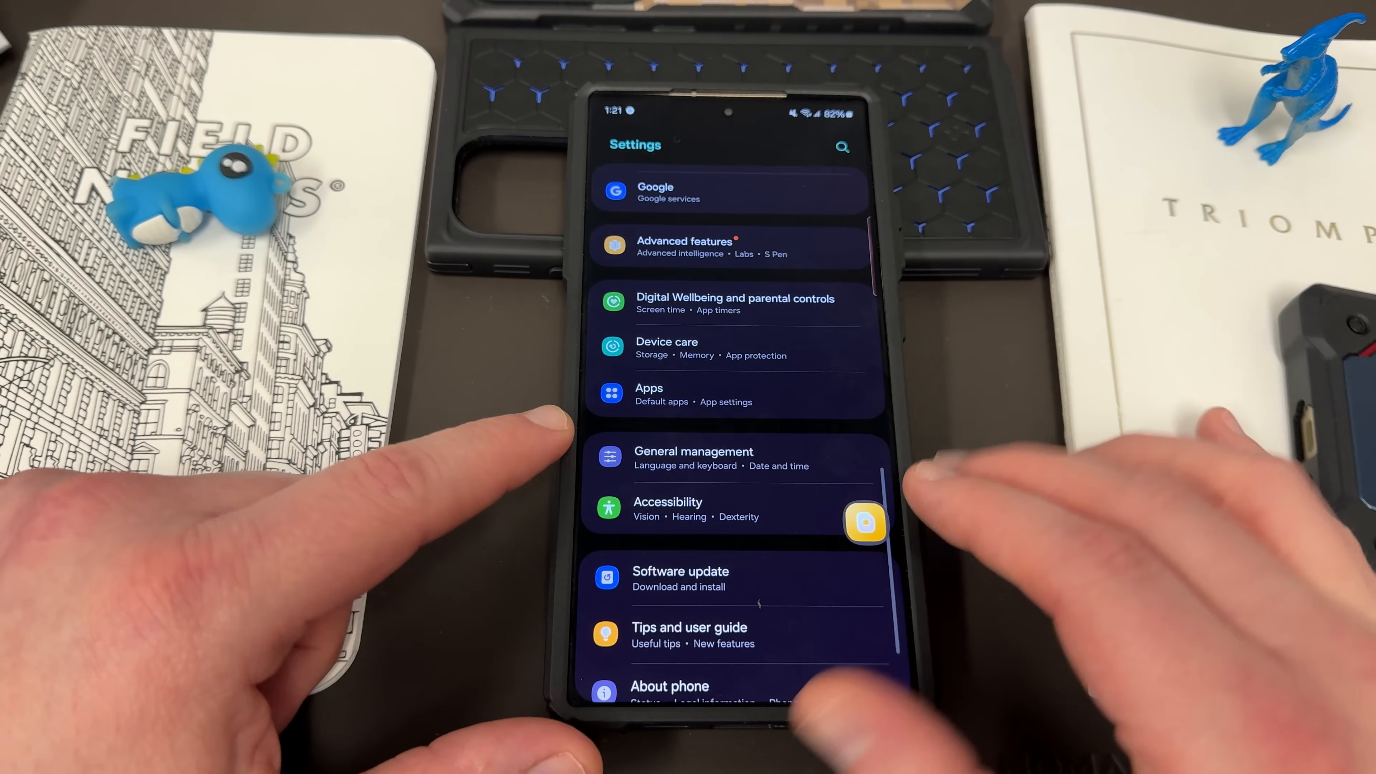
left_click(693, 457)
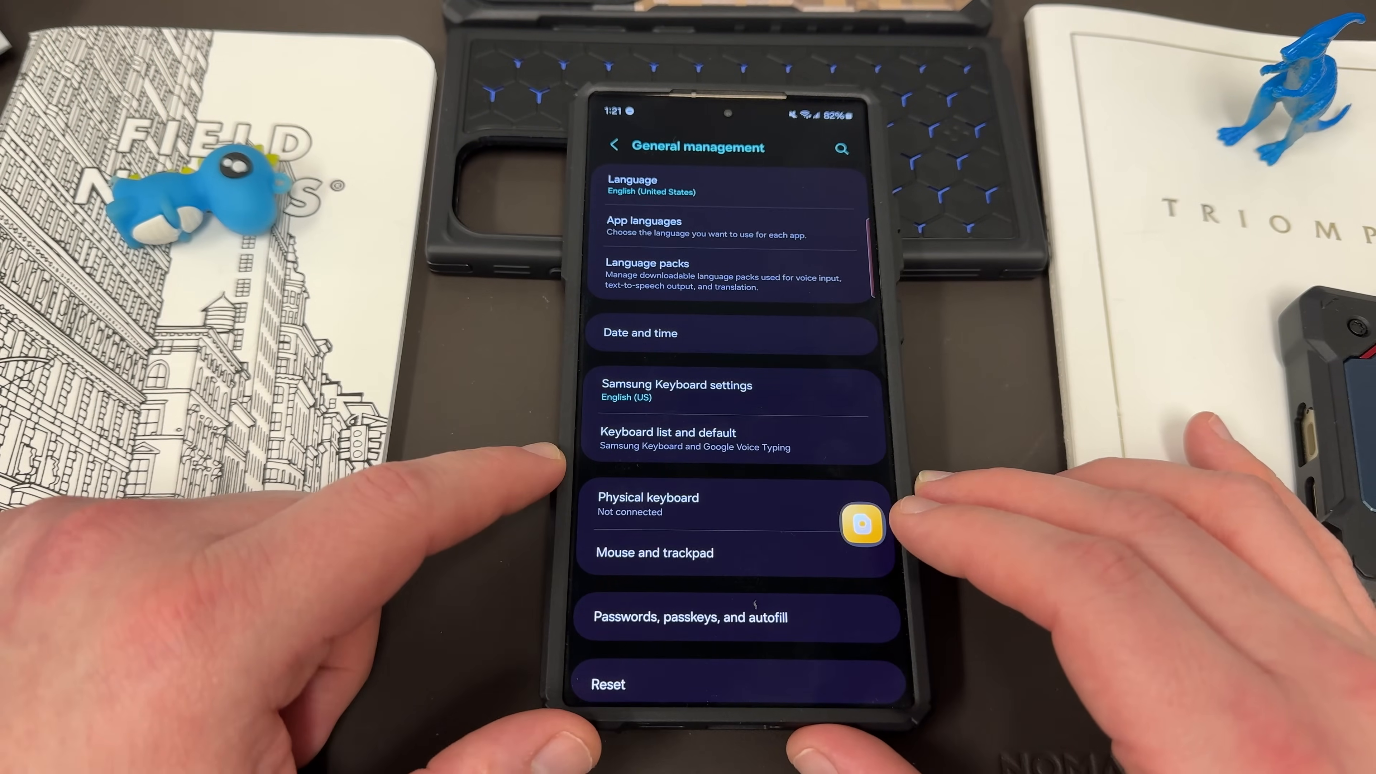
left_click(677, 390)
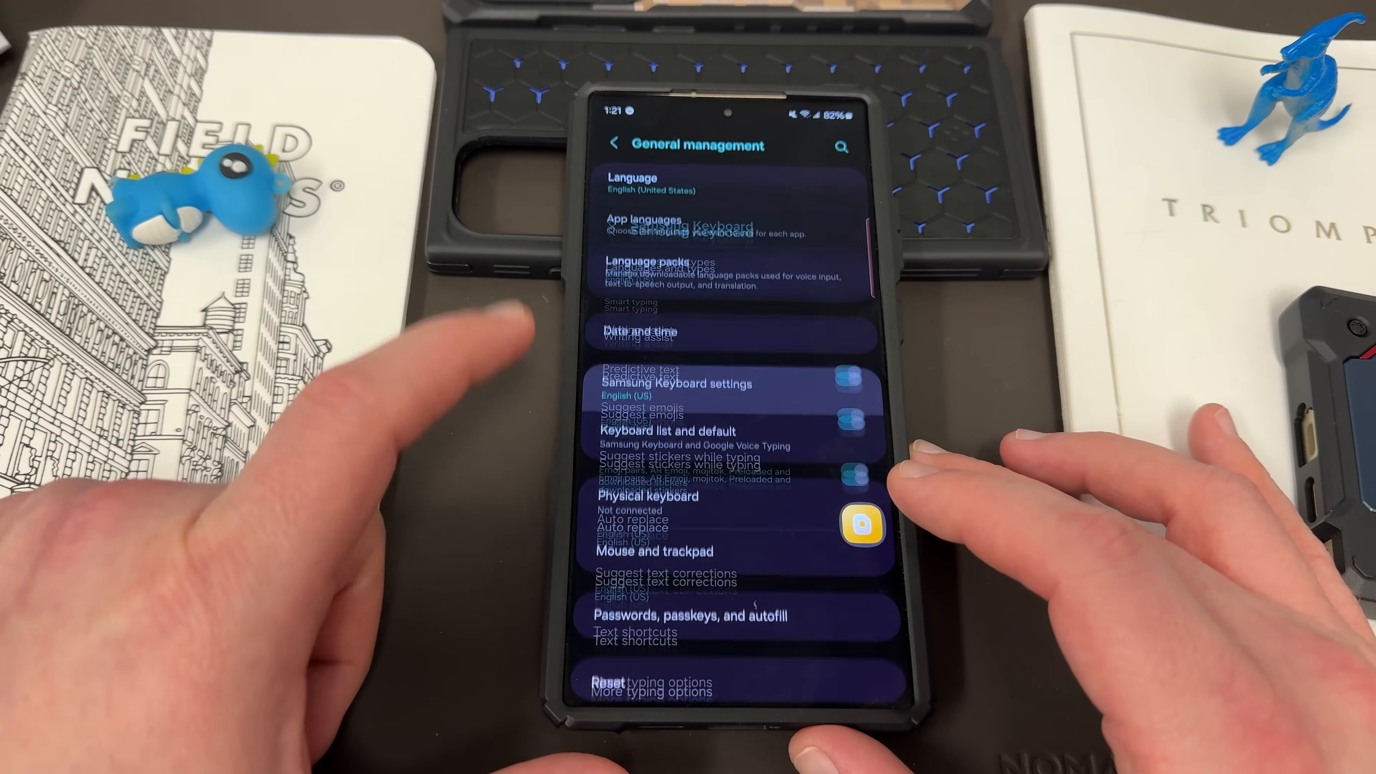
left_click(711, 383)
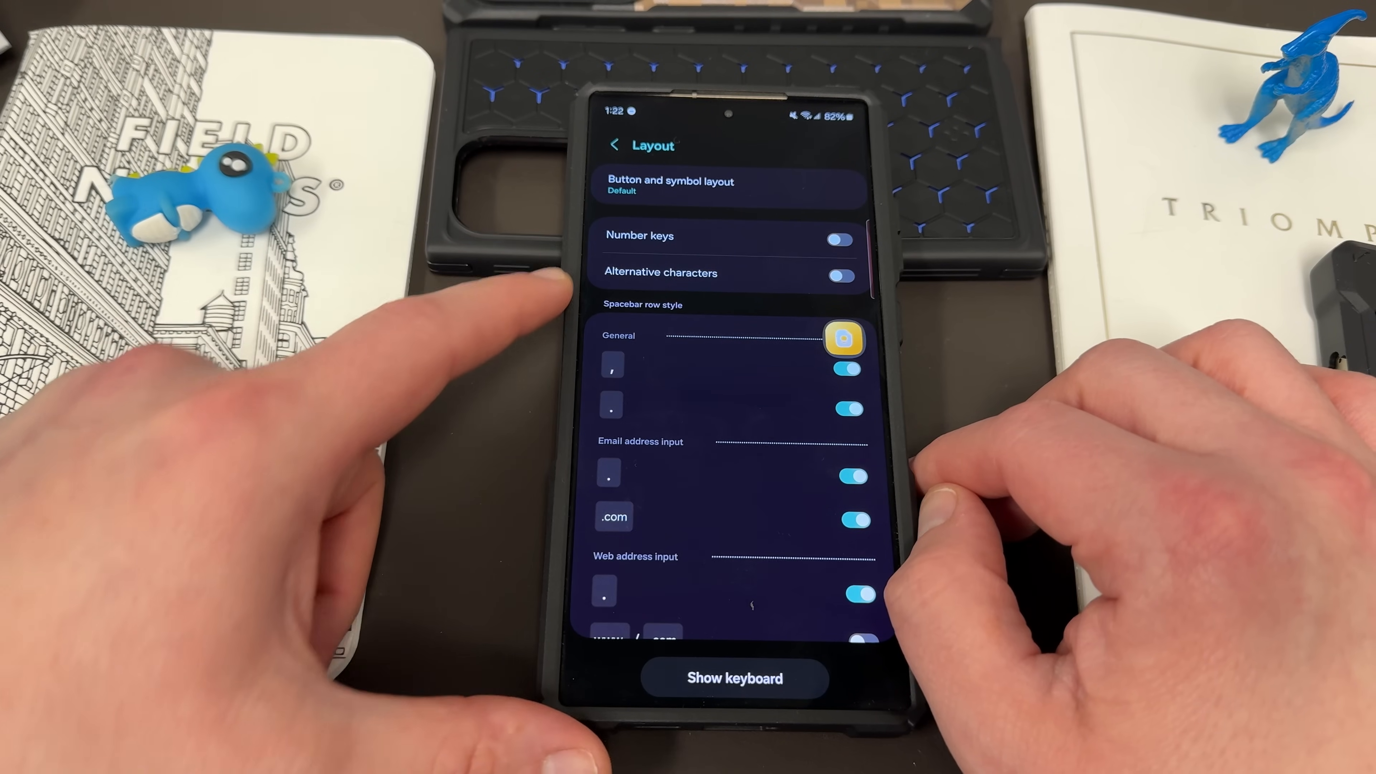
View the Button and symbol layout choices, then return to the main keyboard settings
scroll("down", 3)
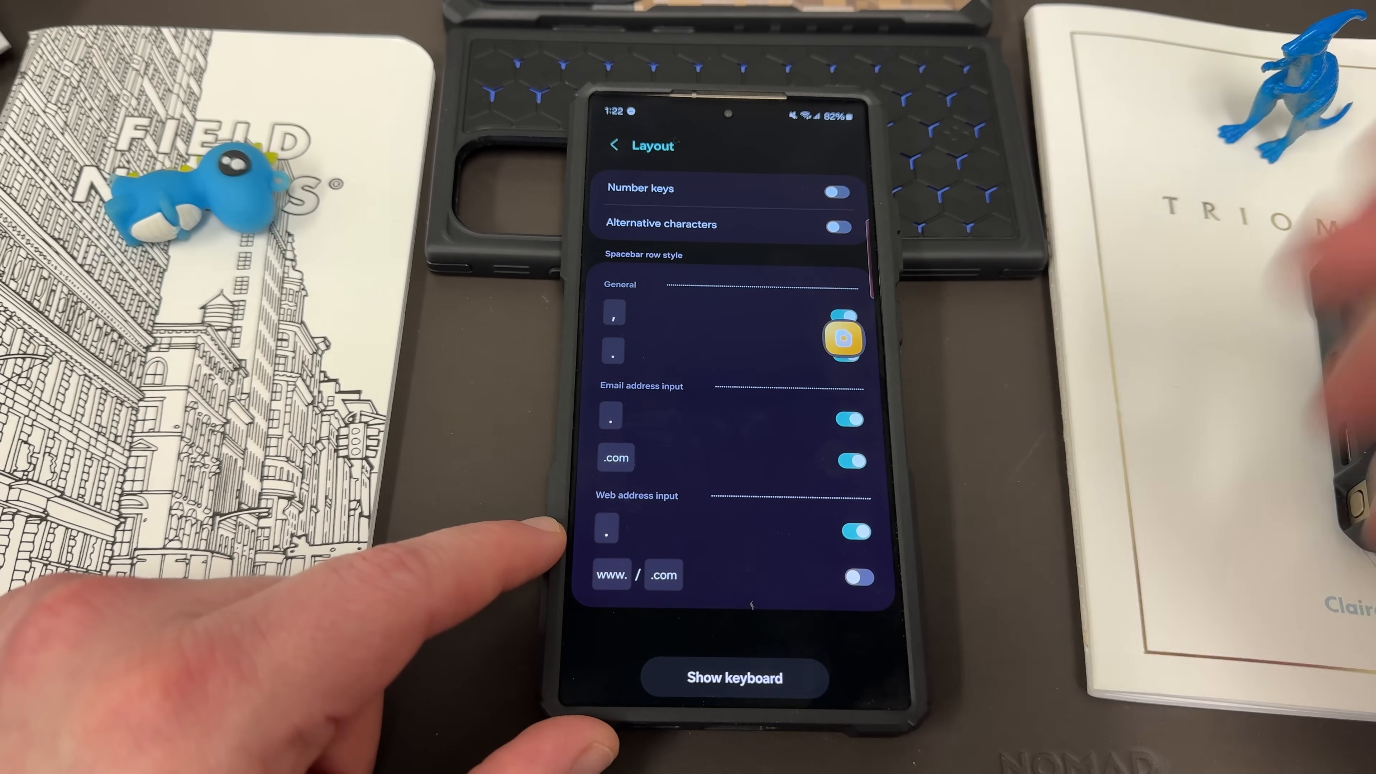
left_click(732, 677)
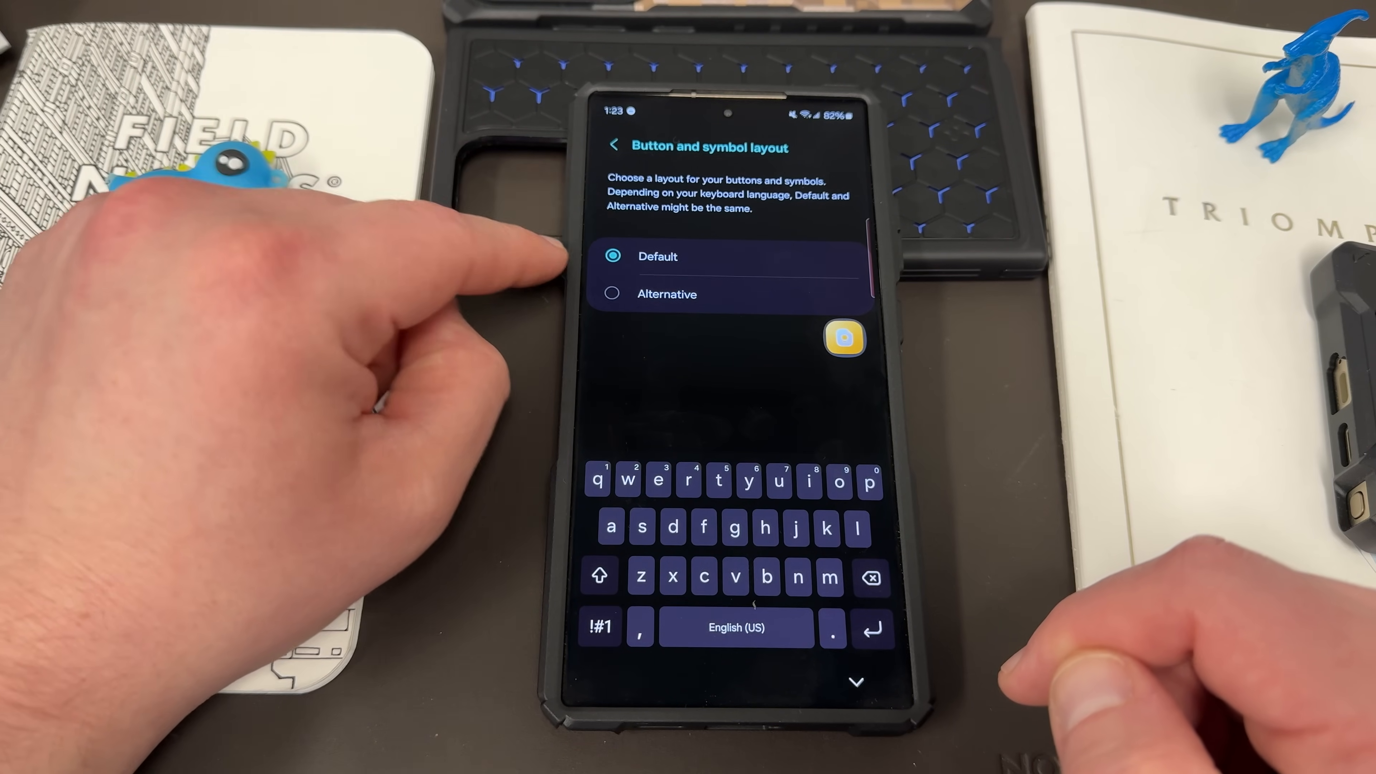
left_click(614, 145)
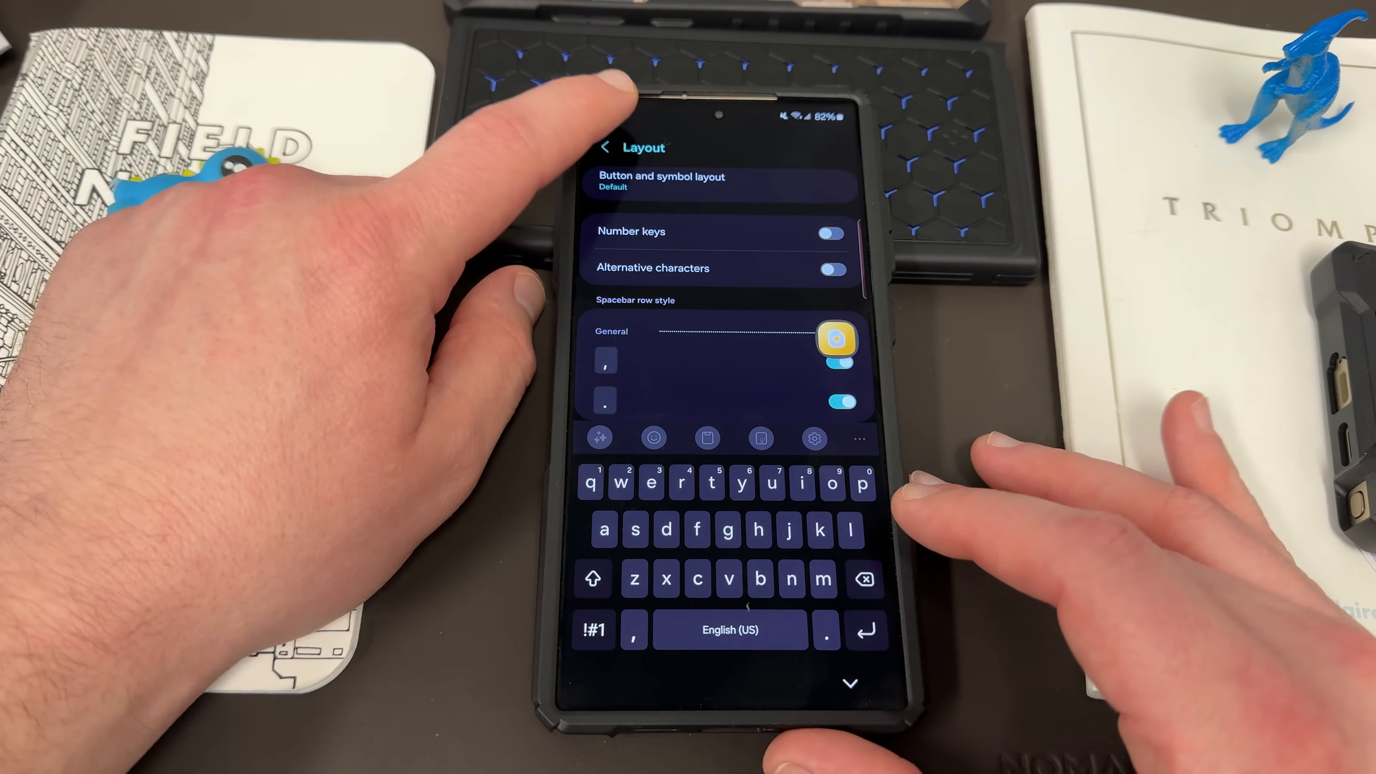
left_click(605, 148)
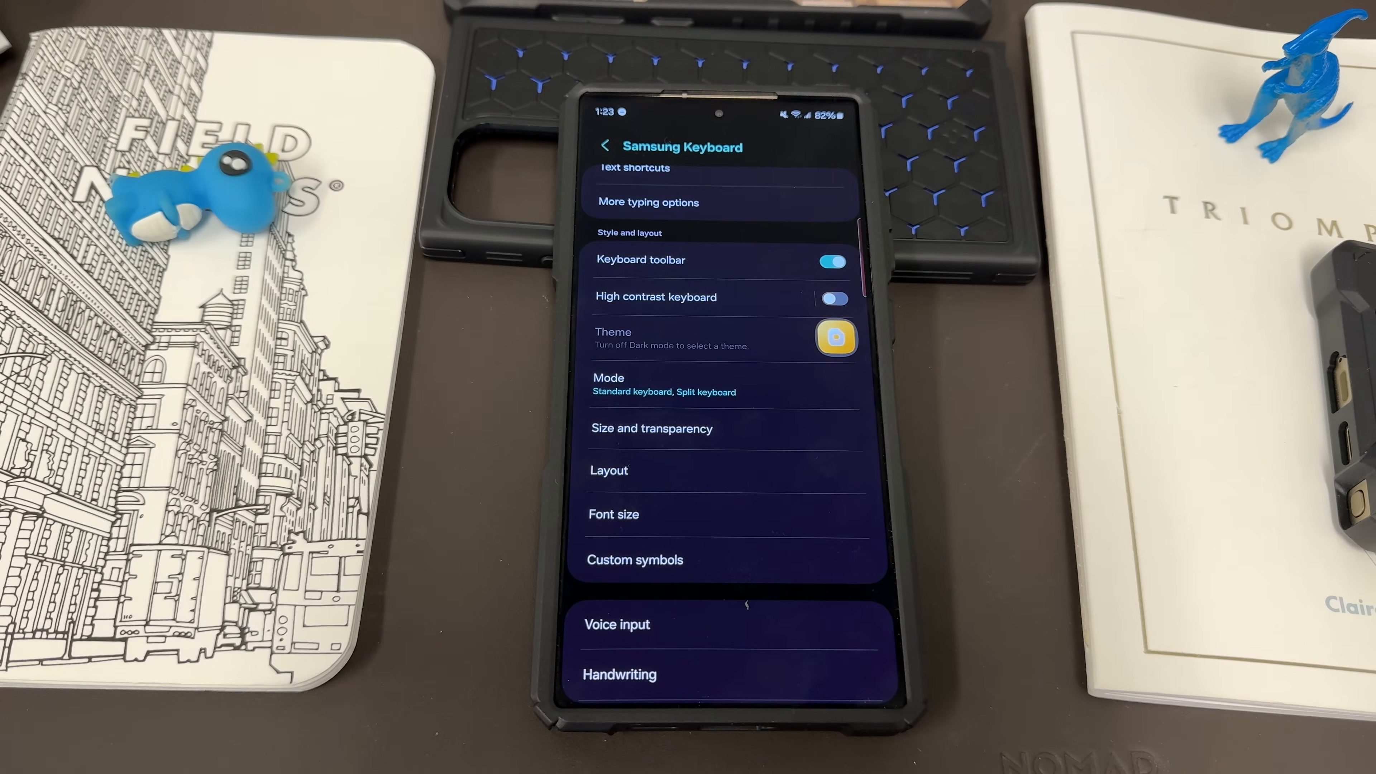
View the Font size and Custom symbols pages, returning to the keyboard settings list
left_click(614, 515)
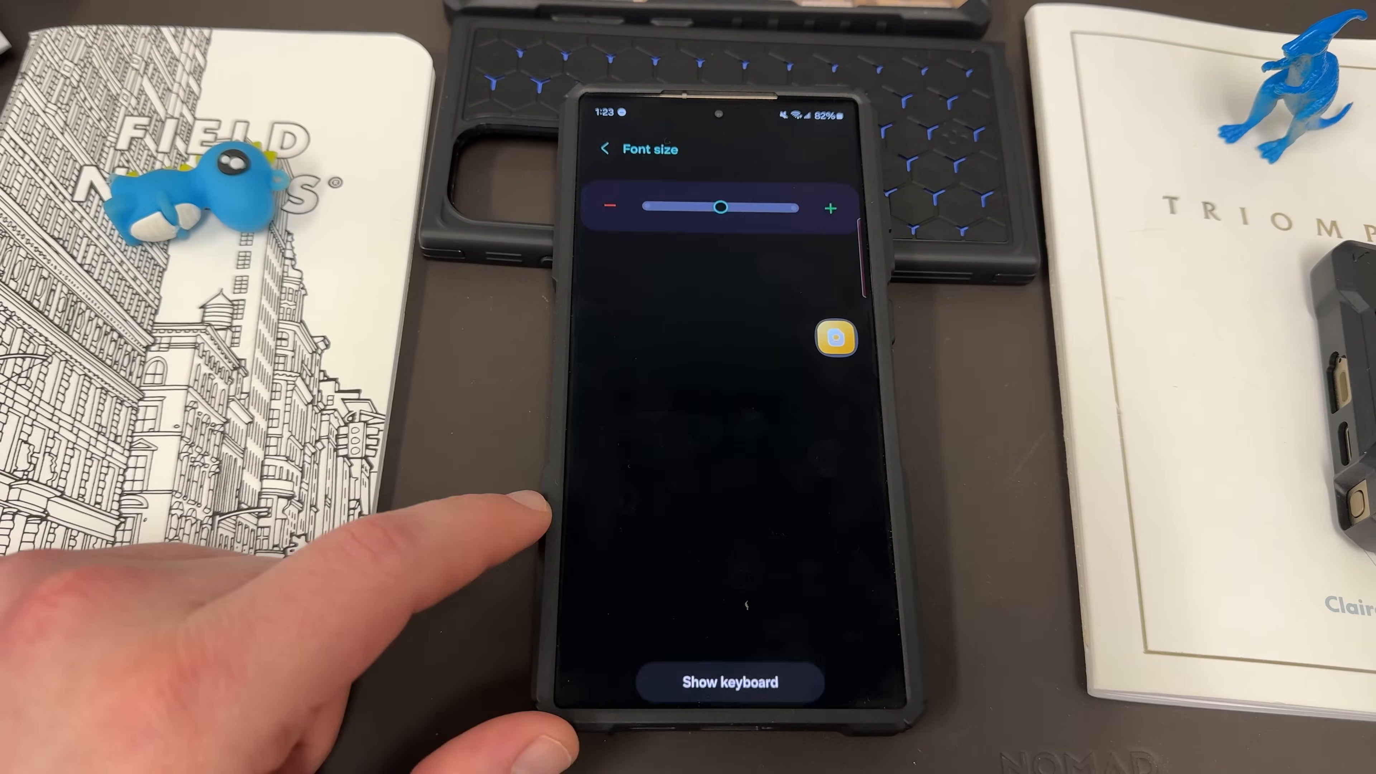
left_click(607, 148)
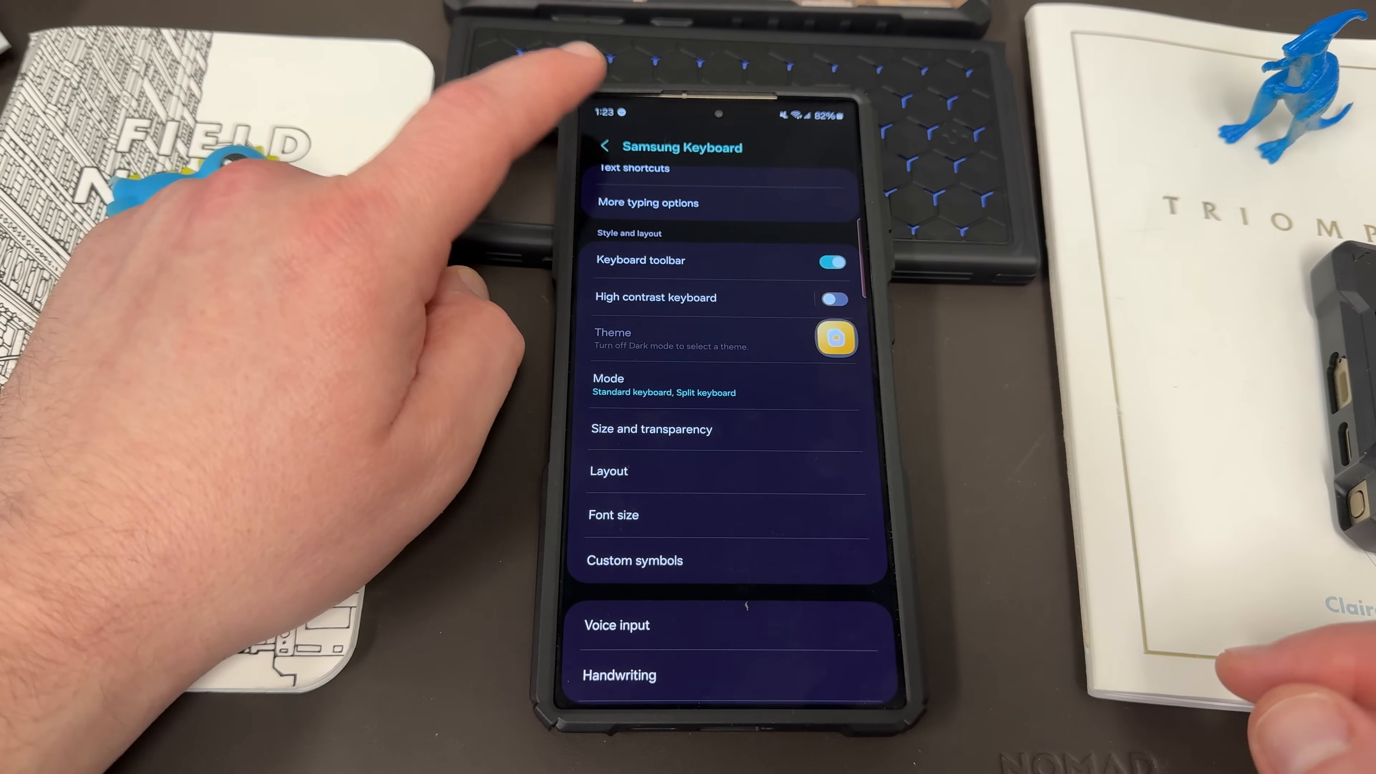
left_click(634, 560)
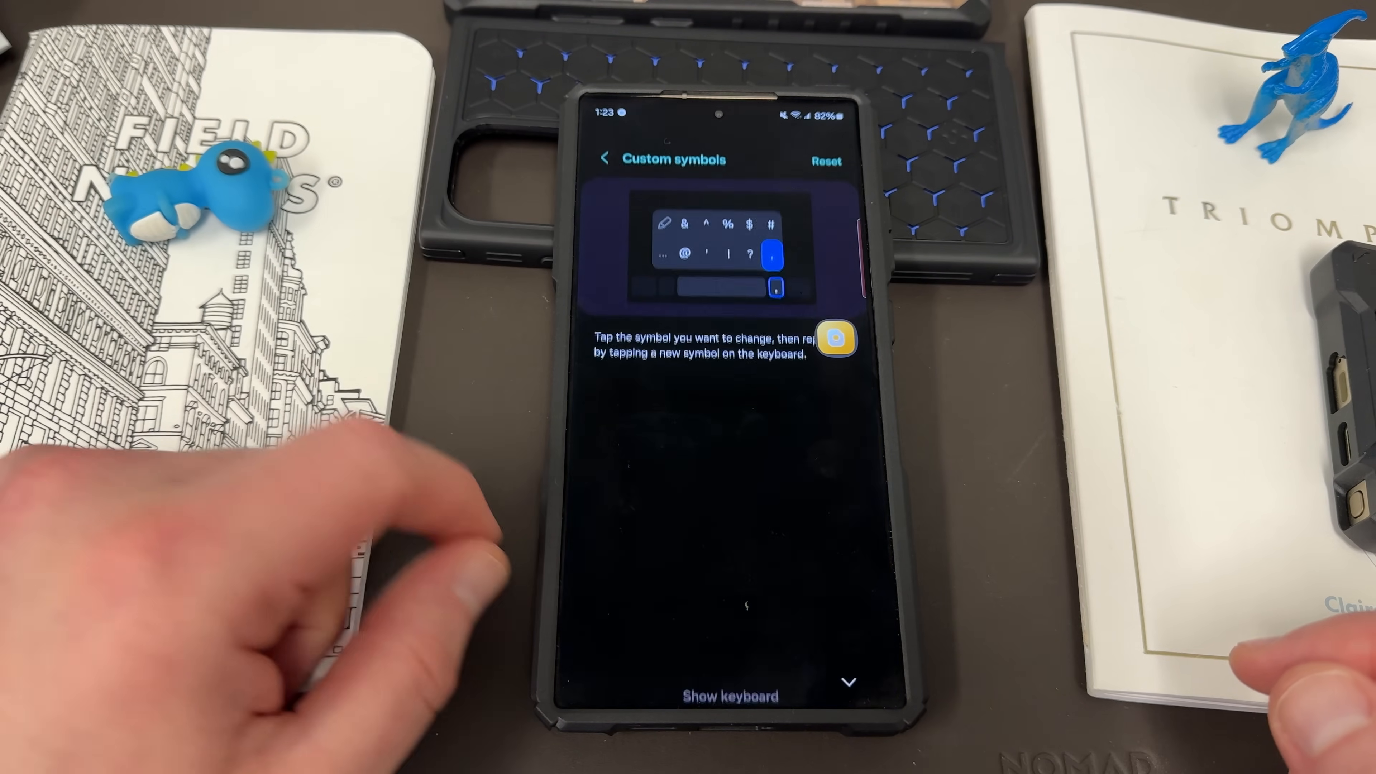
left_click(727, 696)
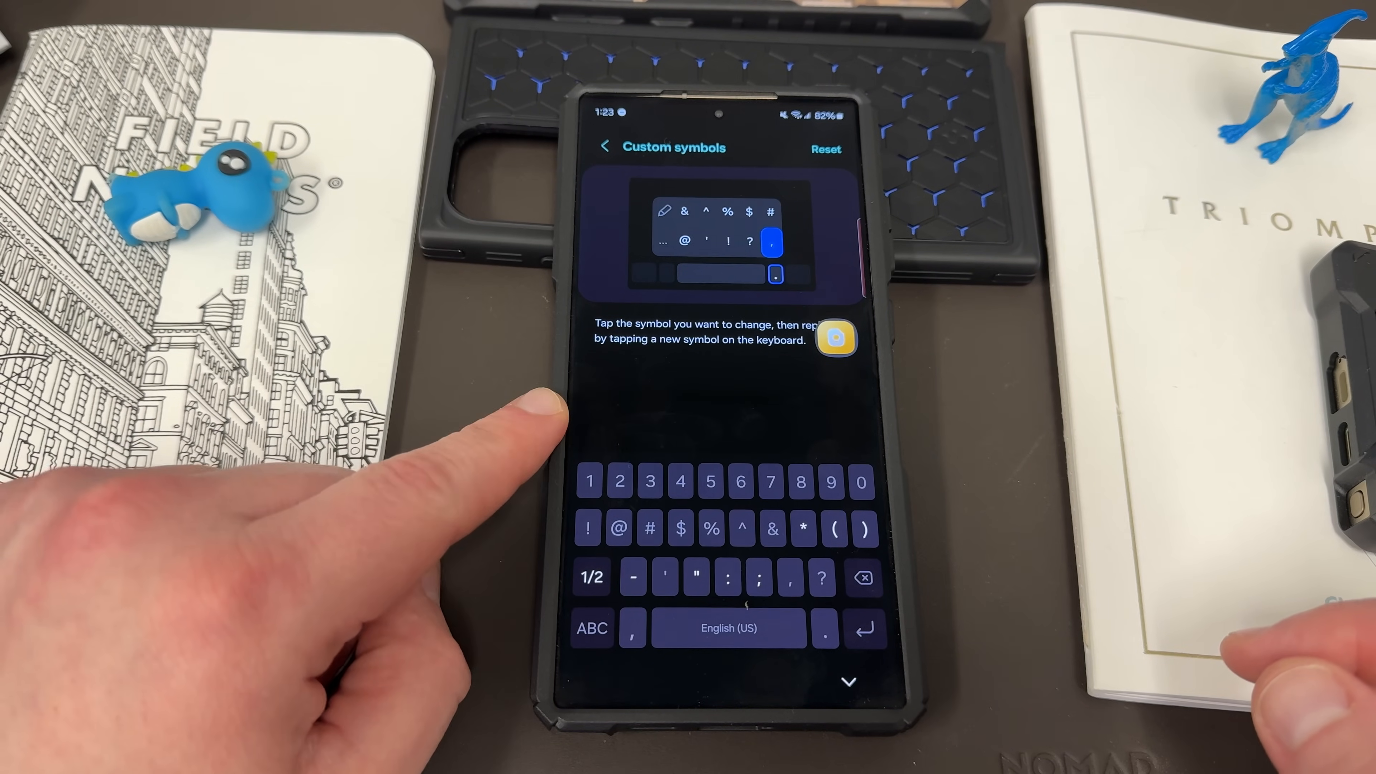
left_click(605, 146)
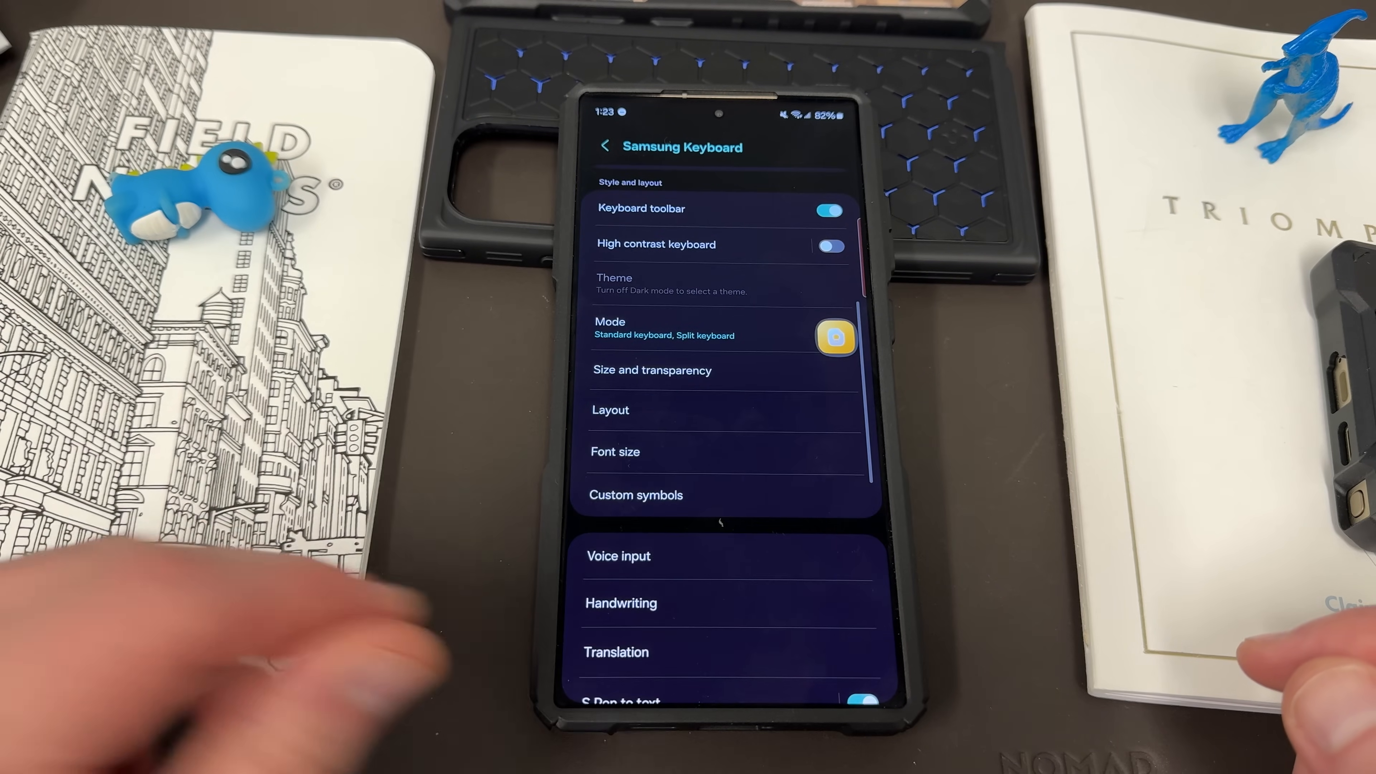
View the Voice input settings and return to the Samsung Keyboard settings
scroll("down", 3)
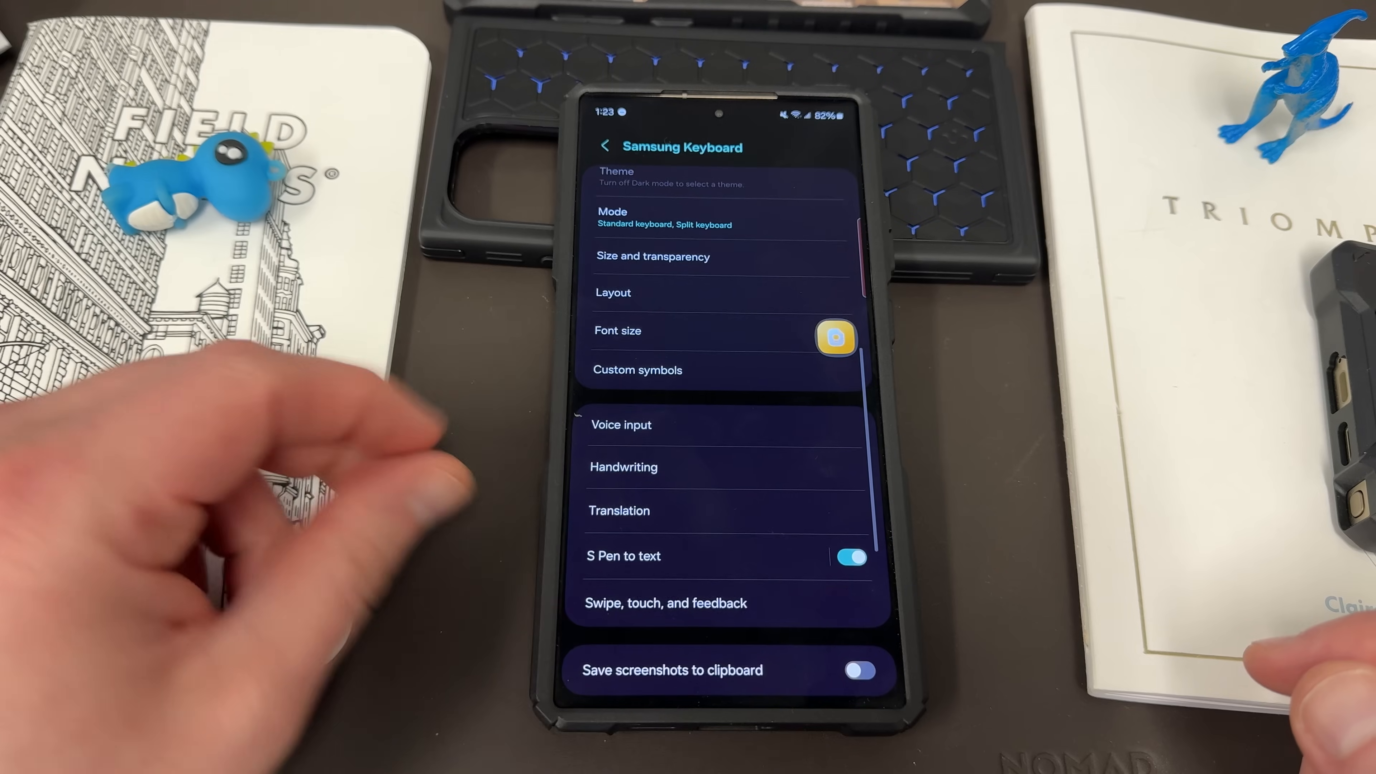
left_click(621, 425)
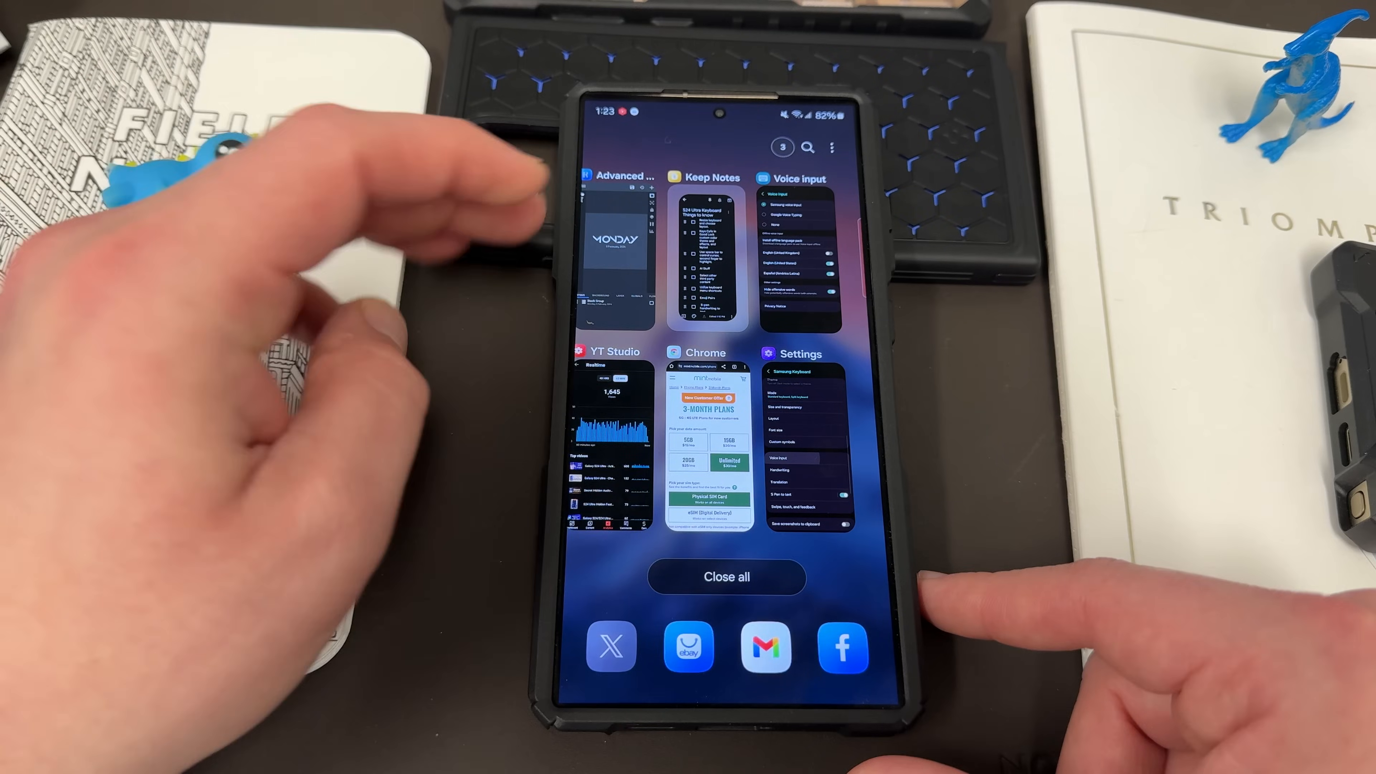
left_click(797, 254)
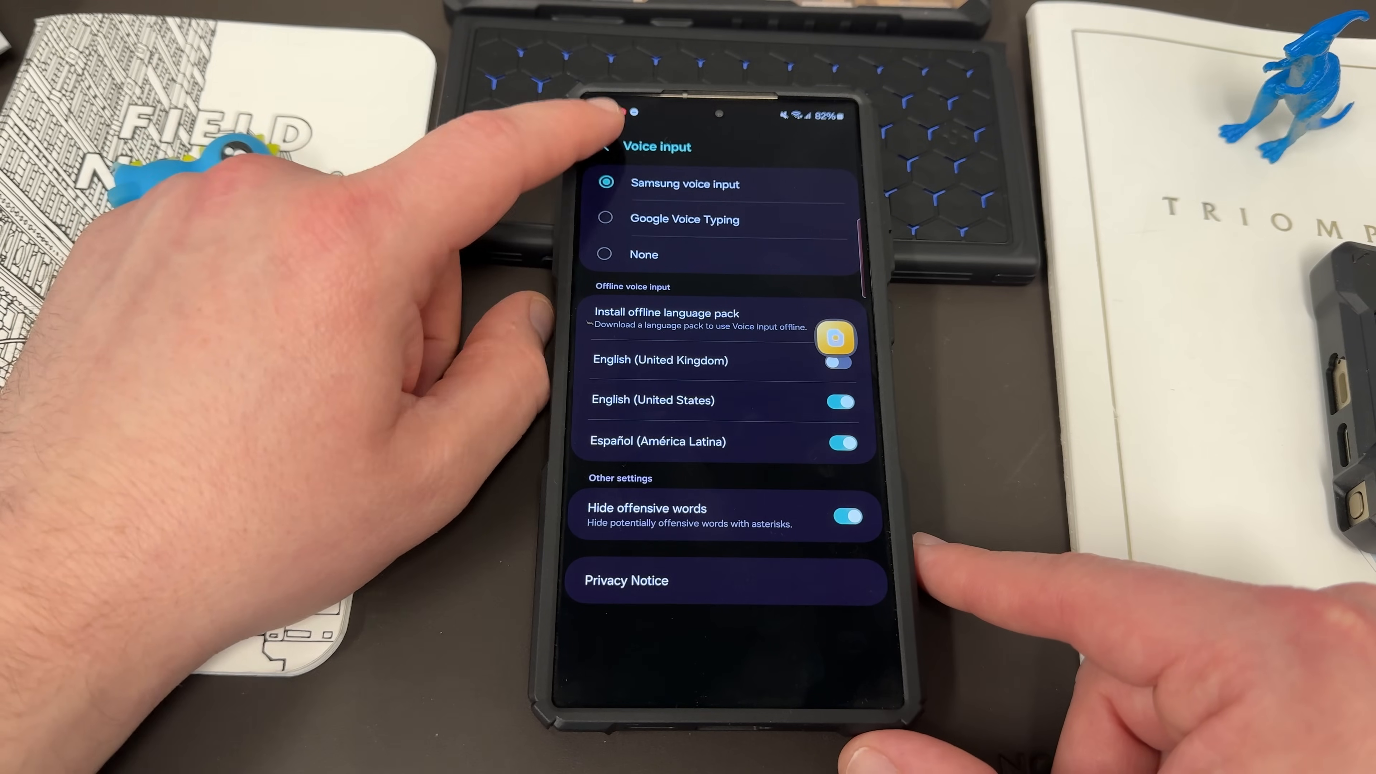
left_click(605, 146)
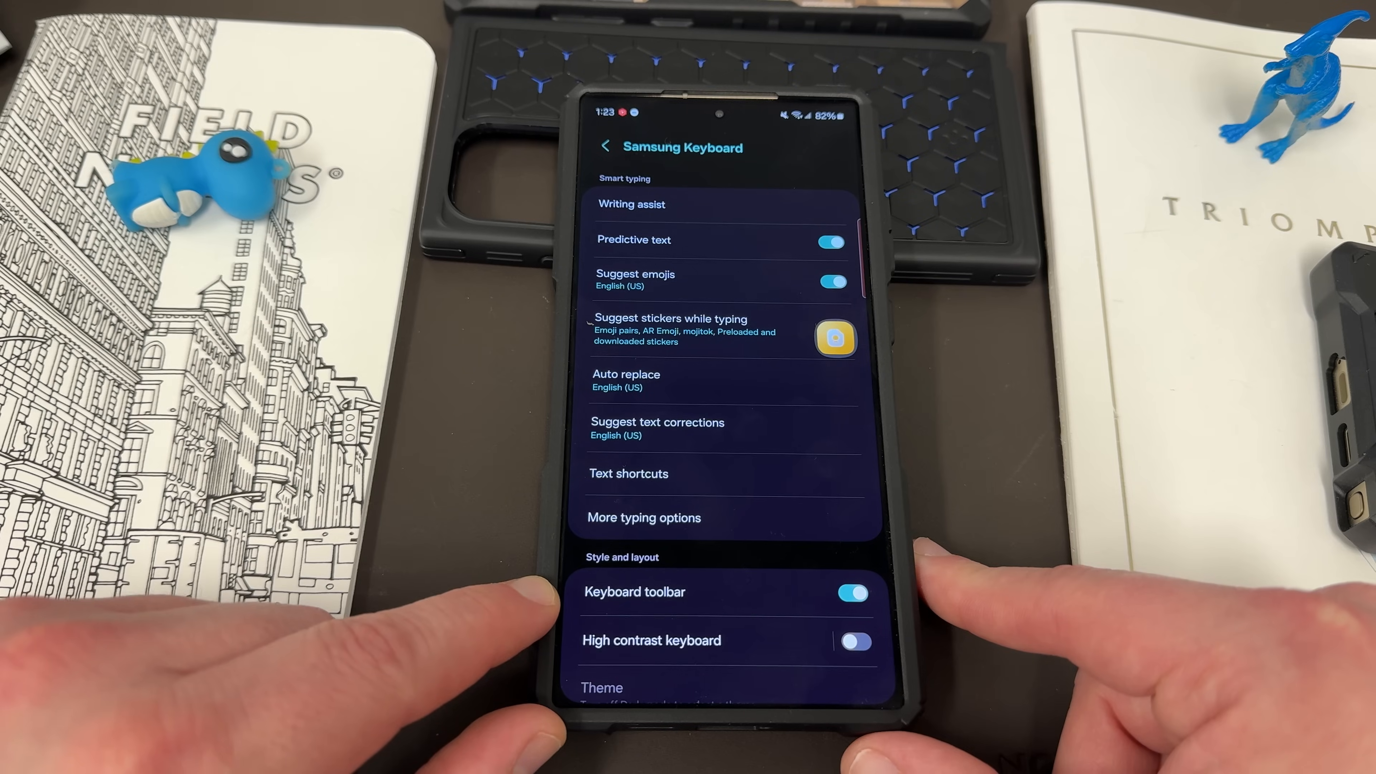
View More typing options with Auto capitalize and double-tap period toggles, then leave
scroll("down", 3)
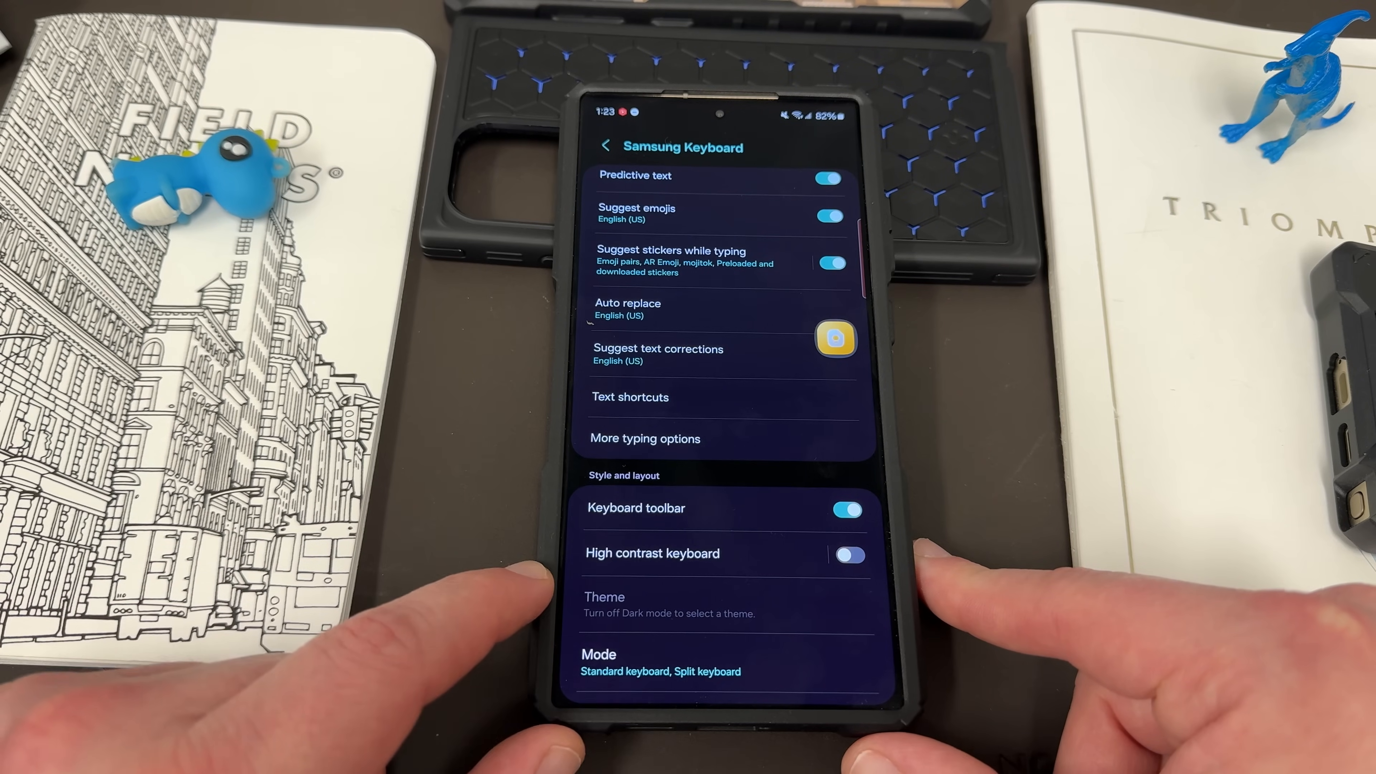
left_click(646, 438)
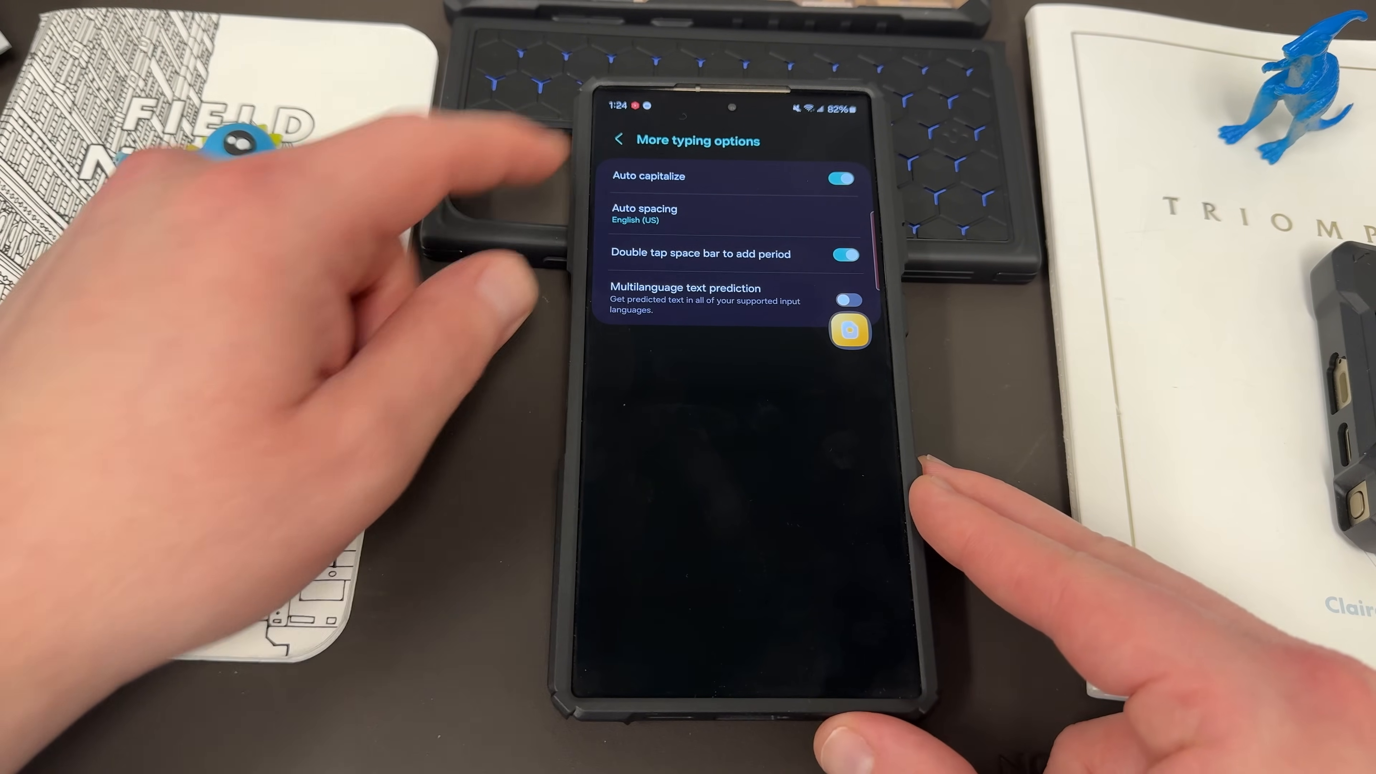
left_click(621, 141)
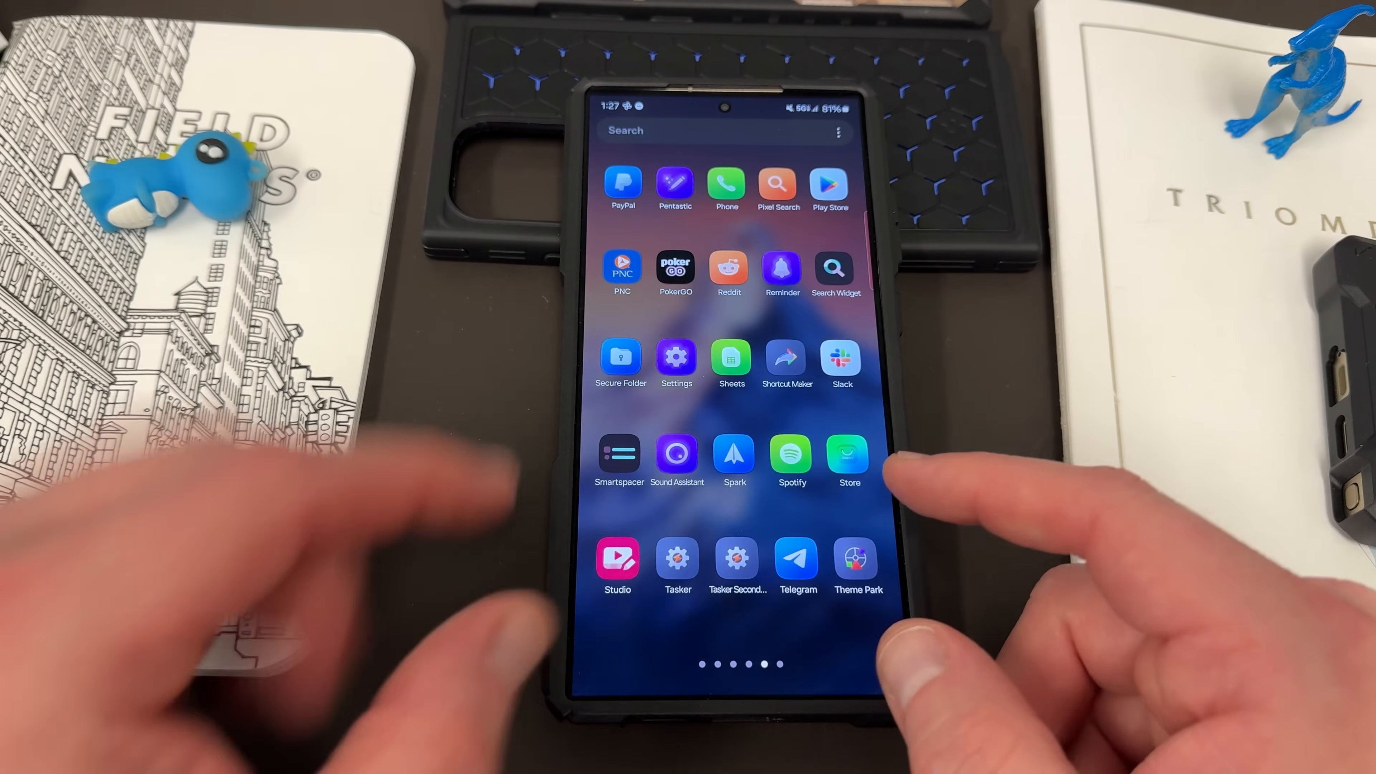
Launch Keys Cafe from Good Lock's Make up list
scroll("left", 3)
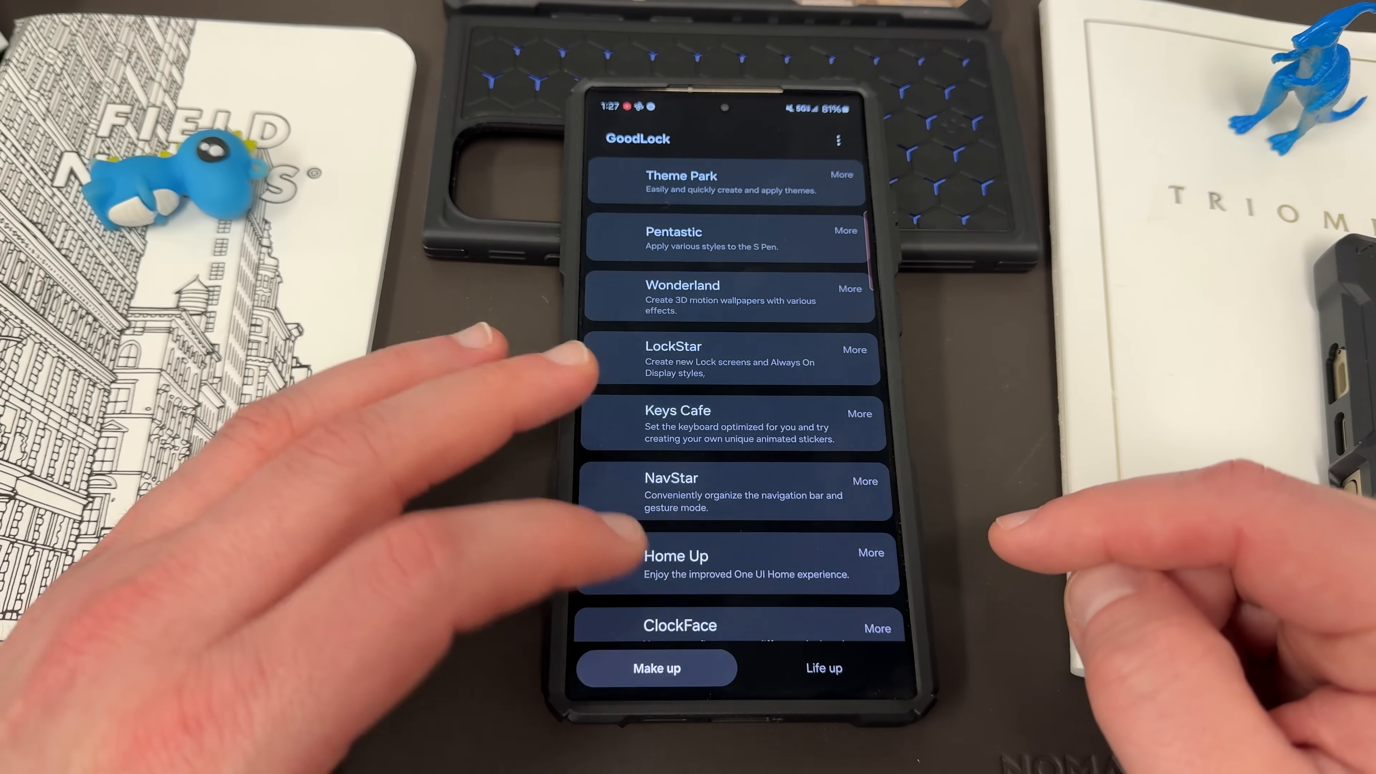
scroll("down", 3)
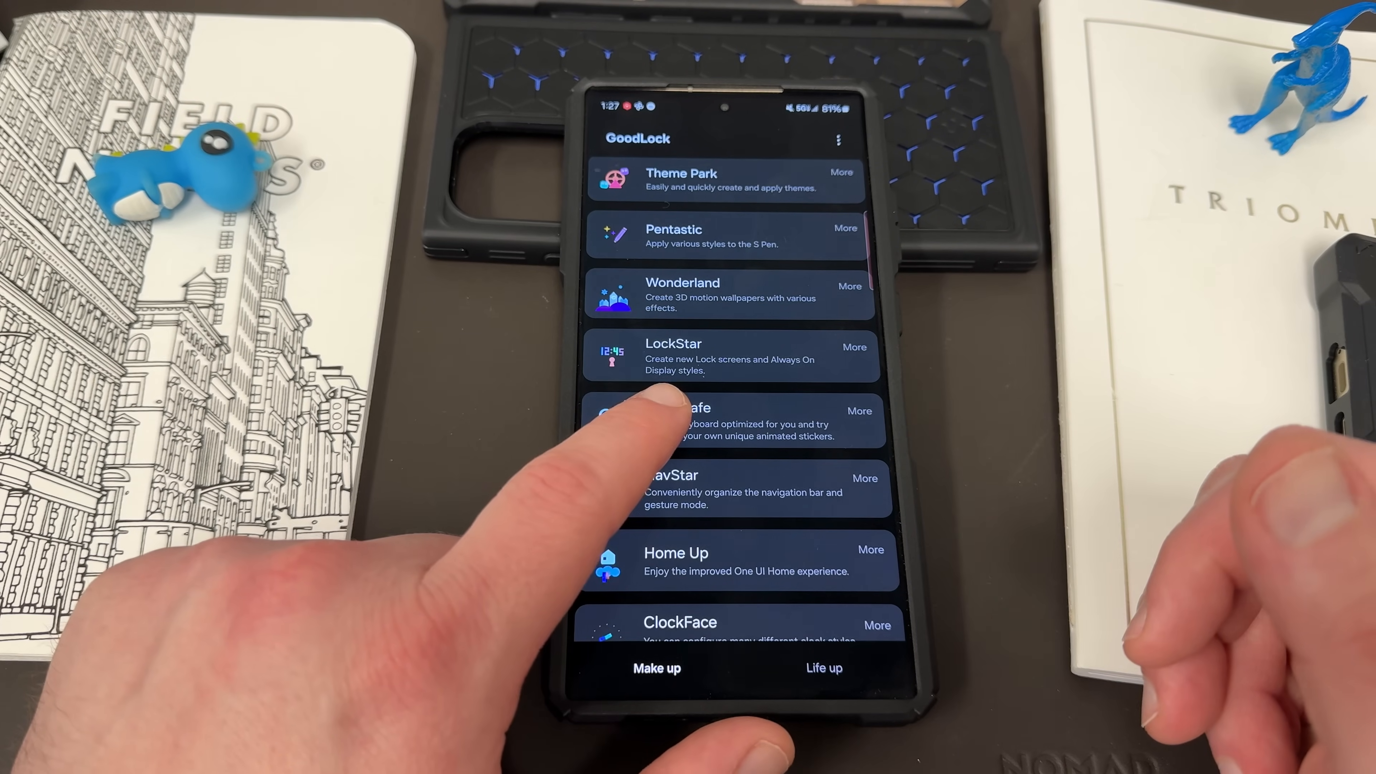
left_click(729, 421)
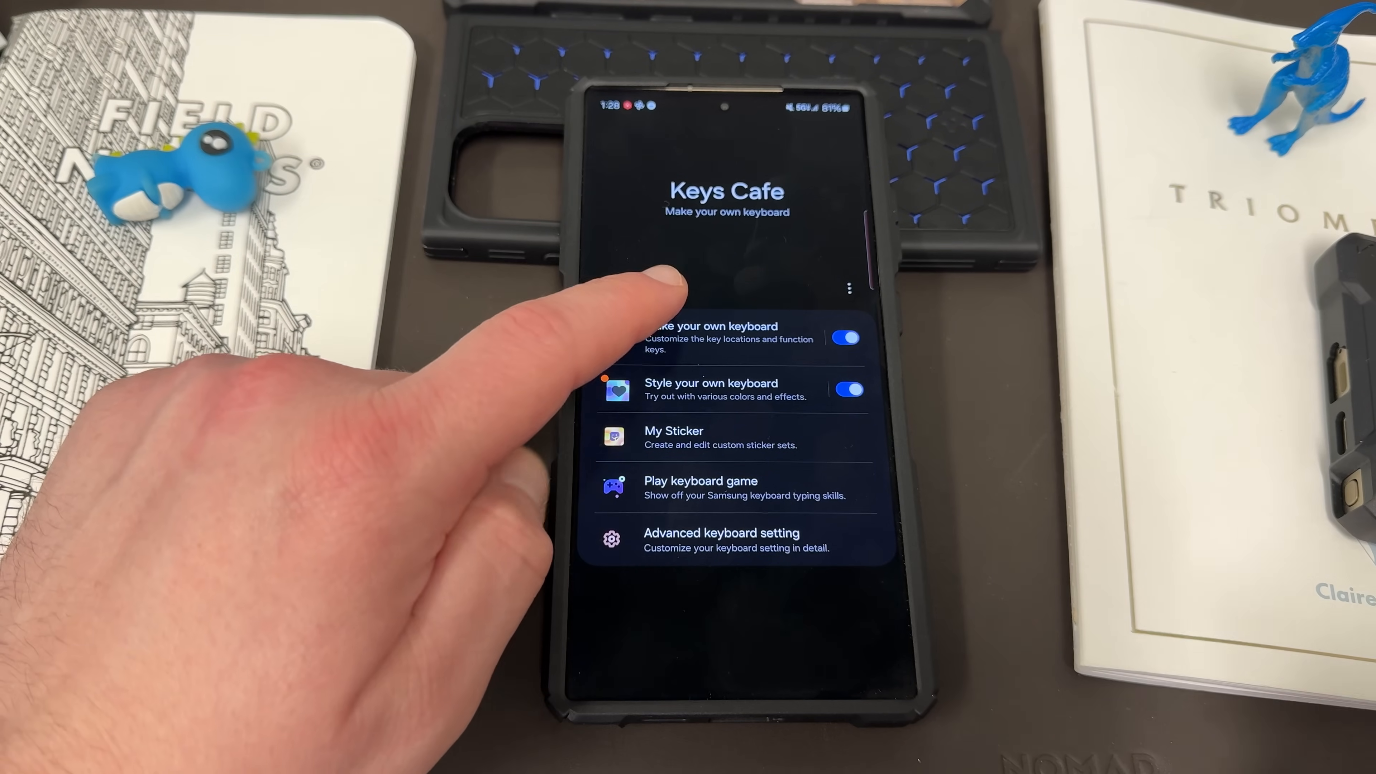
Briefly enter the Qwerty layout editor under Make your own keyboard, then back out
left_click(711, 337)
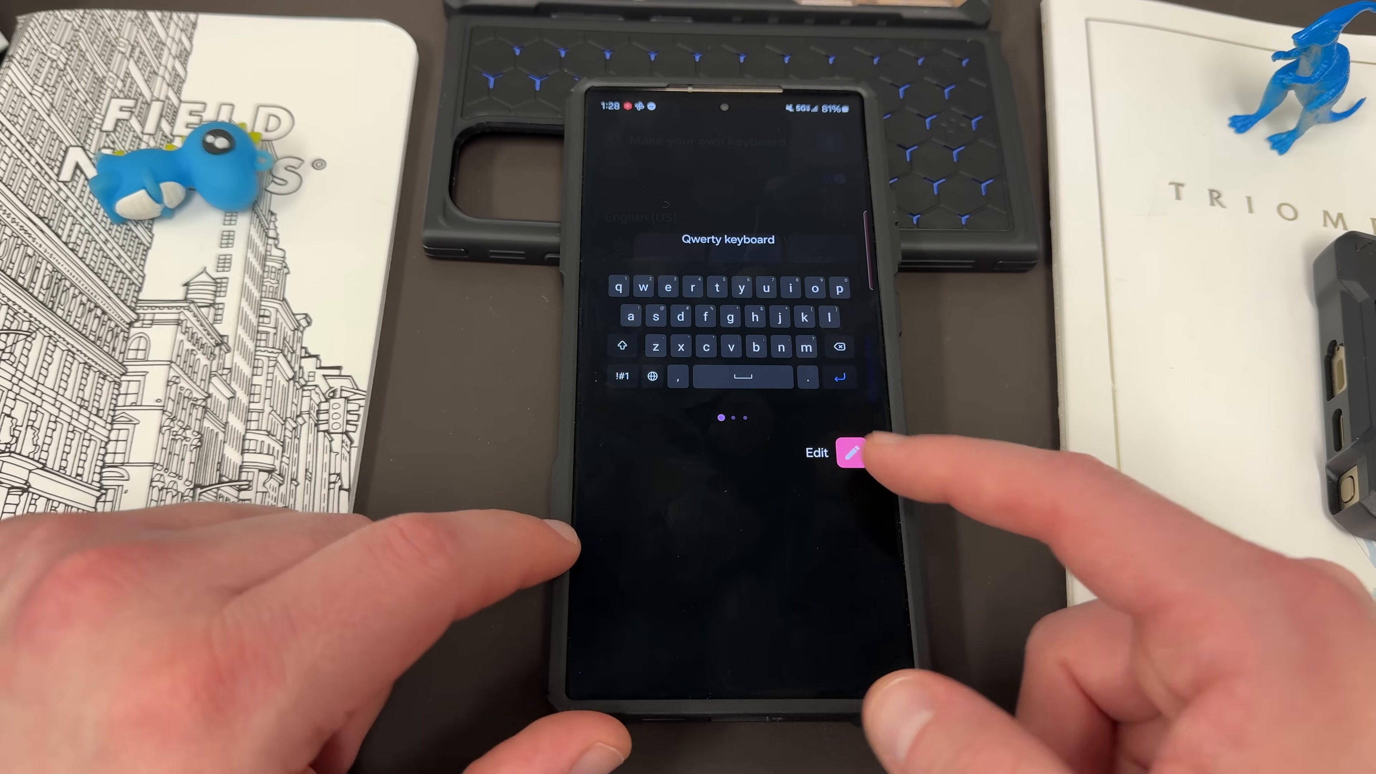
left_click(849, 452)
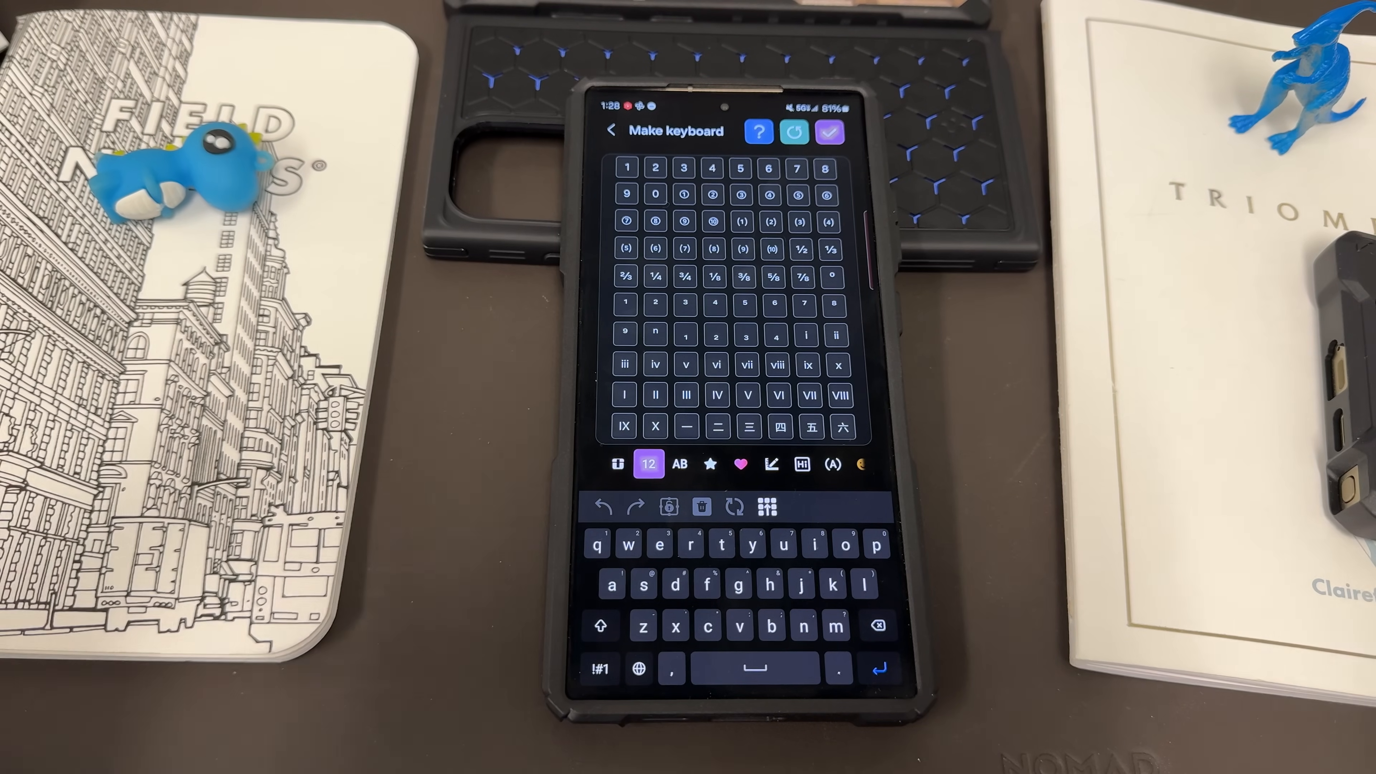
left_click(771, 464)
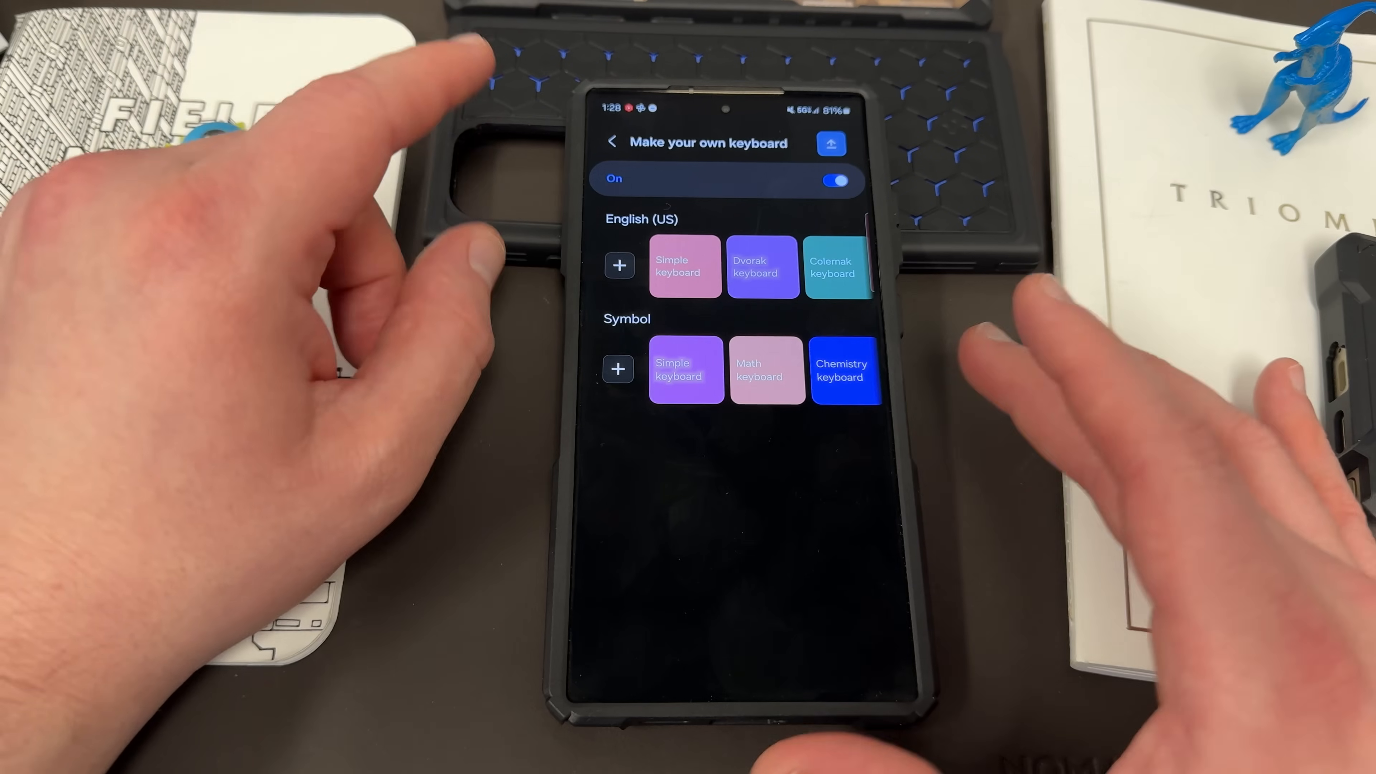
left_click(611, 142)
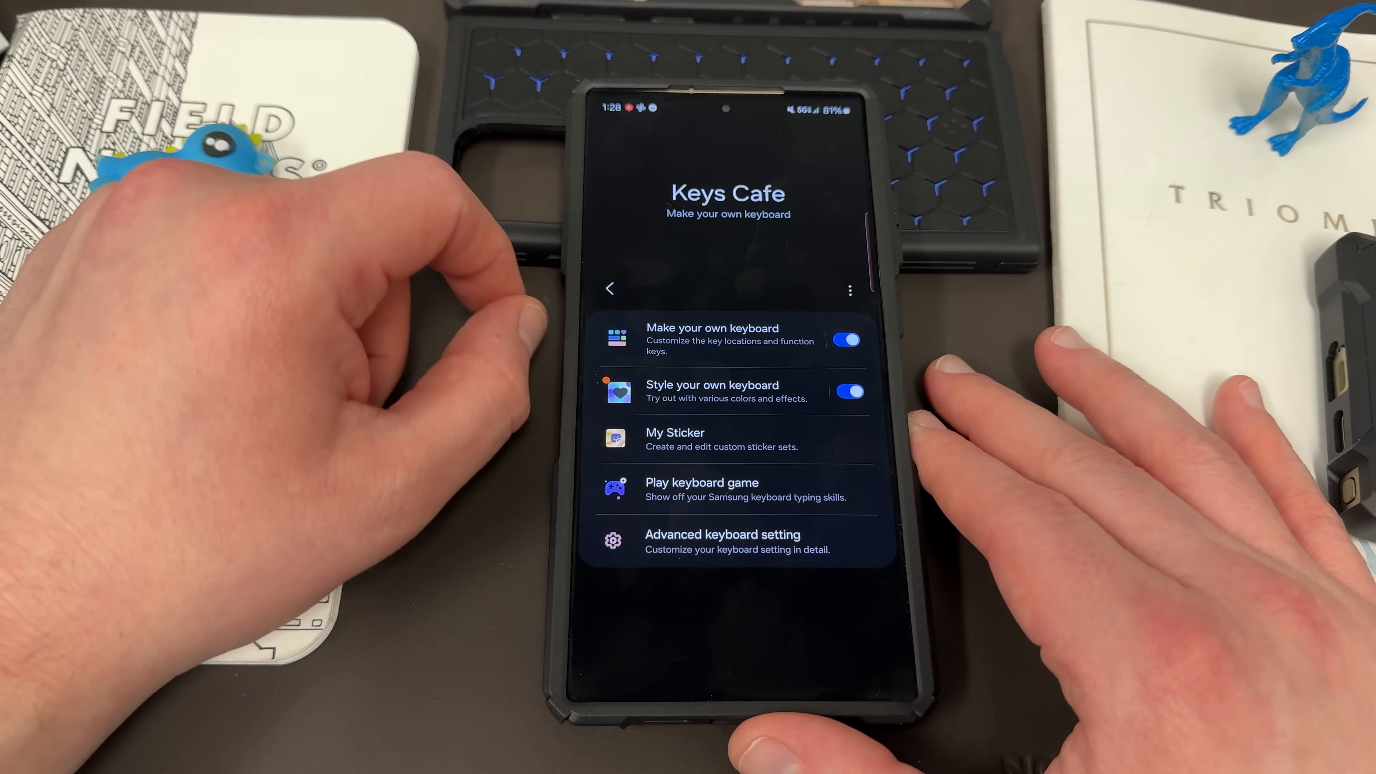
In Style your own keyboard, pick a colour effect with chosen colours and a key motion effect
left_click(712, 391)
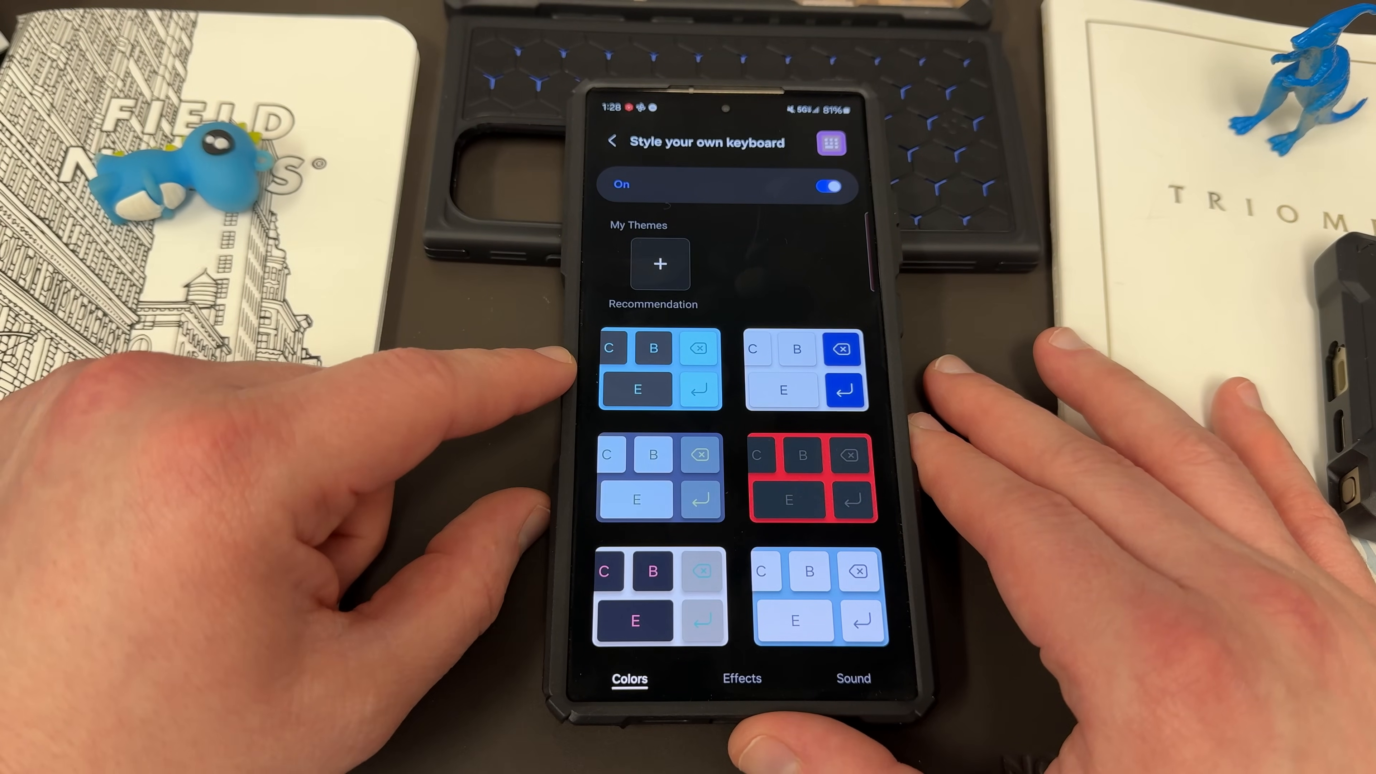
scroll("down", 3)
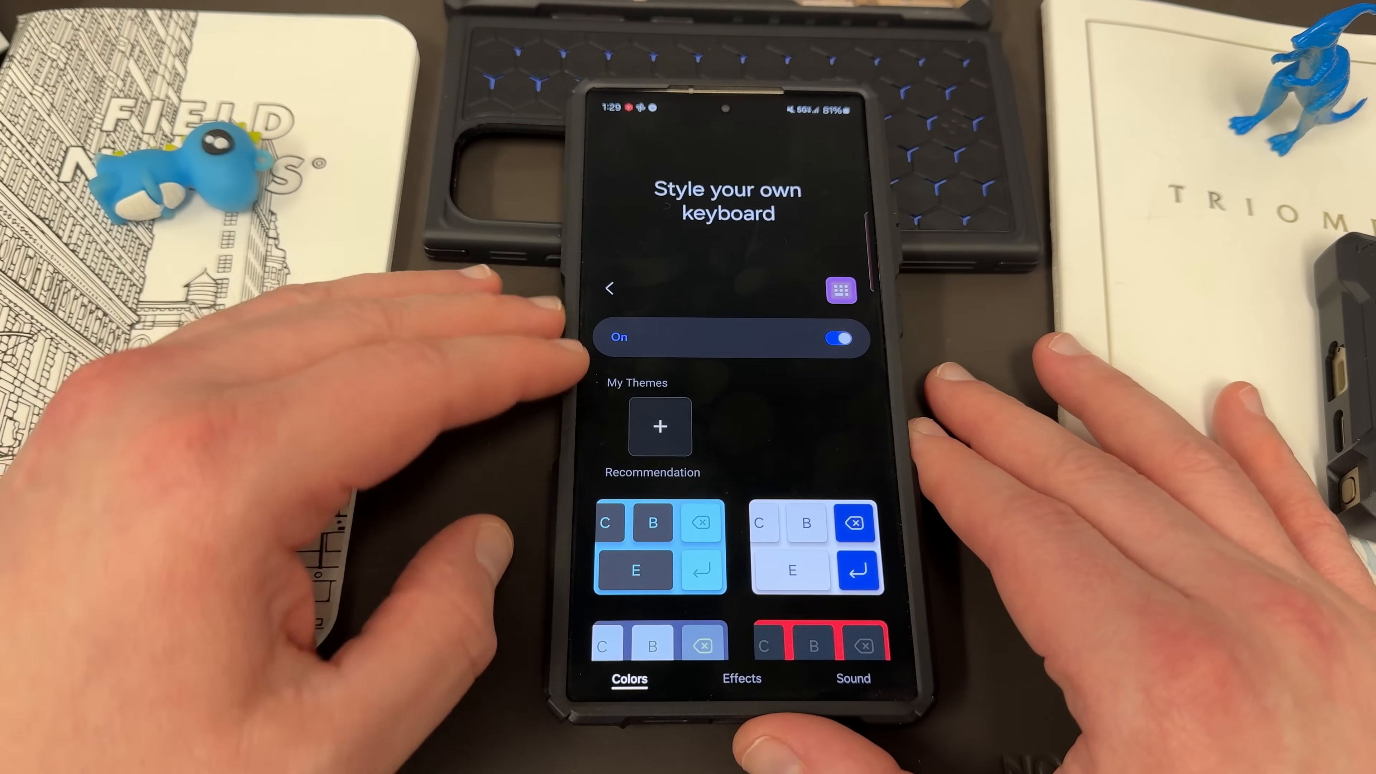
left_click(740, 679)
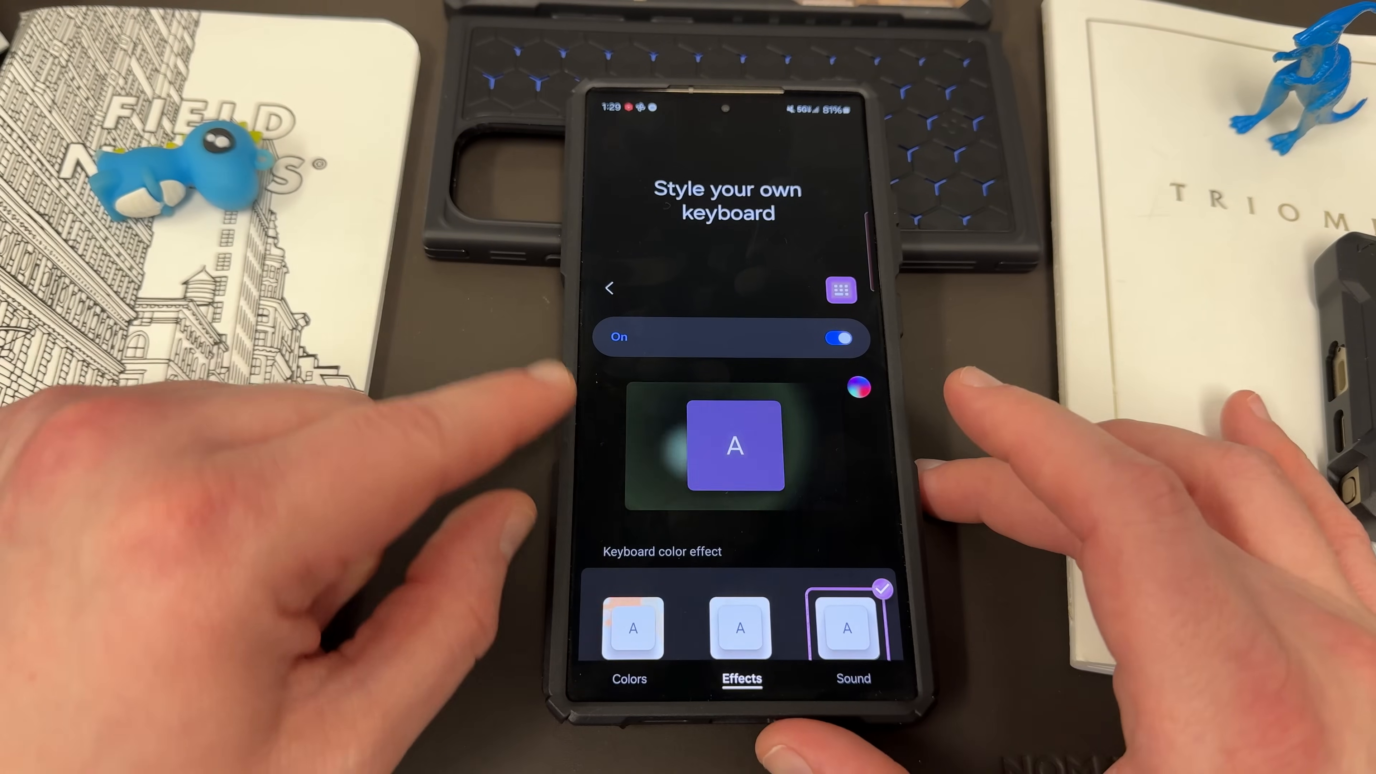
scroll("down", 3)
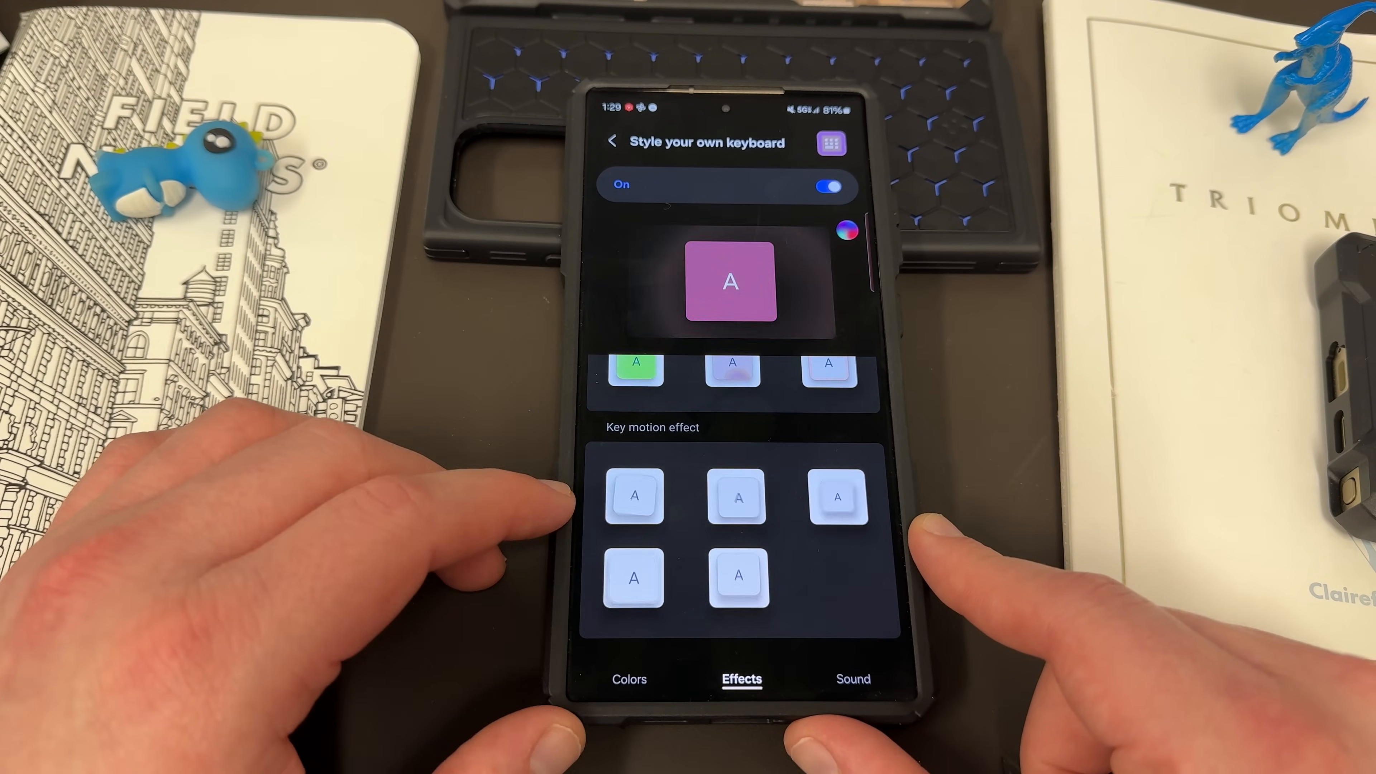
left_click(635, 496)
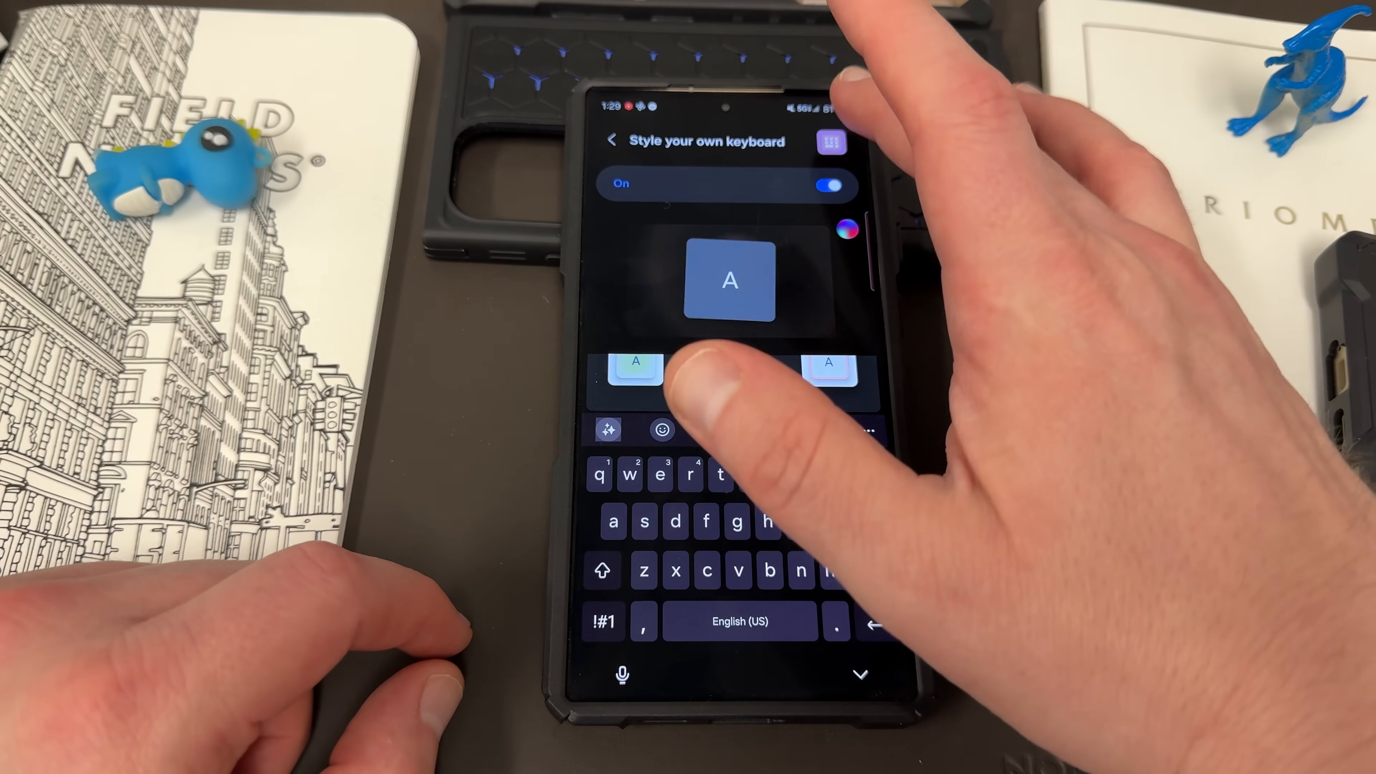
left_click(845, 230)
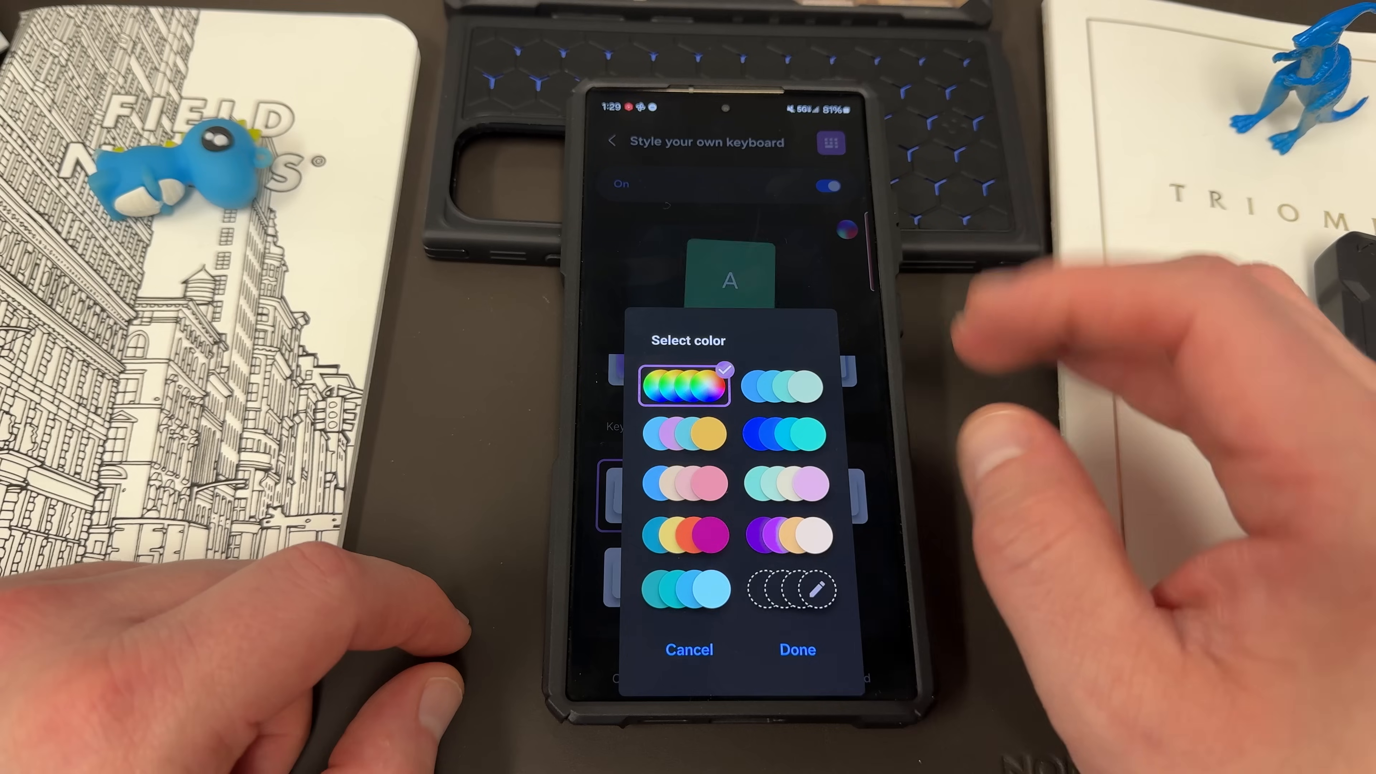
left_click(688, 532)
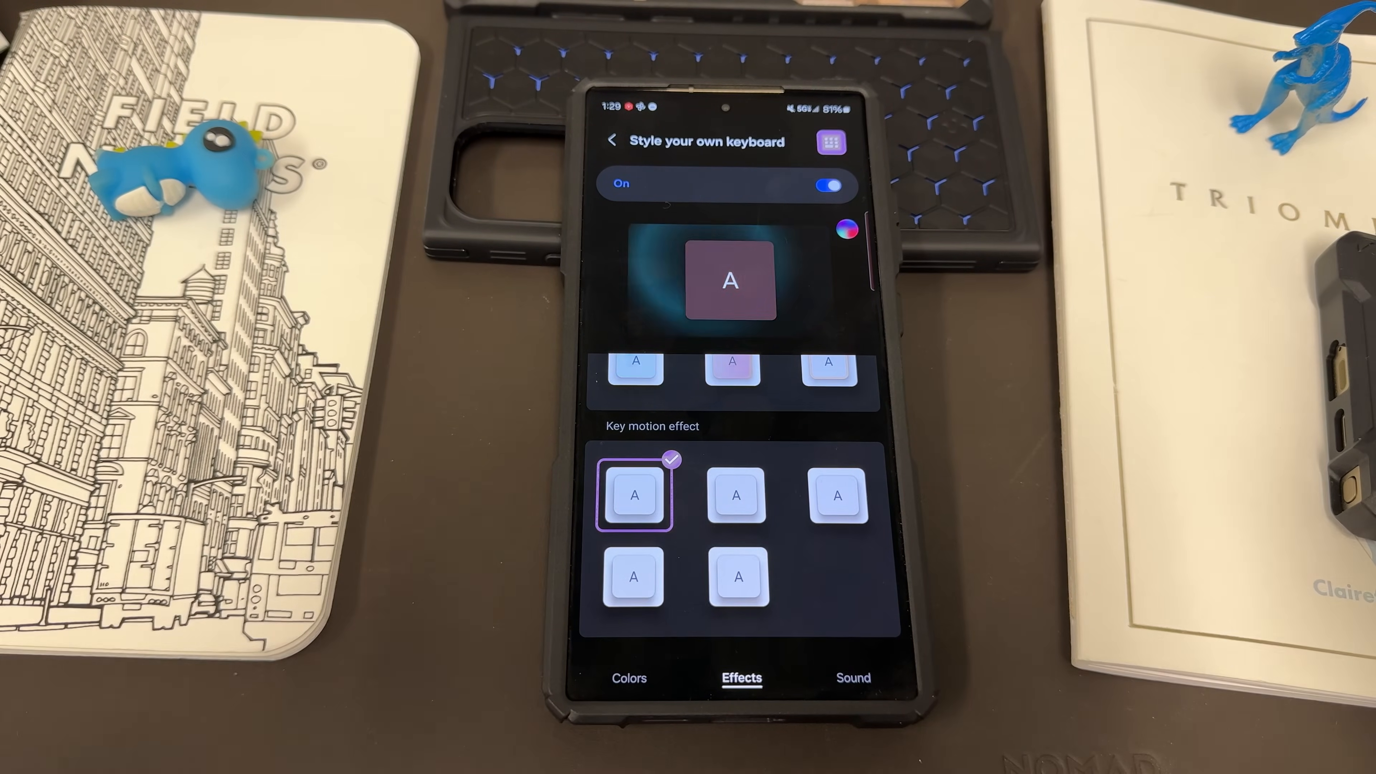
left_click(852, 678)
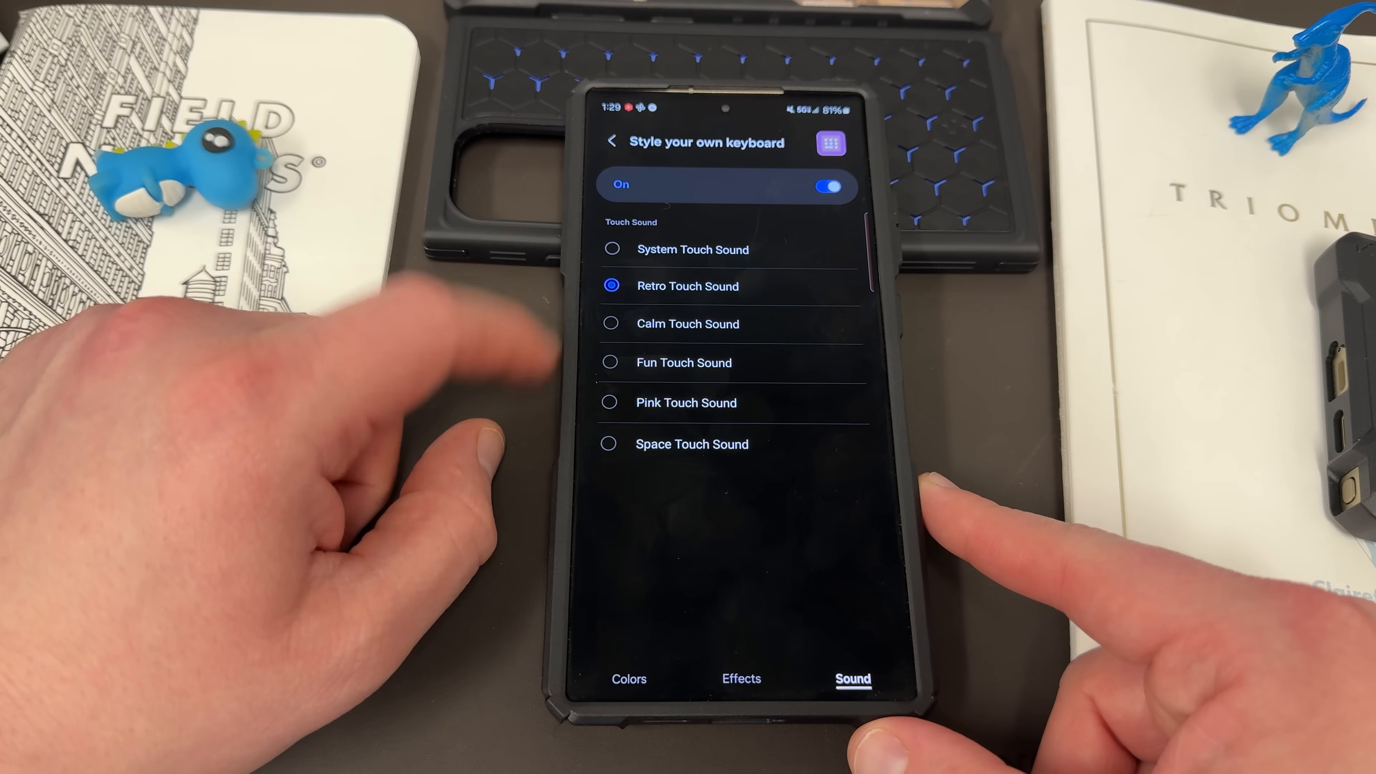
Choose Fun Touch Sound as the touch sound and return to the Keys Cafe menu
left_click(611, 363)
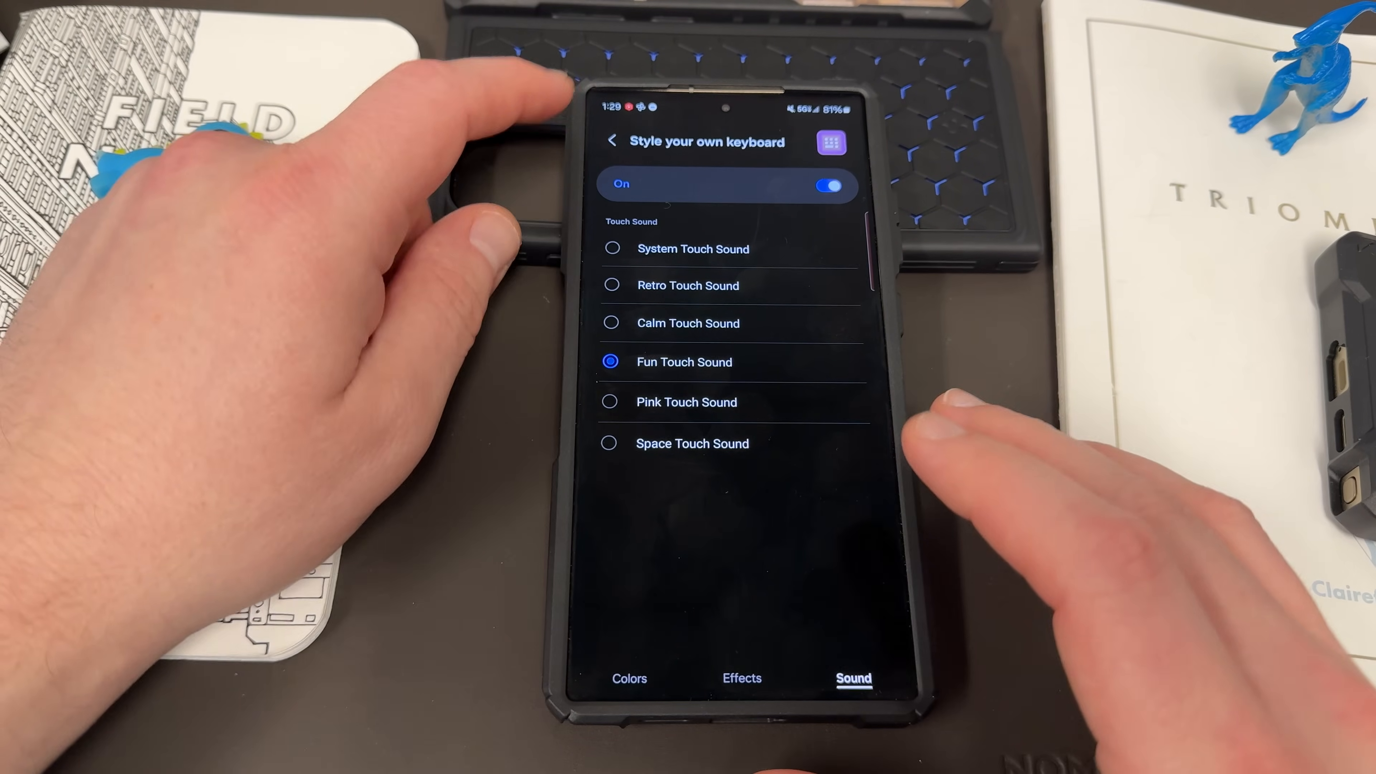
left_click(611, 142)
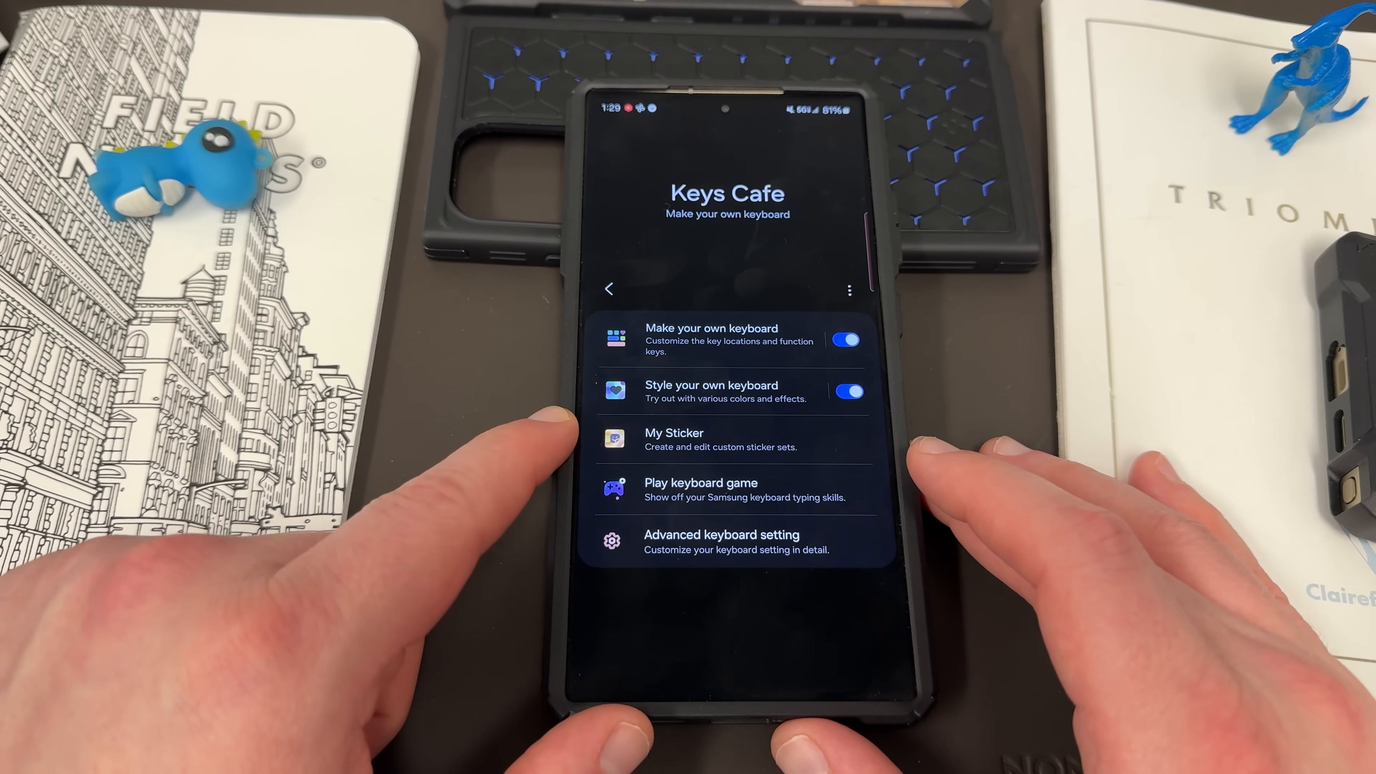
Review the Advanced keyboard setting toggles and leave the page
left_click(720, 439)
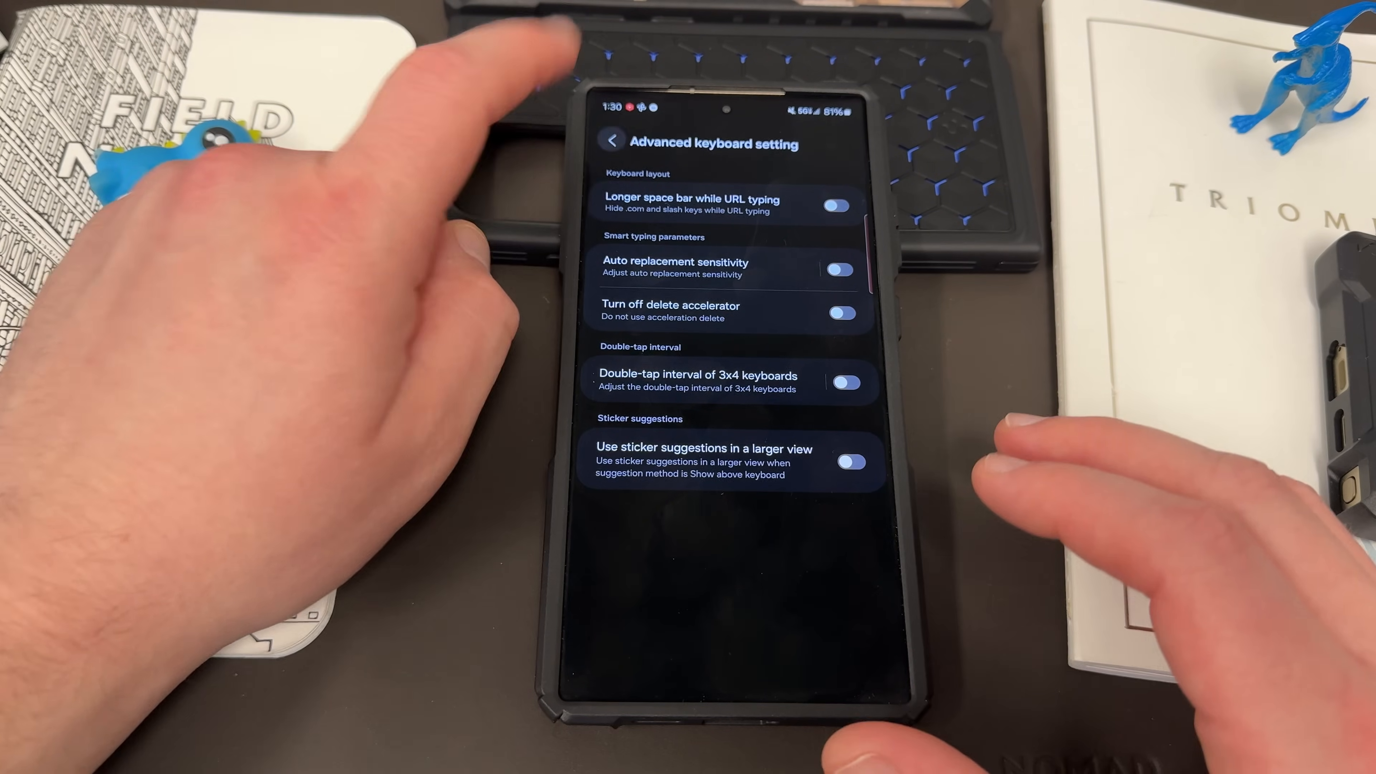
left_click(607, 141)
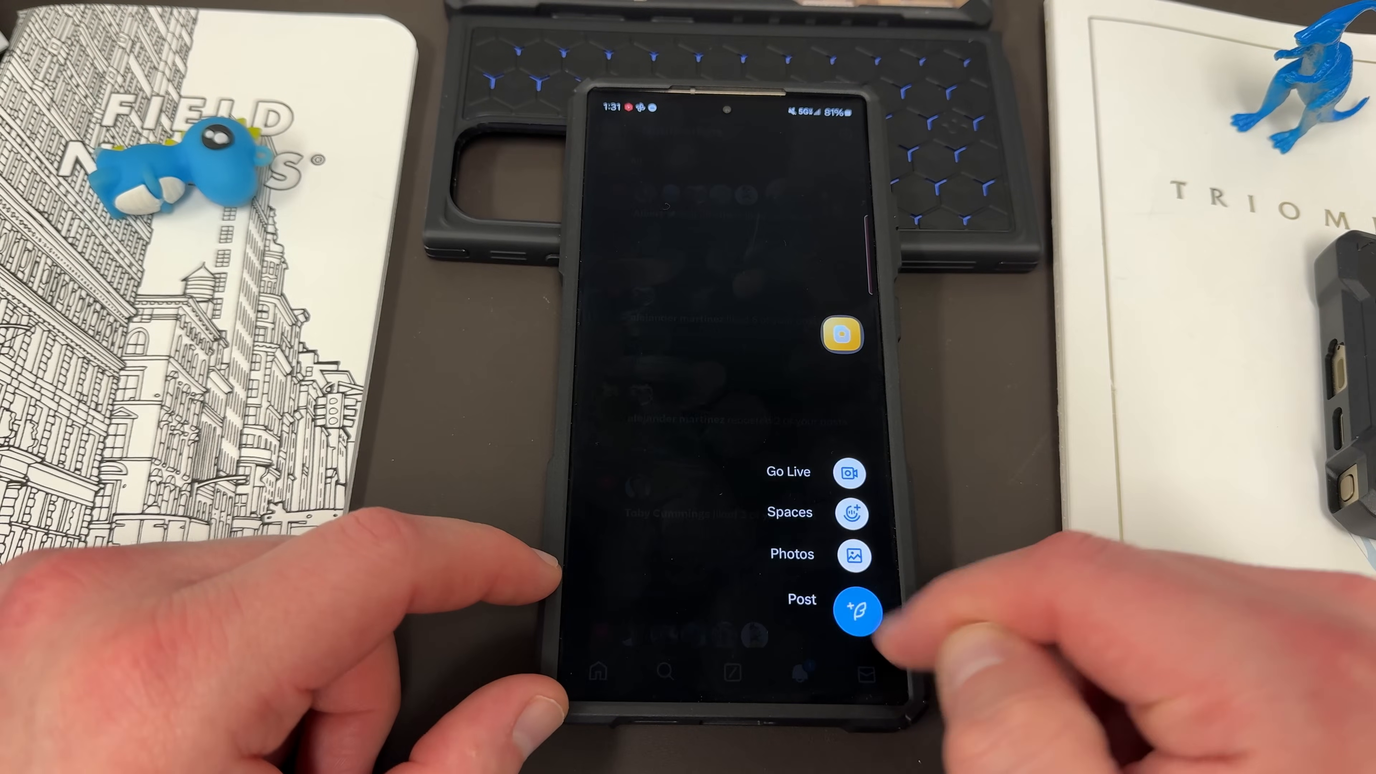
Compose a new X post draft reading "This is a tweet" with the styled keyboard
left_click(855, 612)
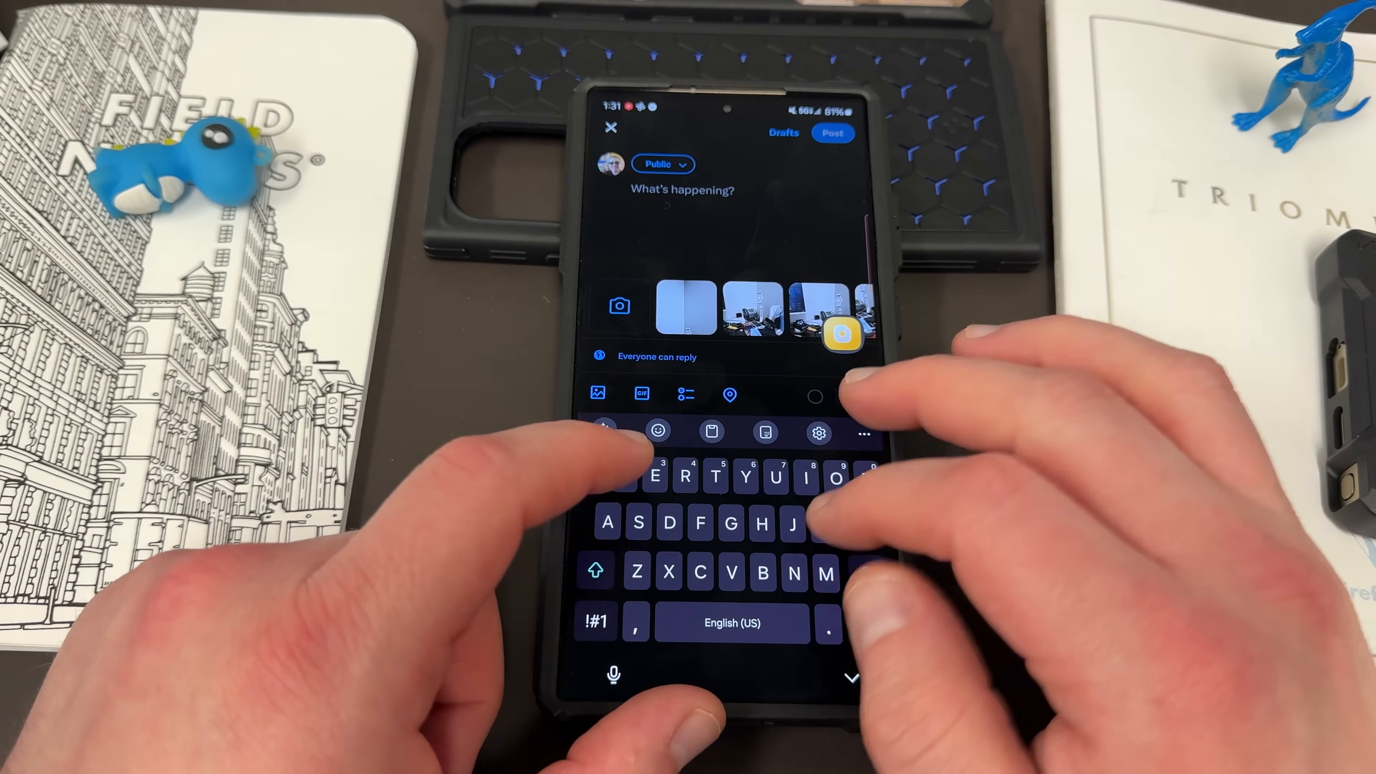
type("This is a tweet")
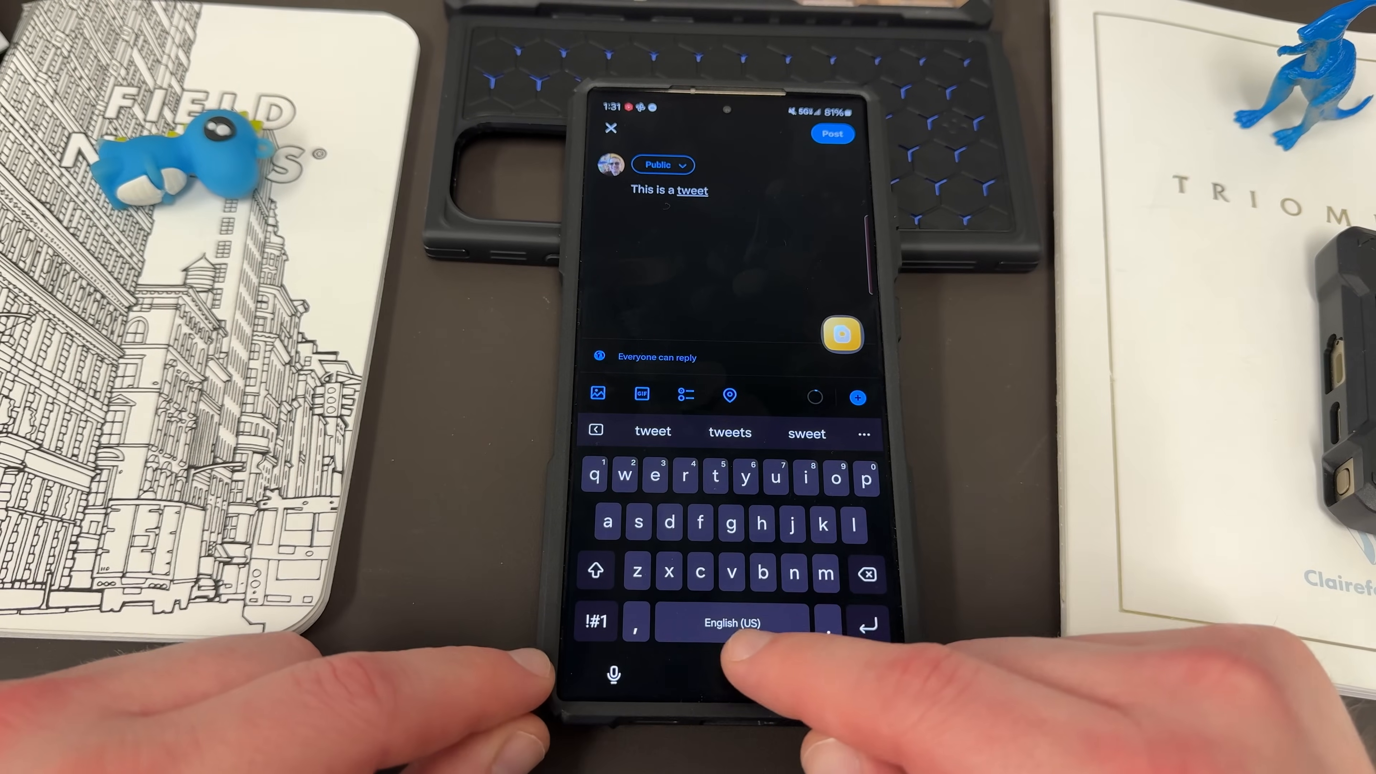
left_click(731, 623)
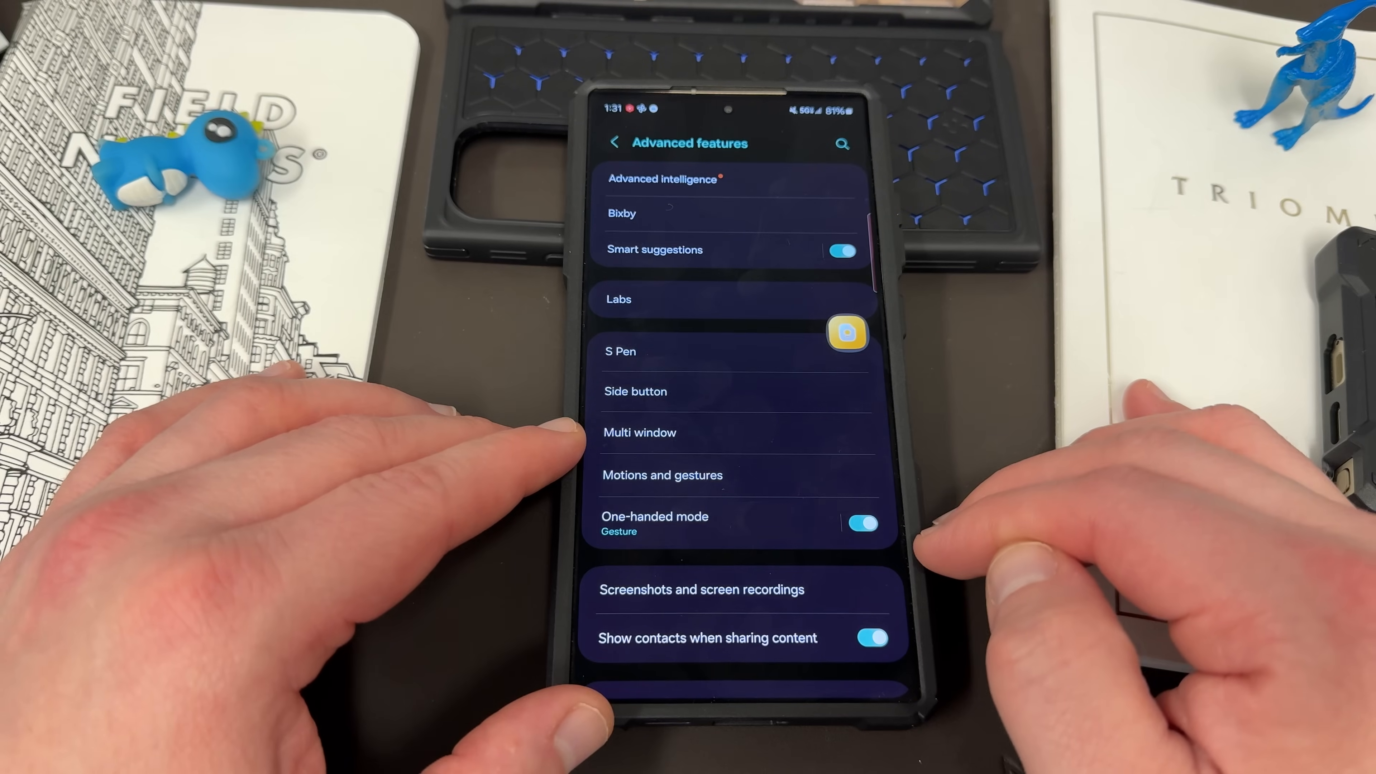
left_click(664, 179)
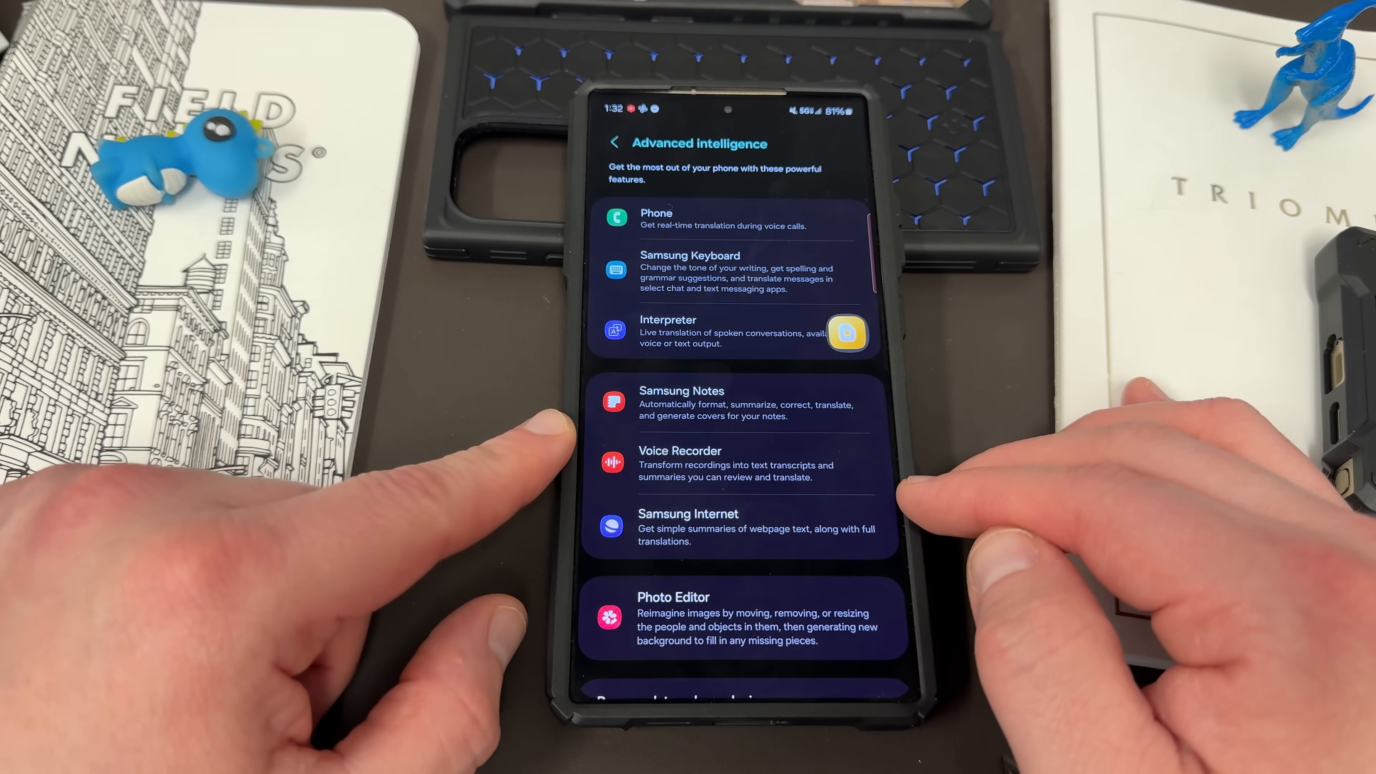
left_click(689, 255)
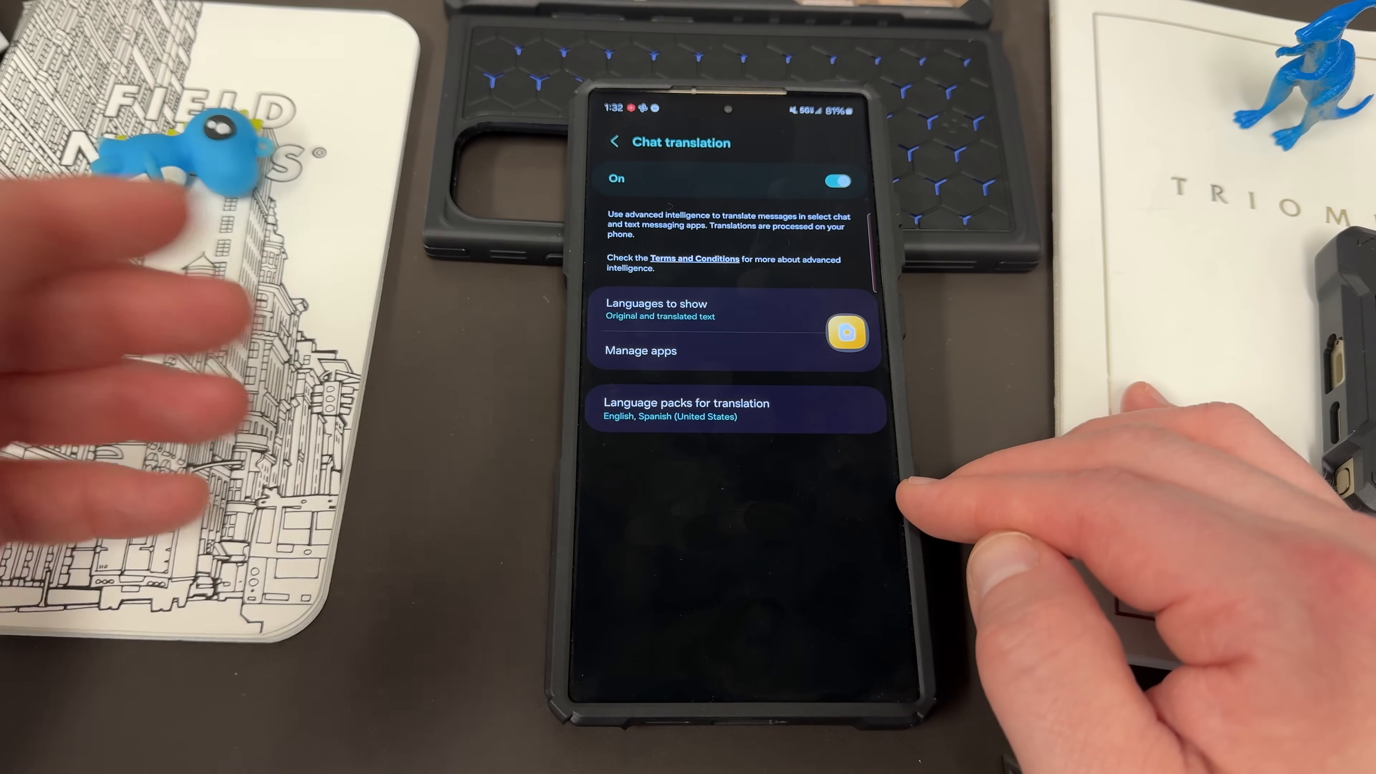
left_click(642, 350)
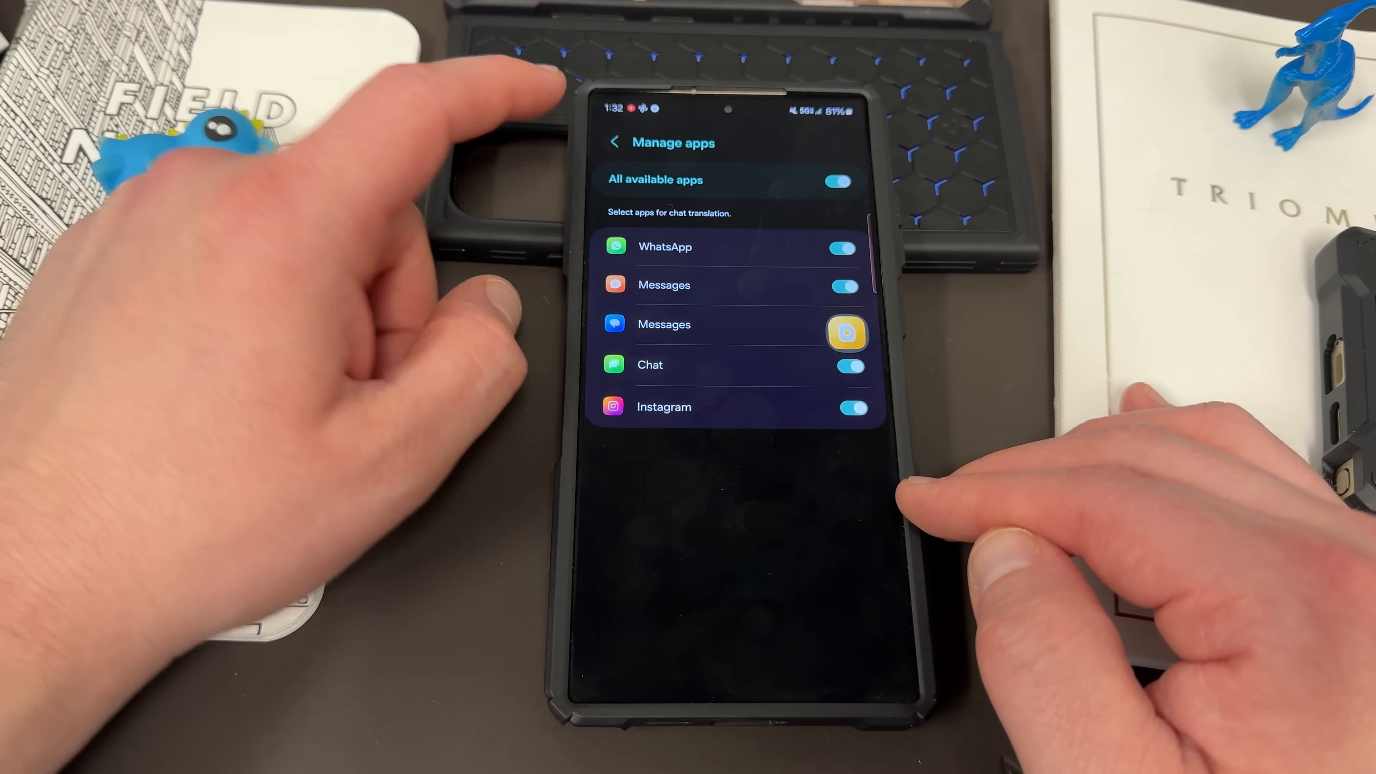
left_click(615, 142)
type("This is a tweet")
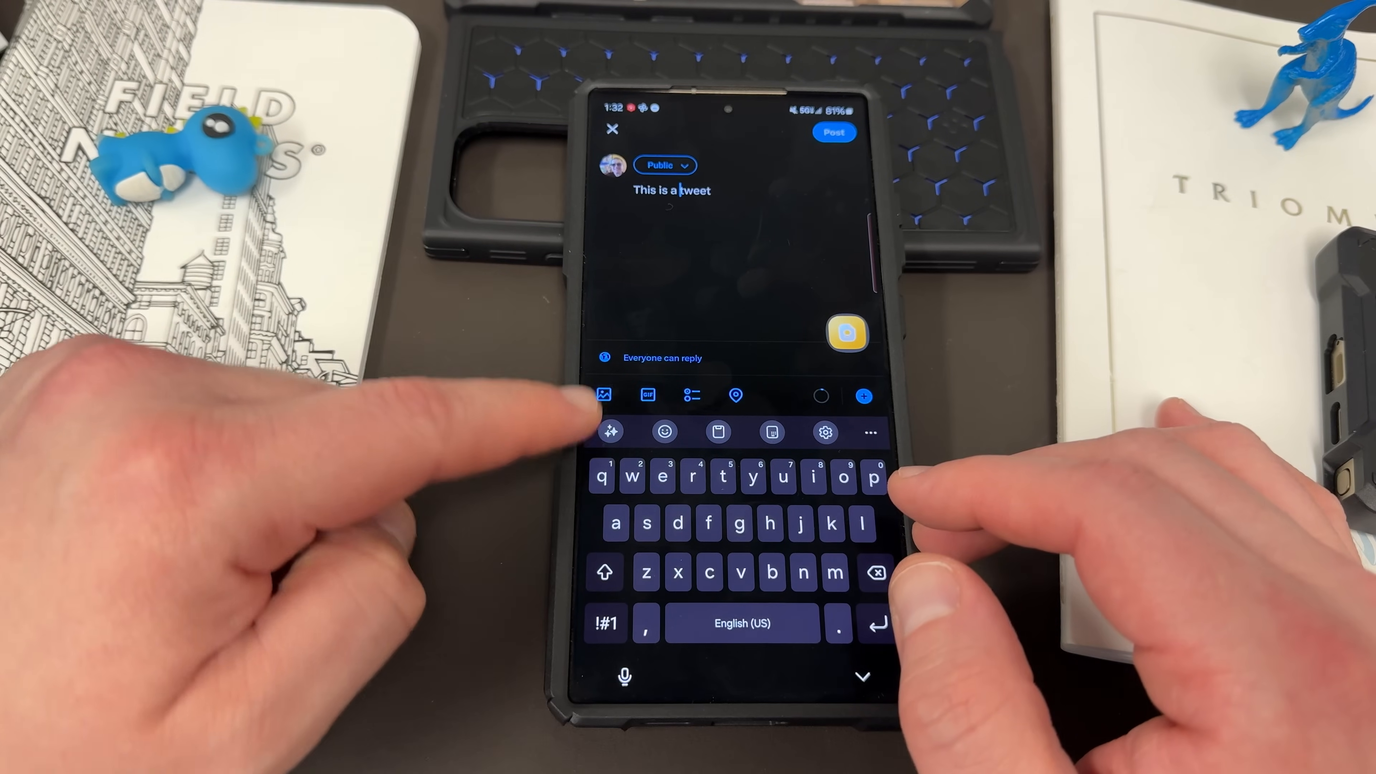
Use Galaxy AI to fix the draft to "This is a tweet." and preview Writing style rewrites
left_click(609, 431)
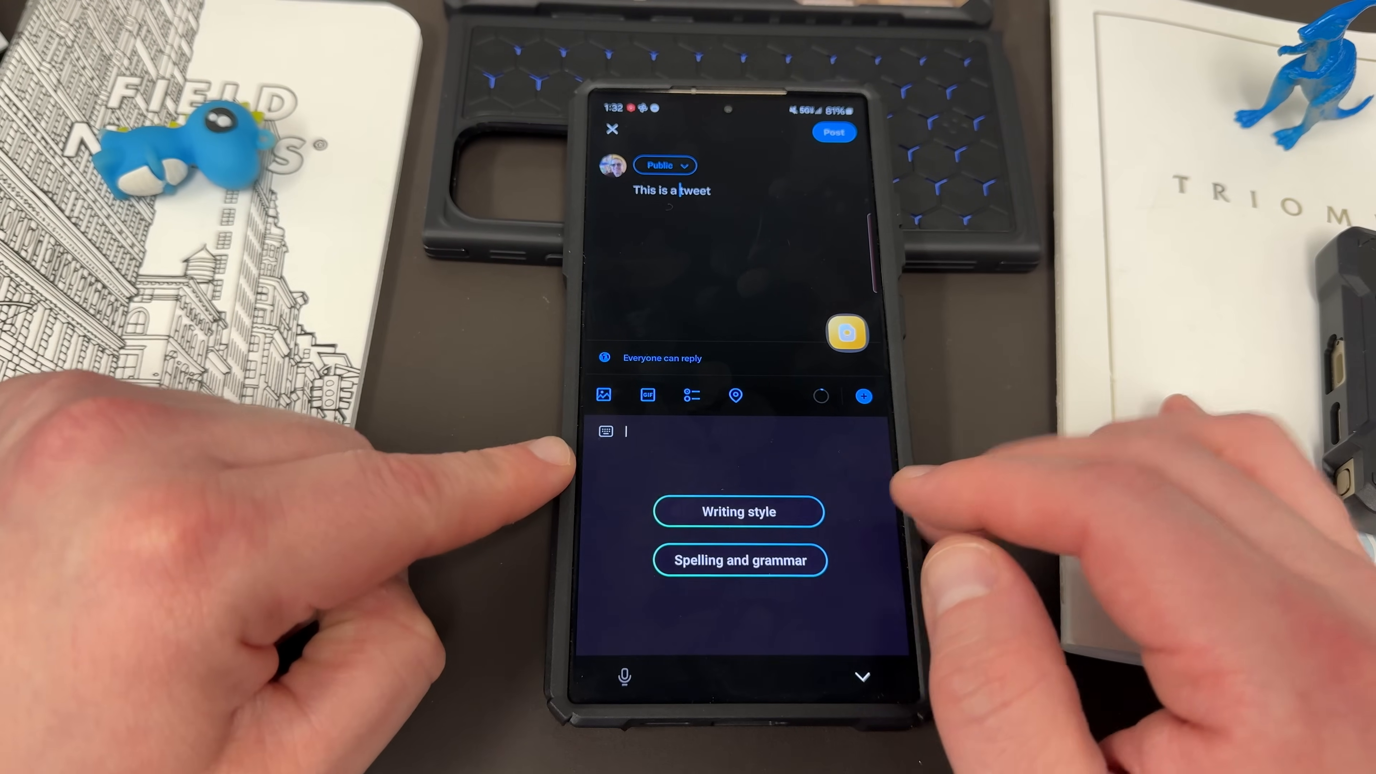
left_click(740, 560)
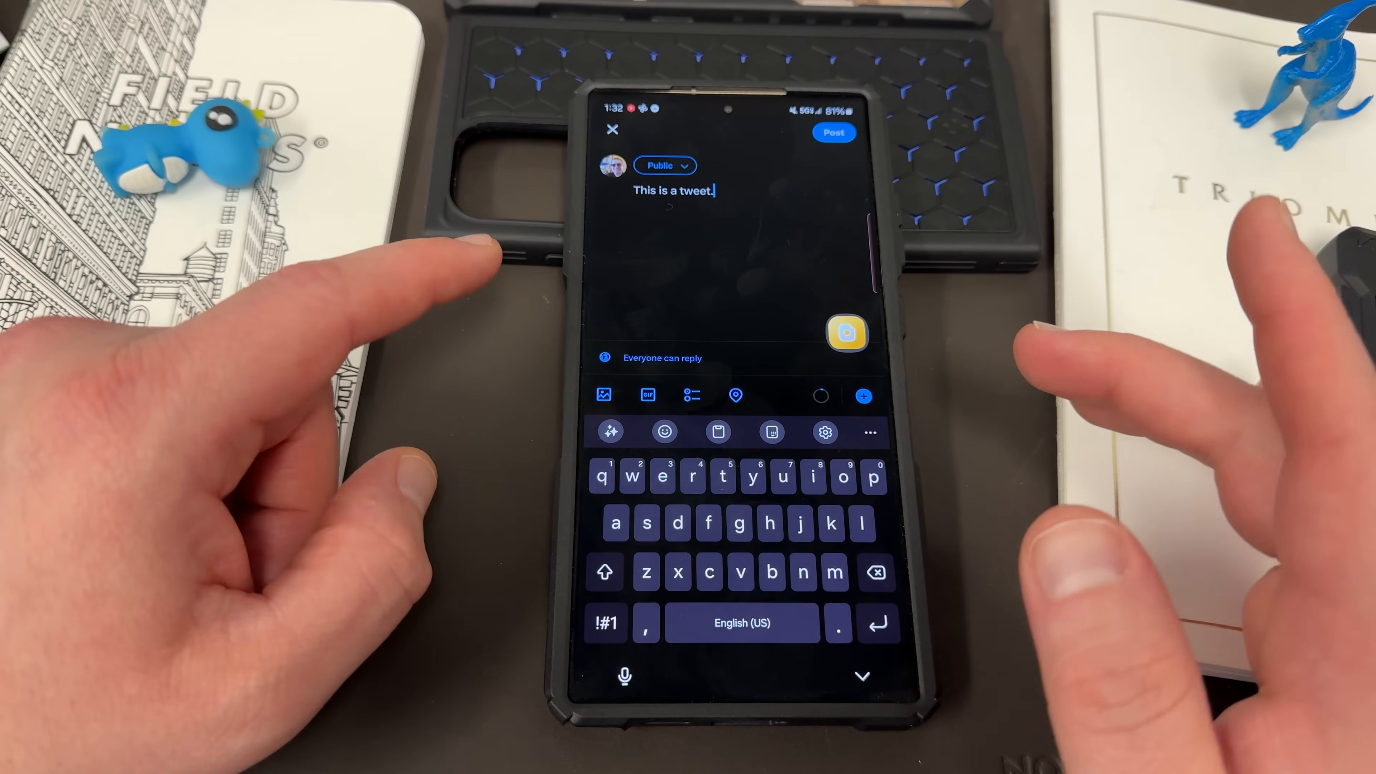
left_click(610, 430)
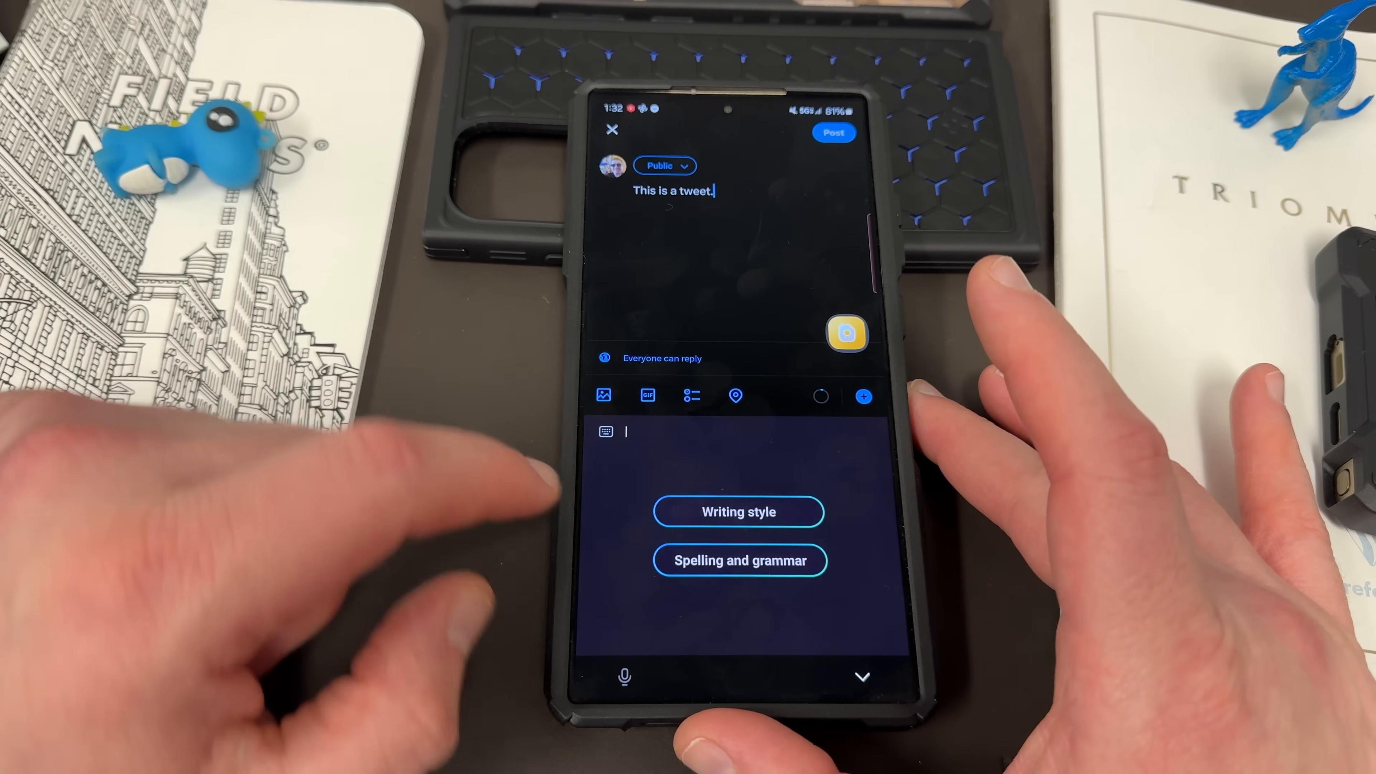
left_click(738, 512)
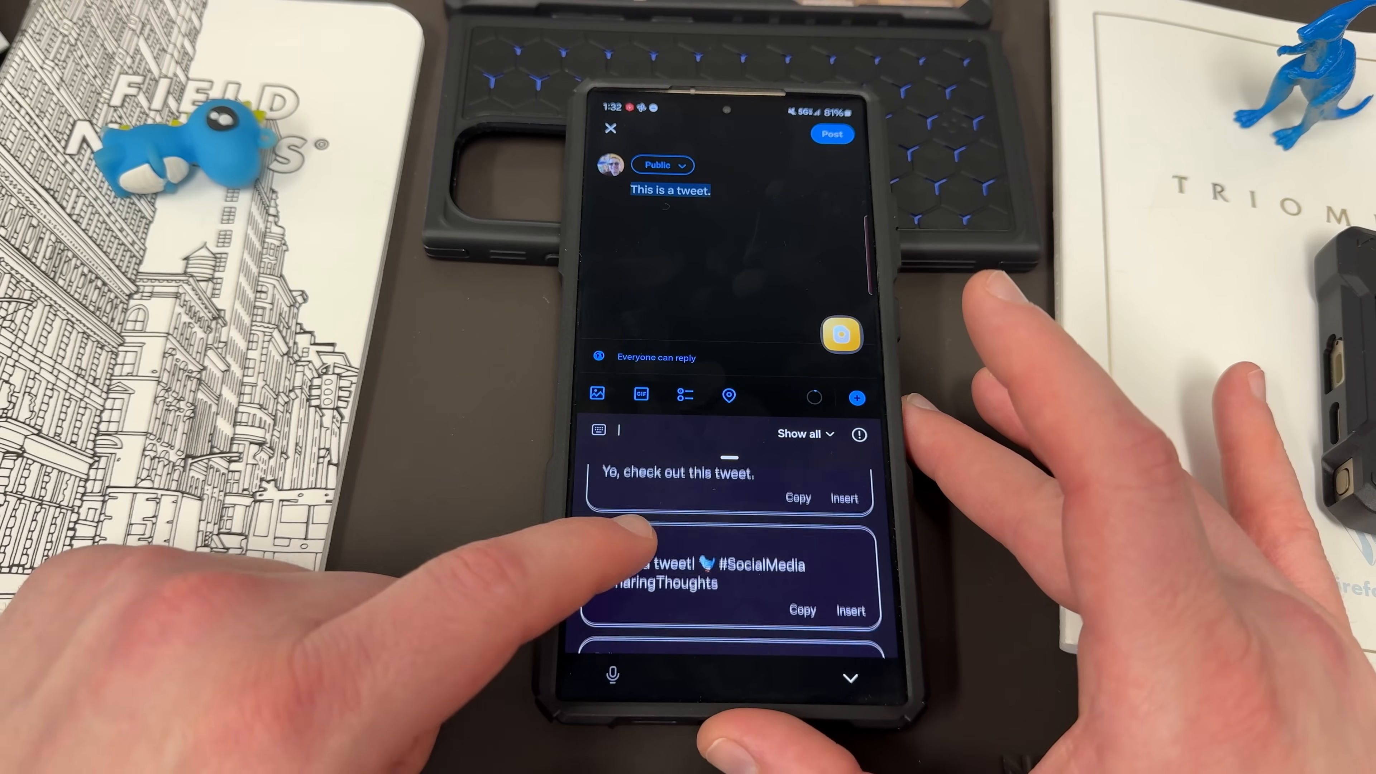
scroll("down", 3)
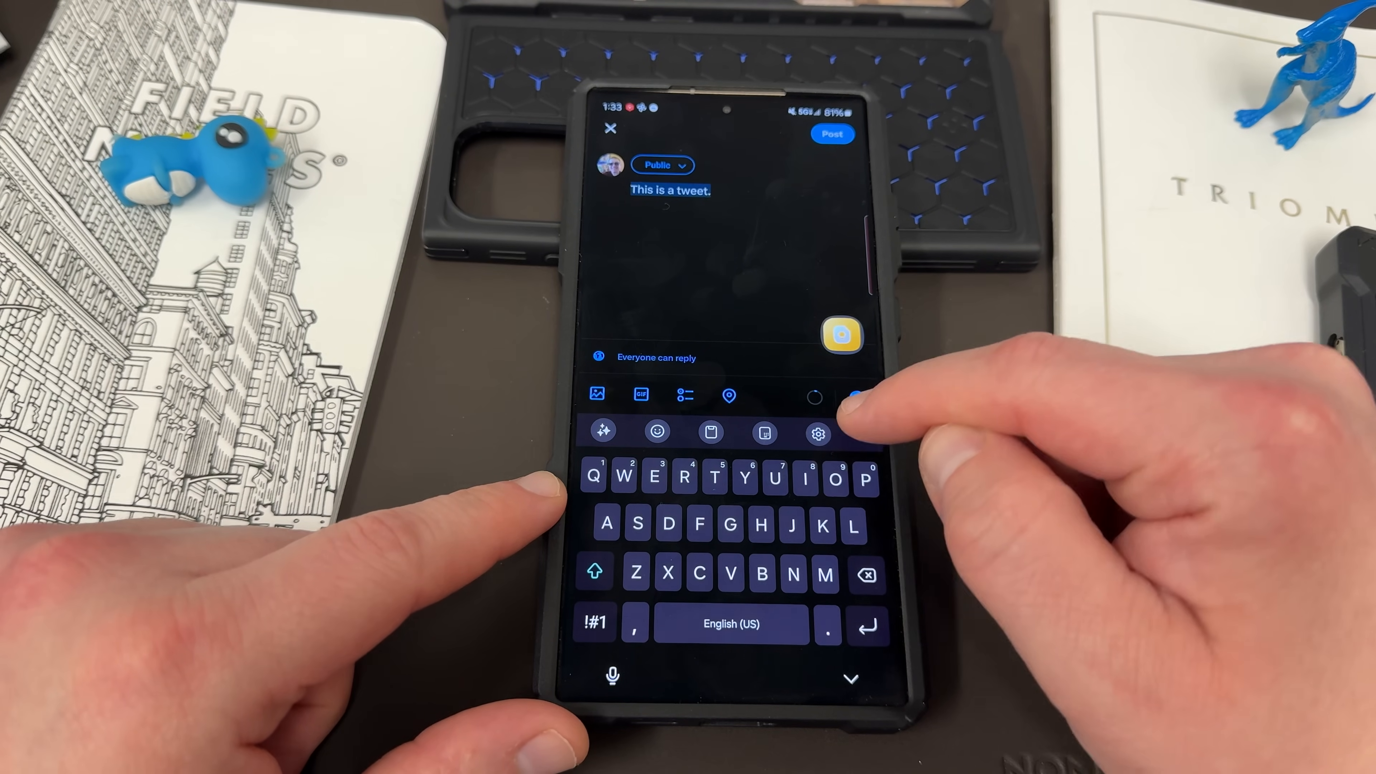
Reach Select third-party content to use in the Samsung Keyboard settings
left_click(818, 430)
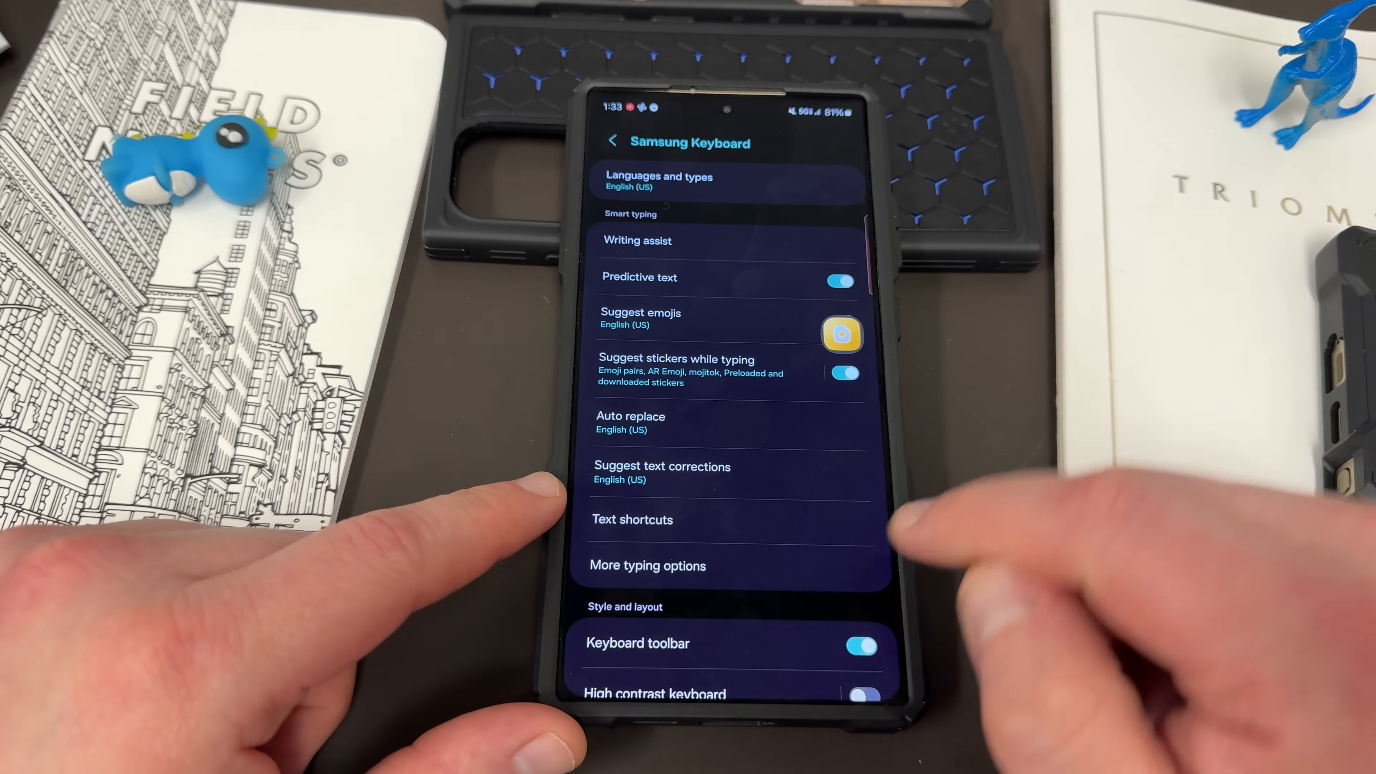
scroll("down", 3)
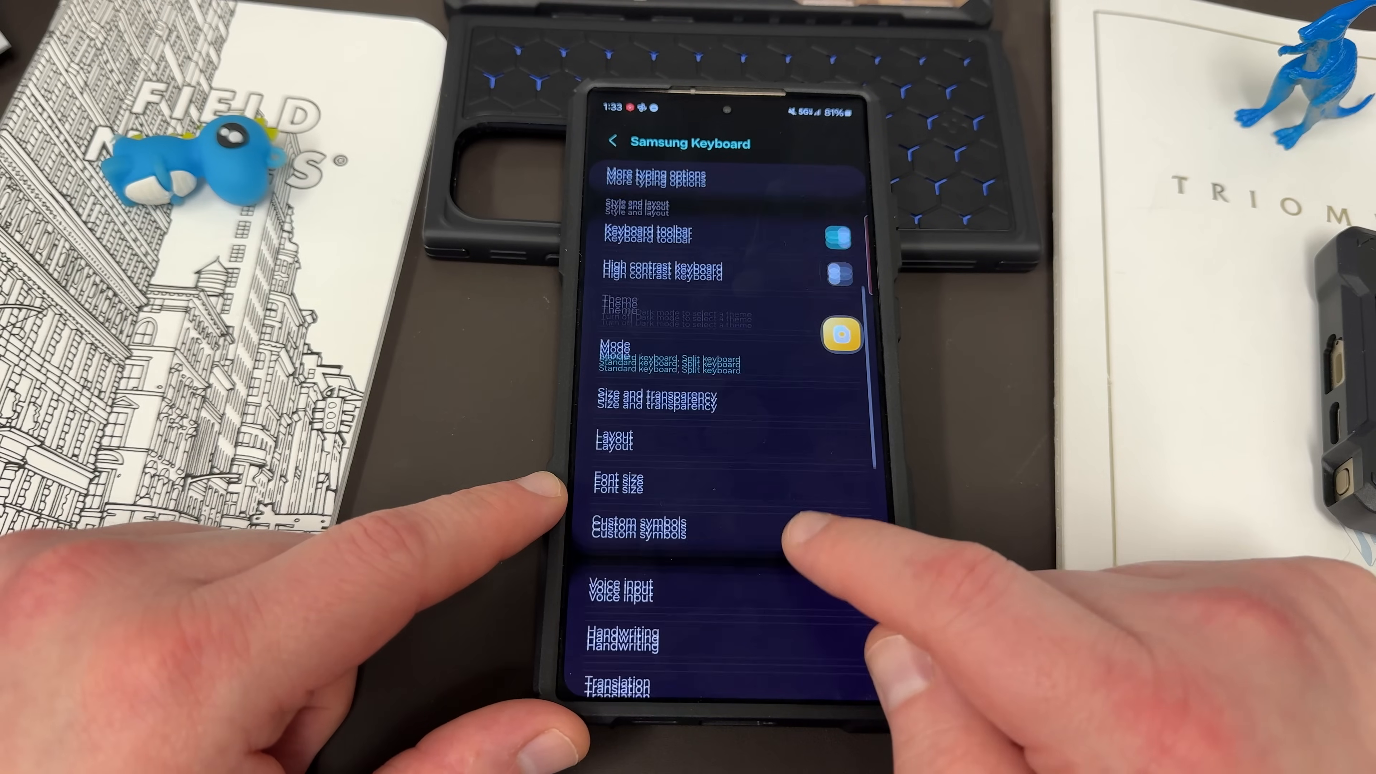
scroll("down", 3)
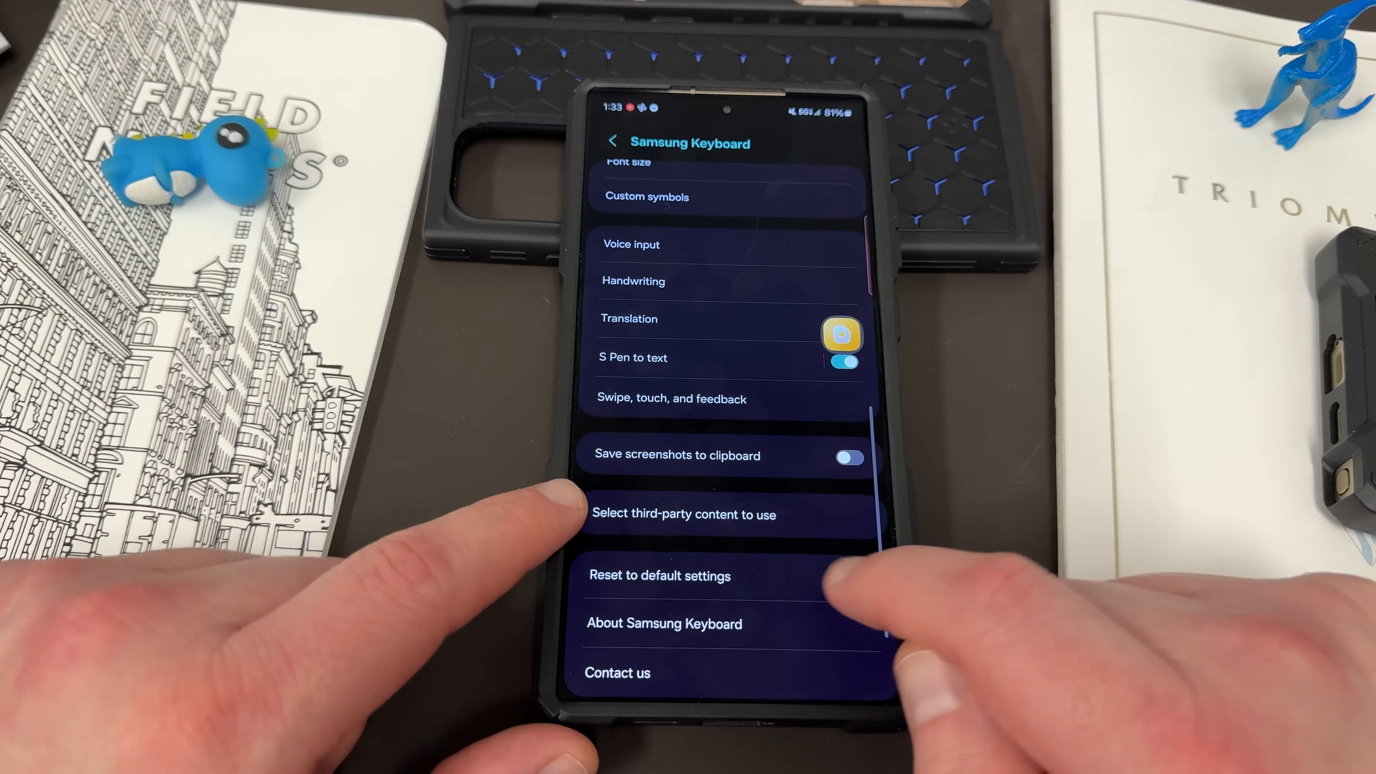
left_click(684, 515)
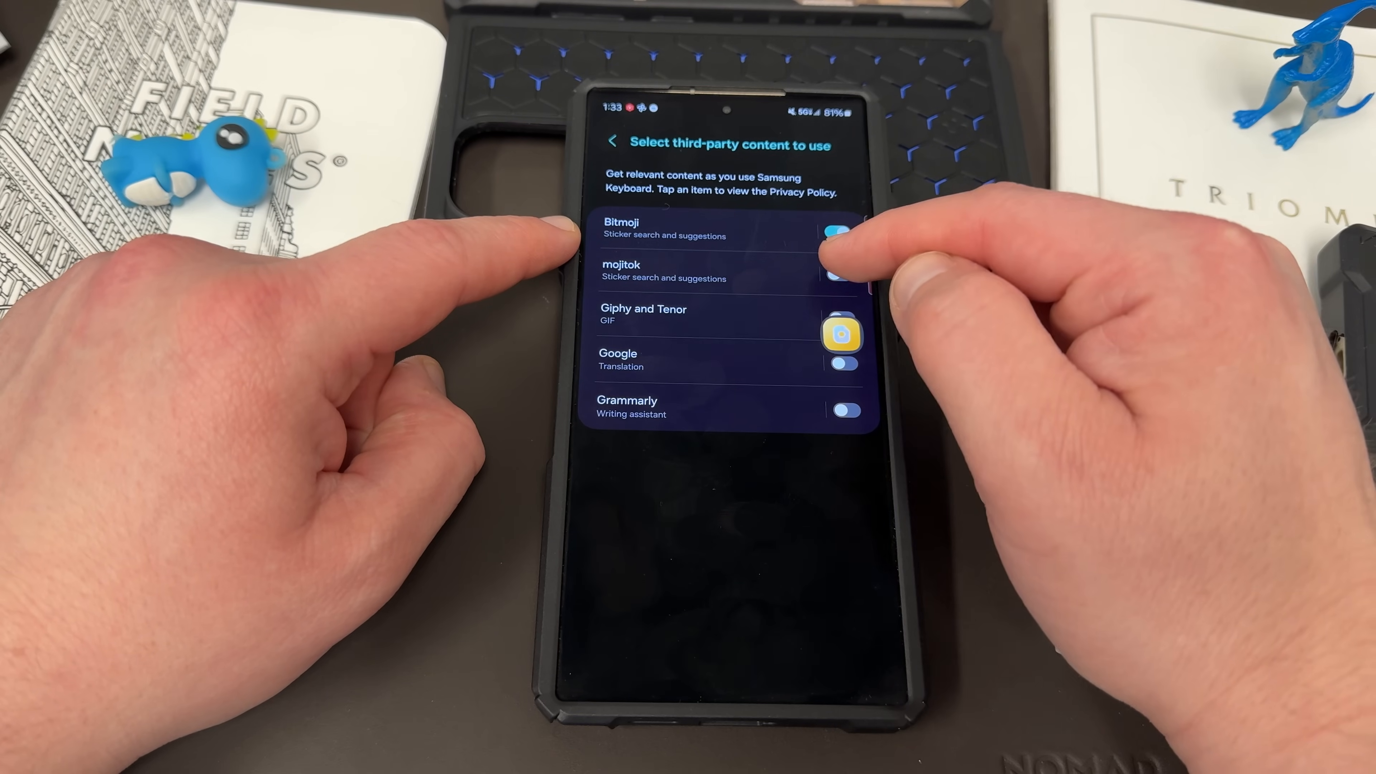
Enable Bitmoji, mojitok and Giphy and Tenor content, then return to the tweet draft
left_click(838, 275)
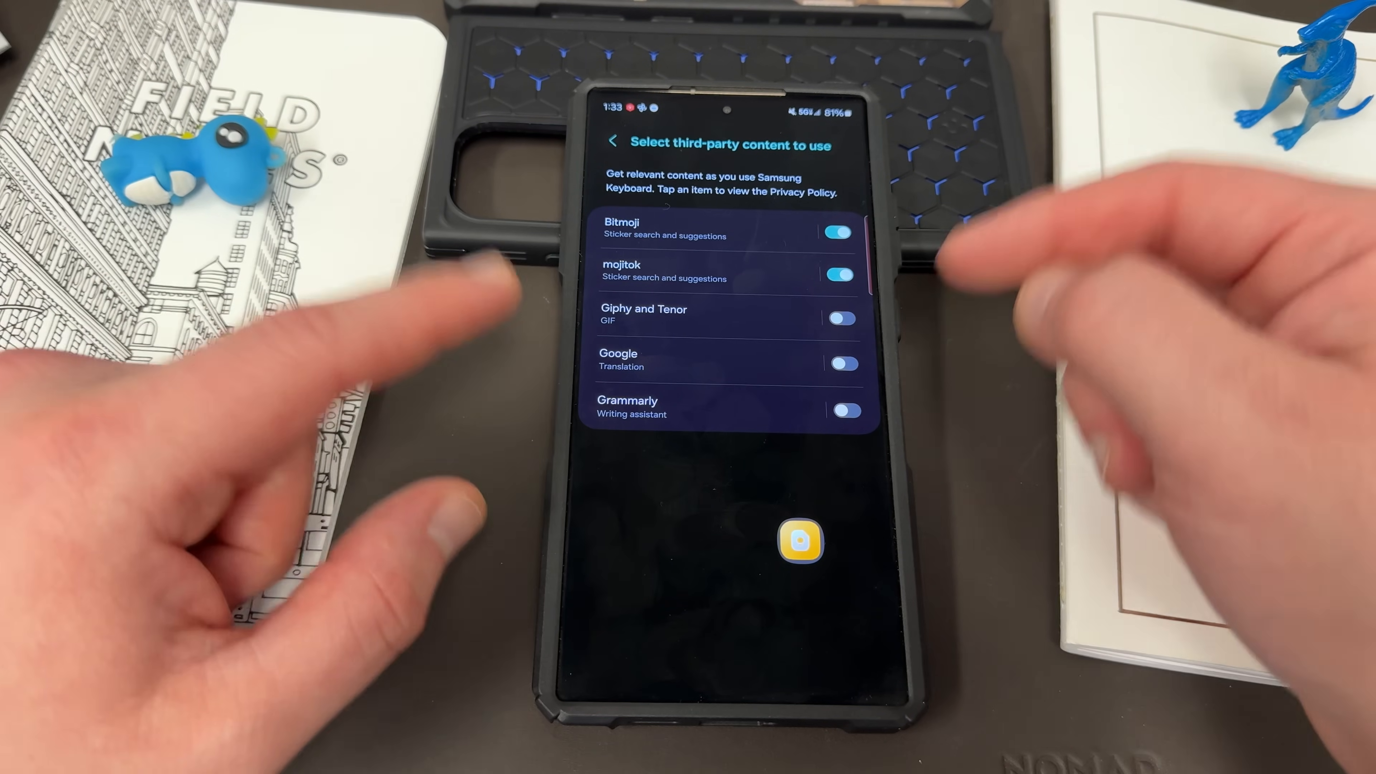
left_click(840, 317)
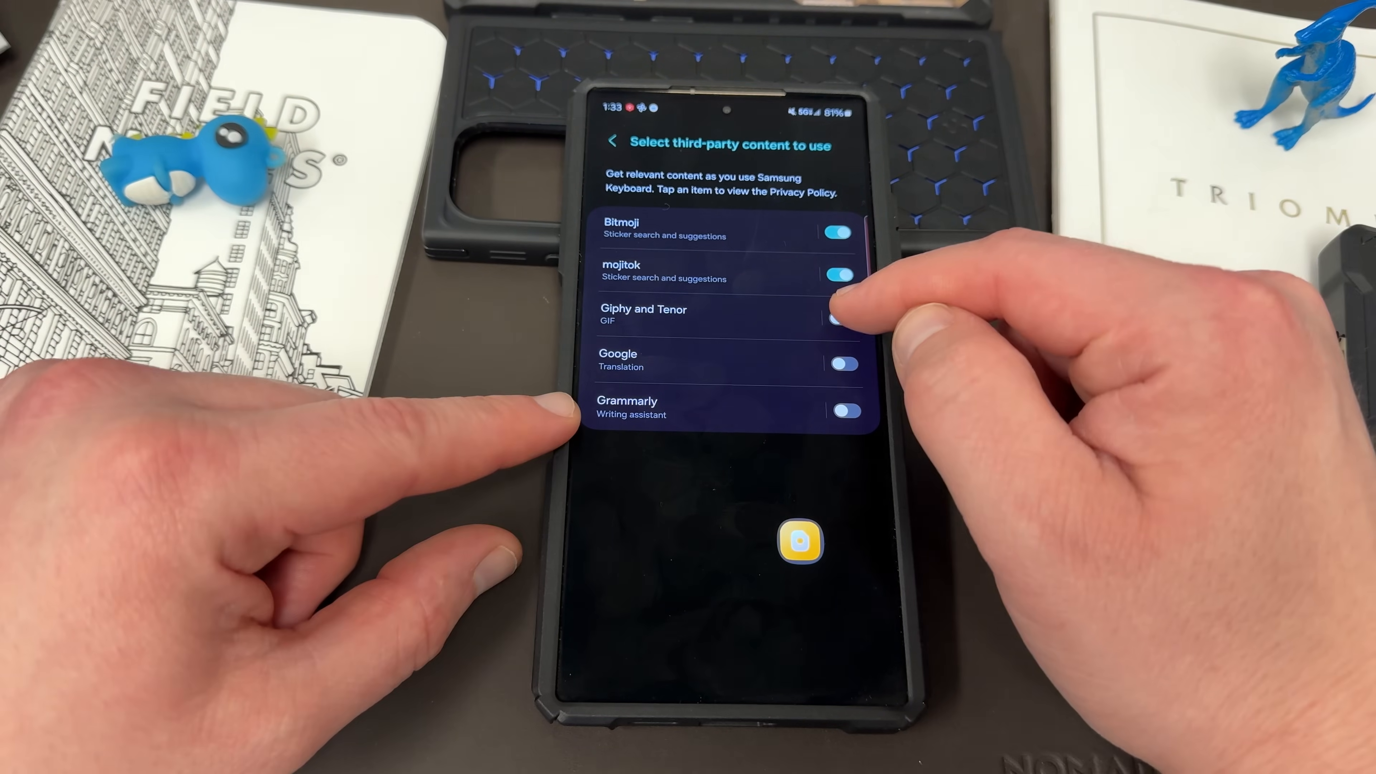
left_click(841, 317)
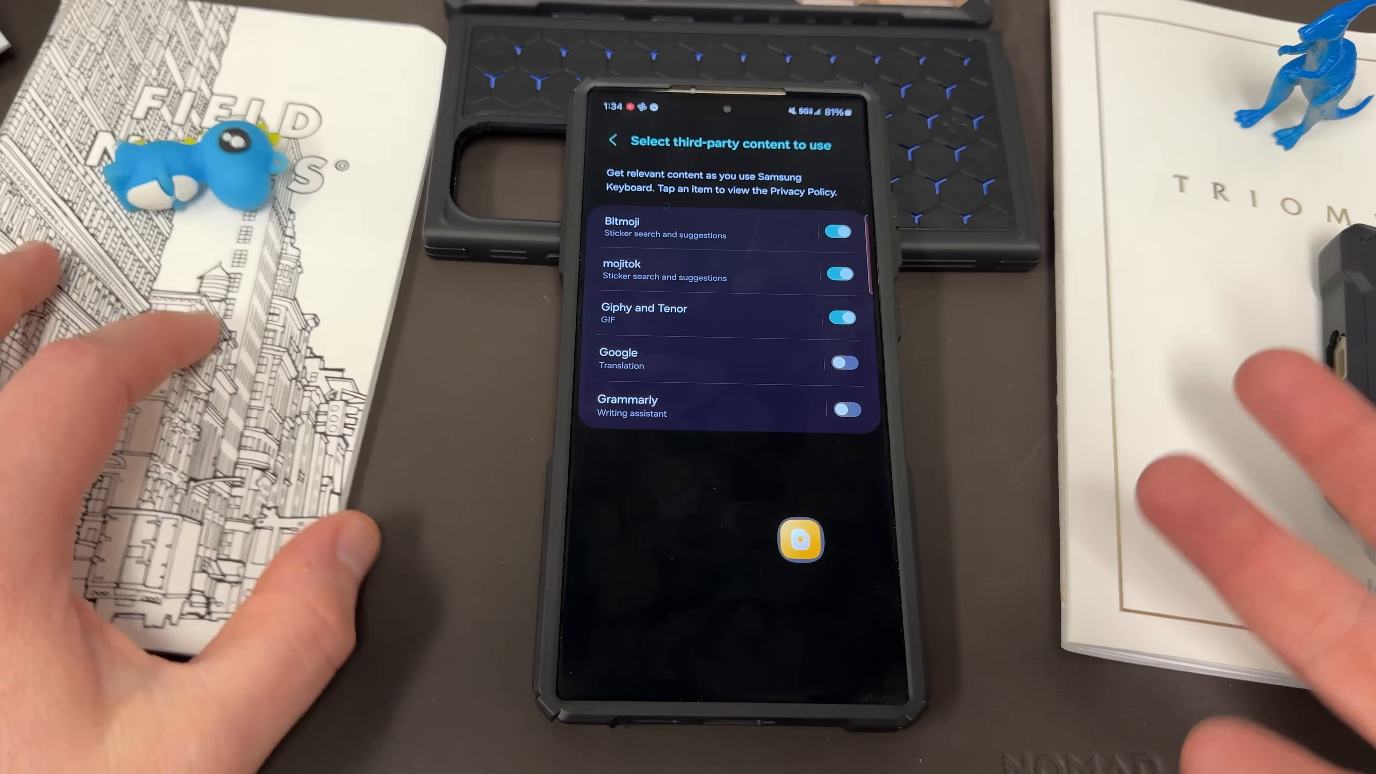
left_click(611, 143)
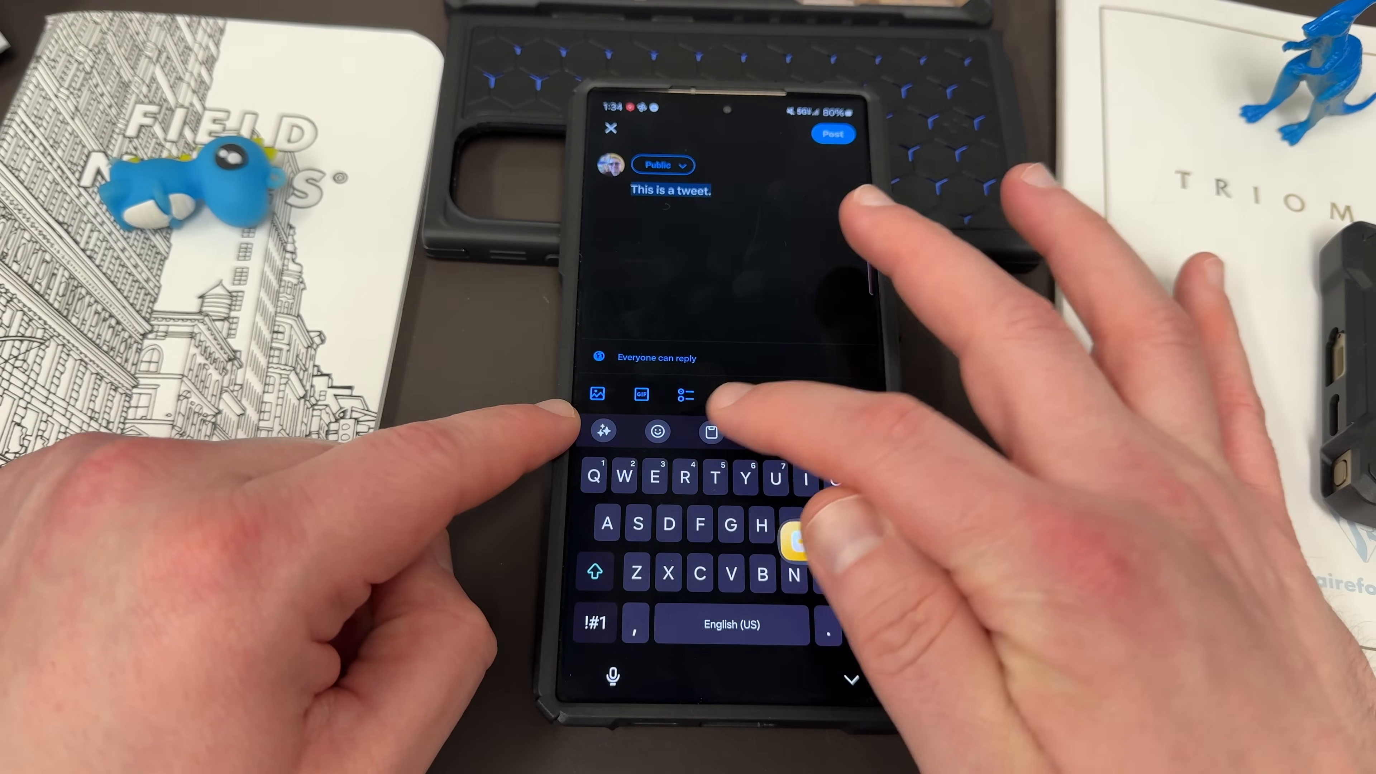
Handwrite Hello twice with the S Pen so the X draft reads '. Hello Hello'
left_click(711, 431)
type(". Hello")
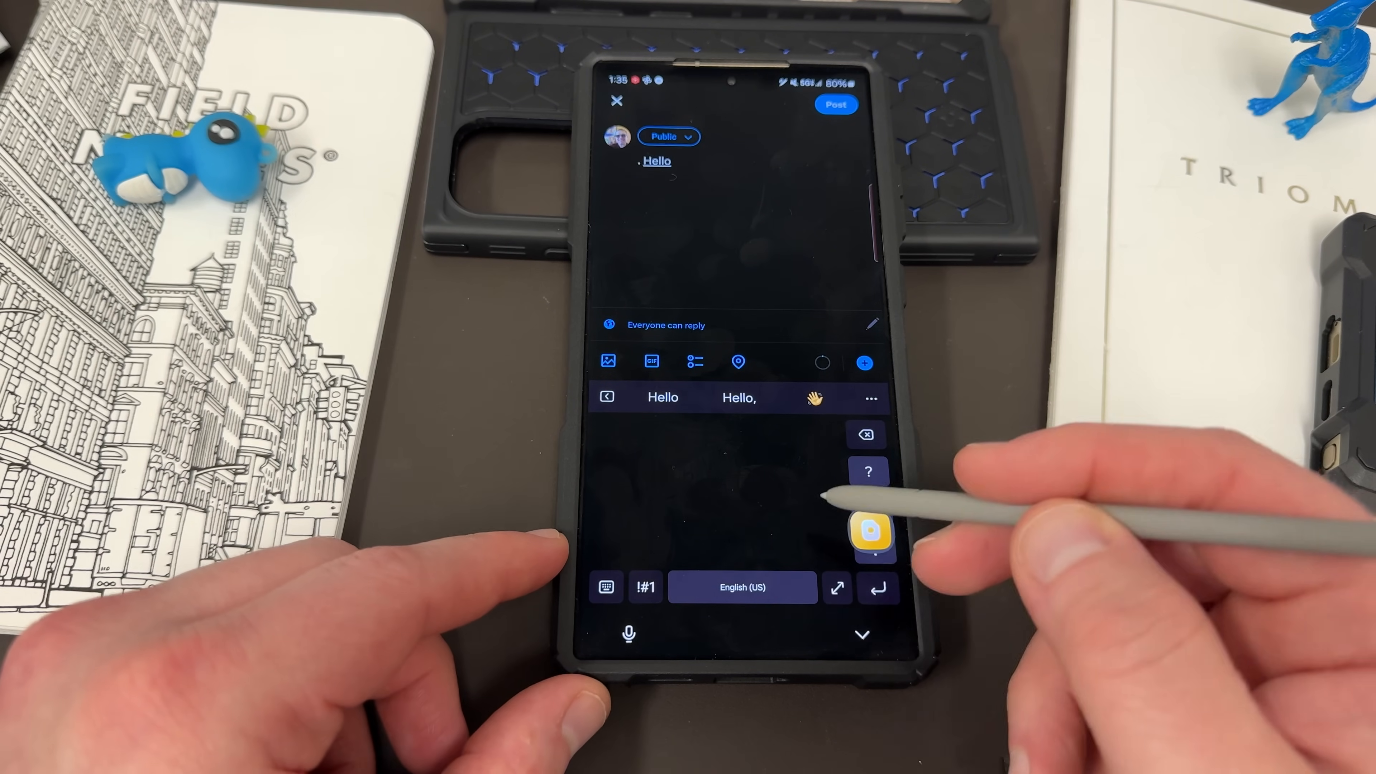
left_click_drag(668, 492, 711, 527)
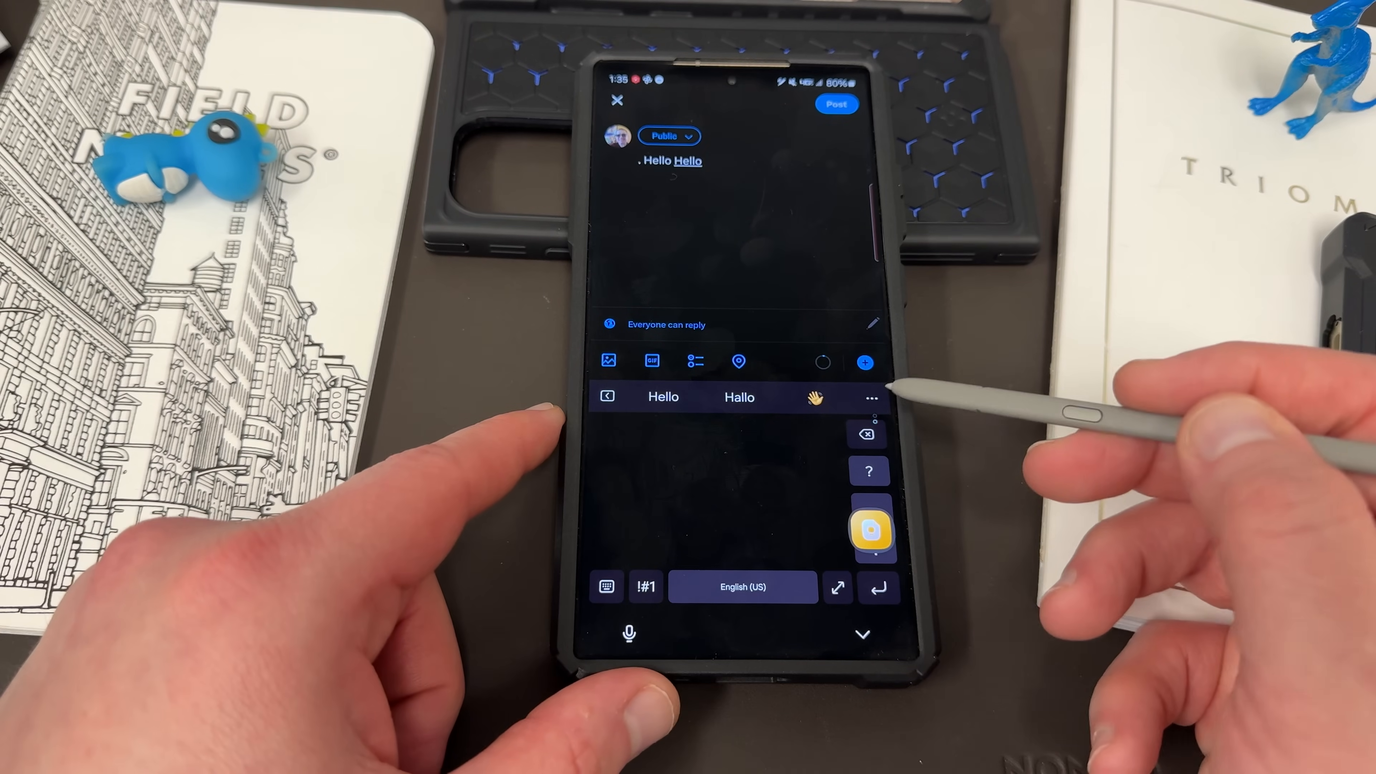
left_click(871, 397)
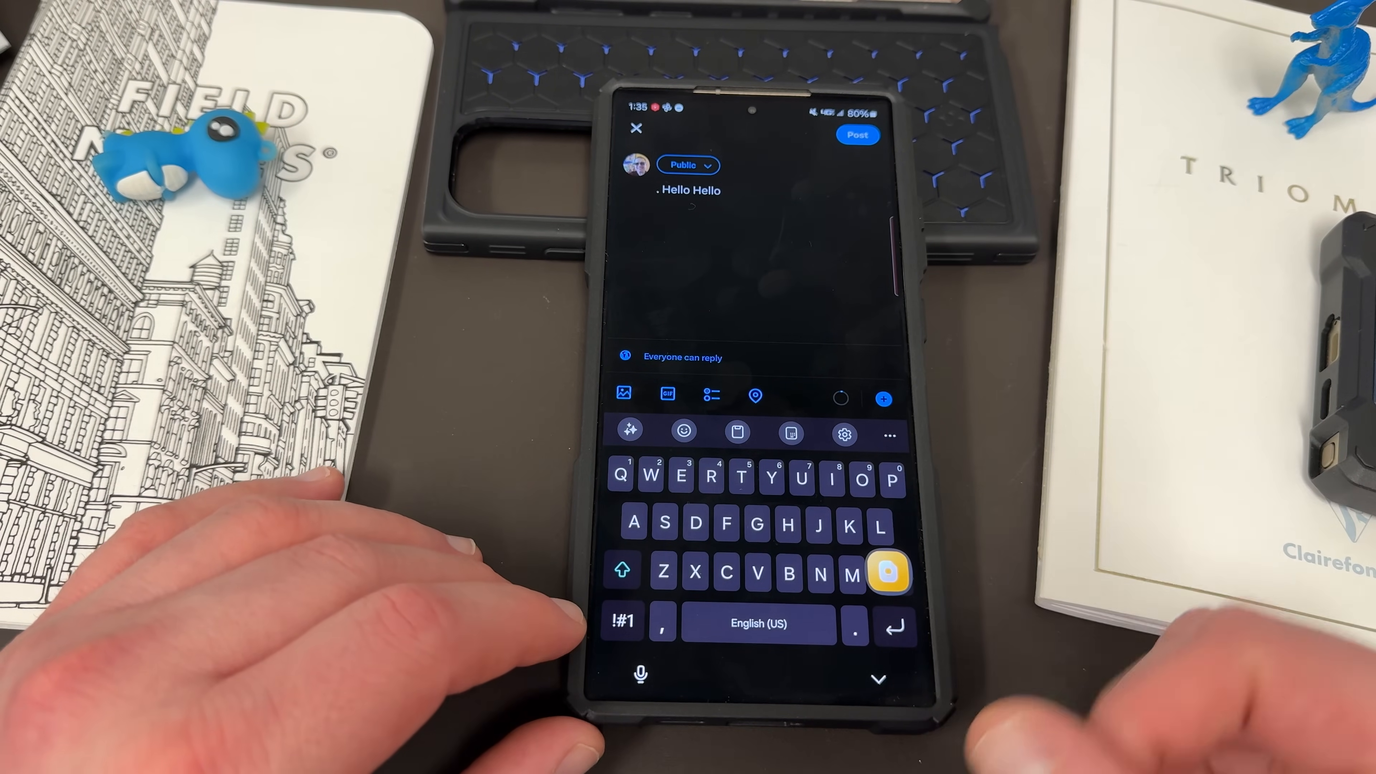
Show the custom dinosaur and animal sticker collection in the keyboard's sticker panel
left_click(684, 432)
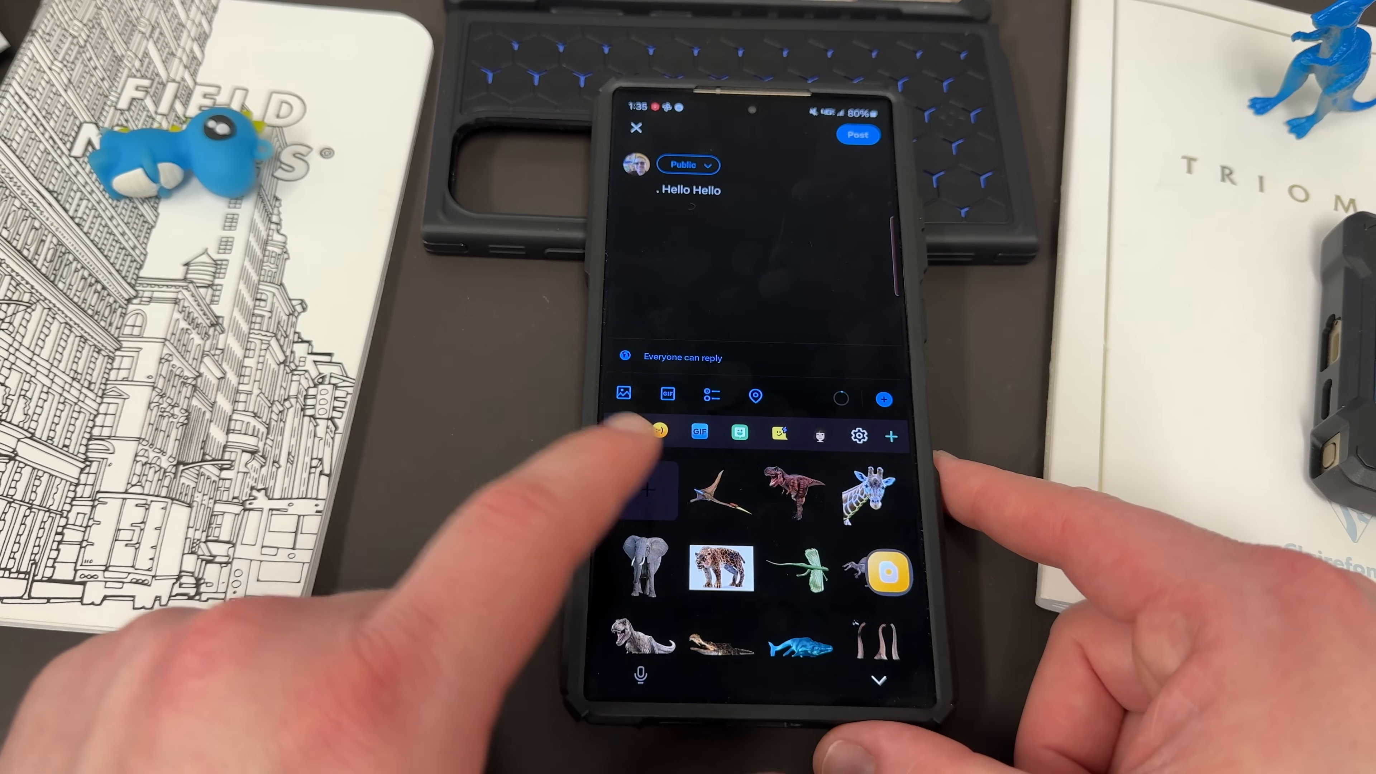
left_click(660, 437)
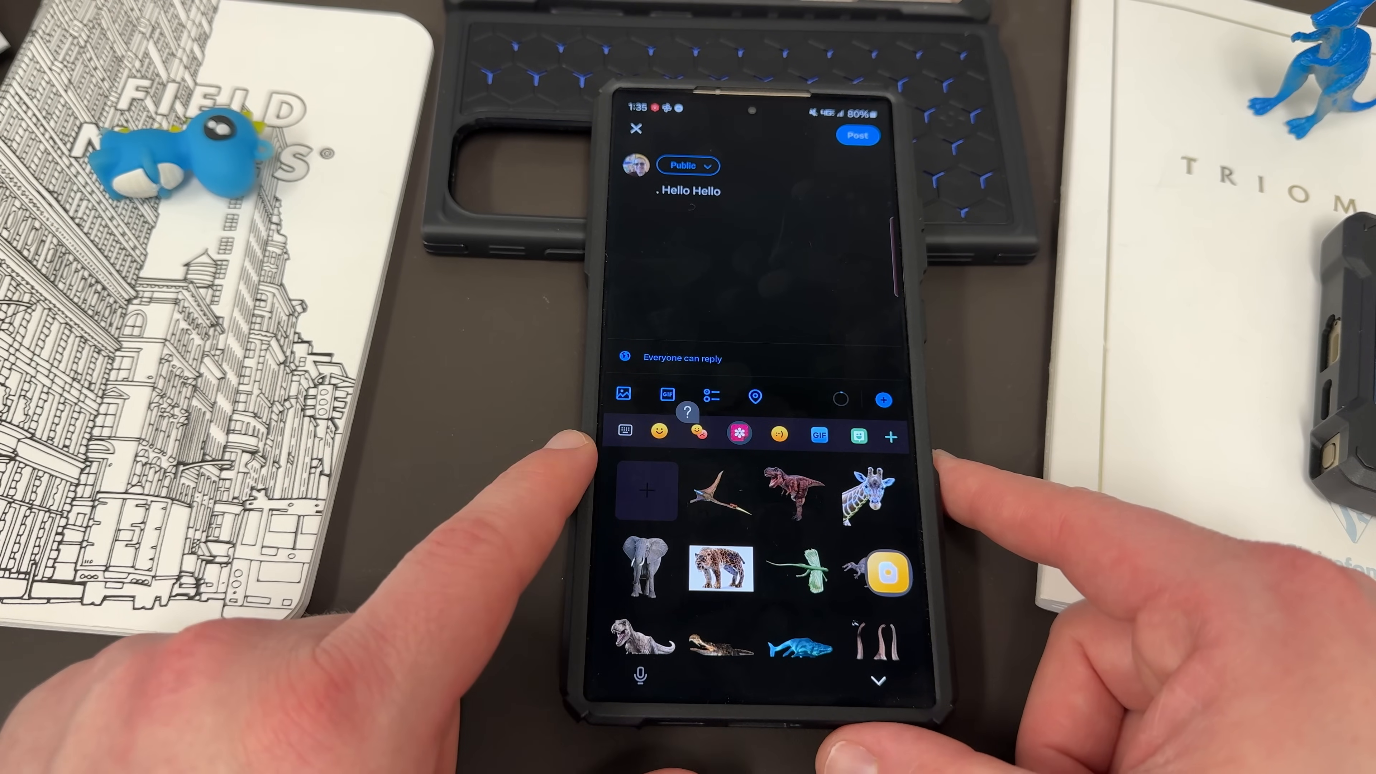